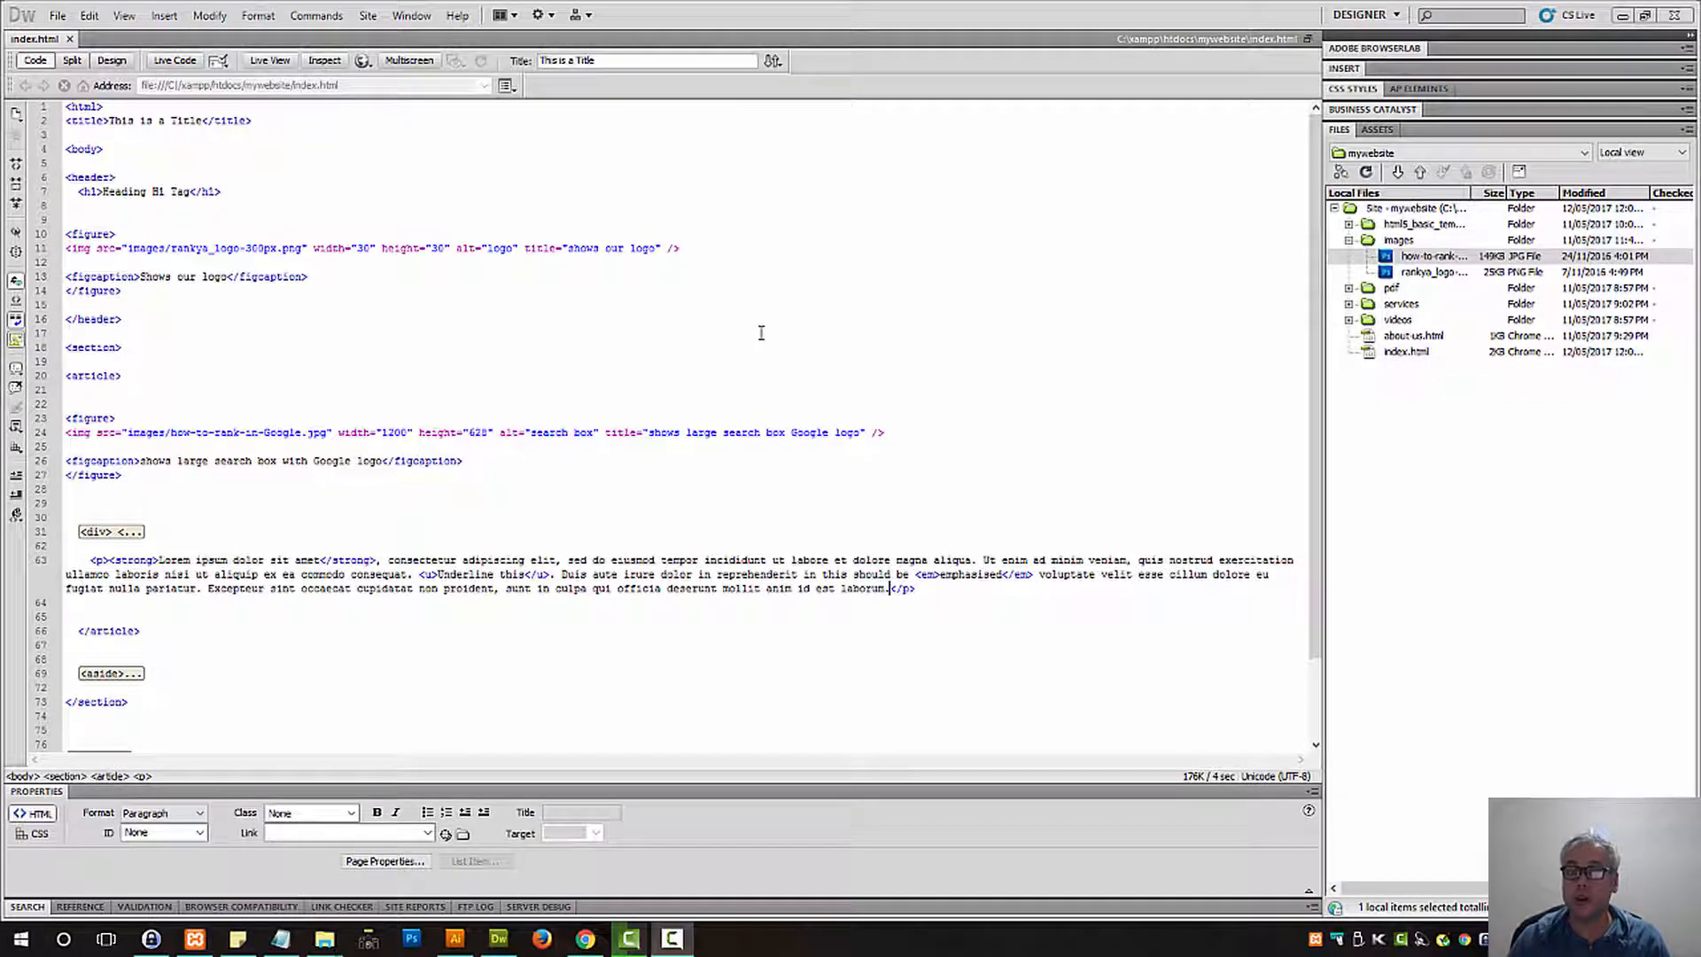
mouse_move(1113, 475)
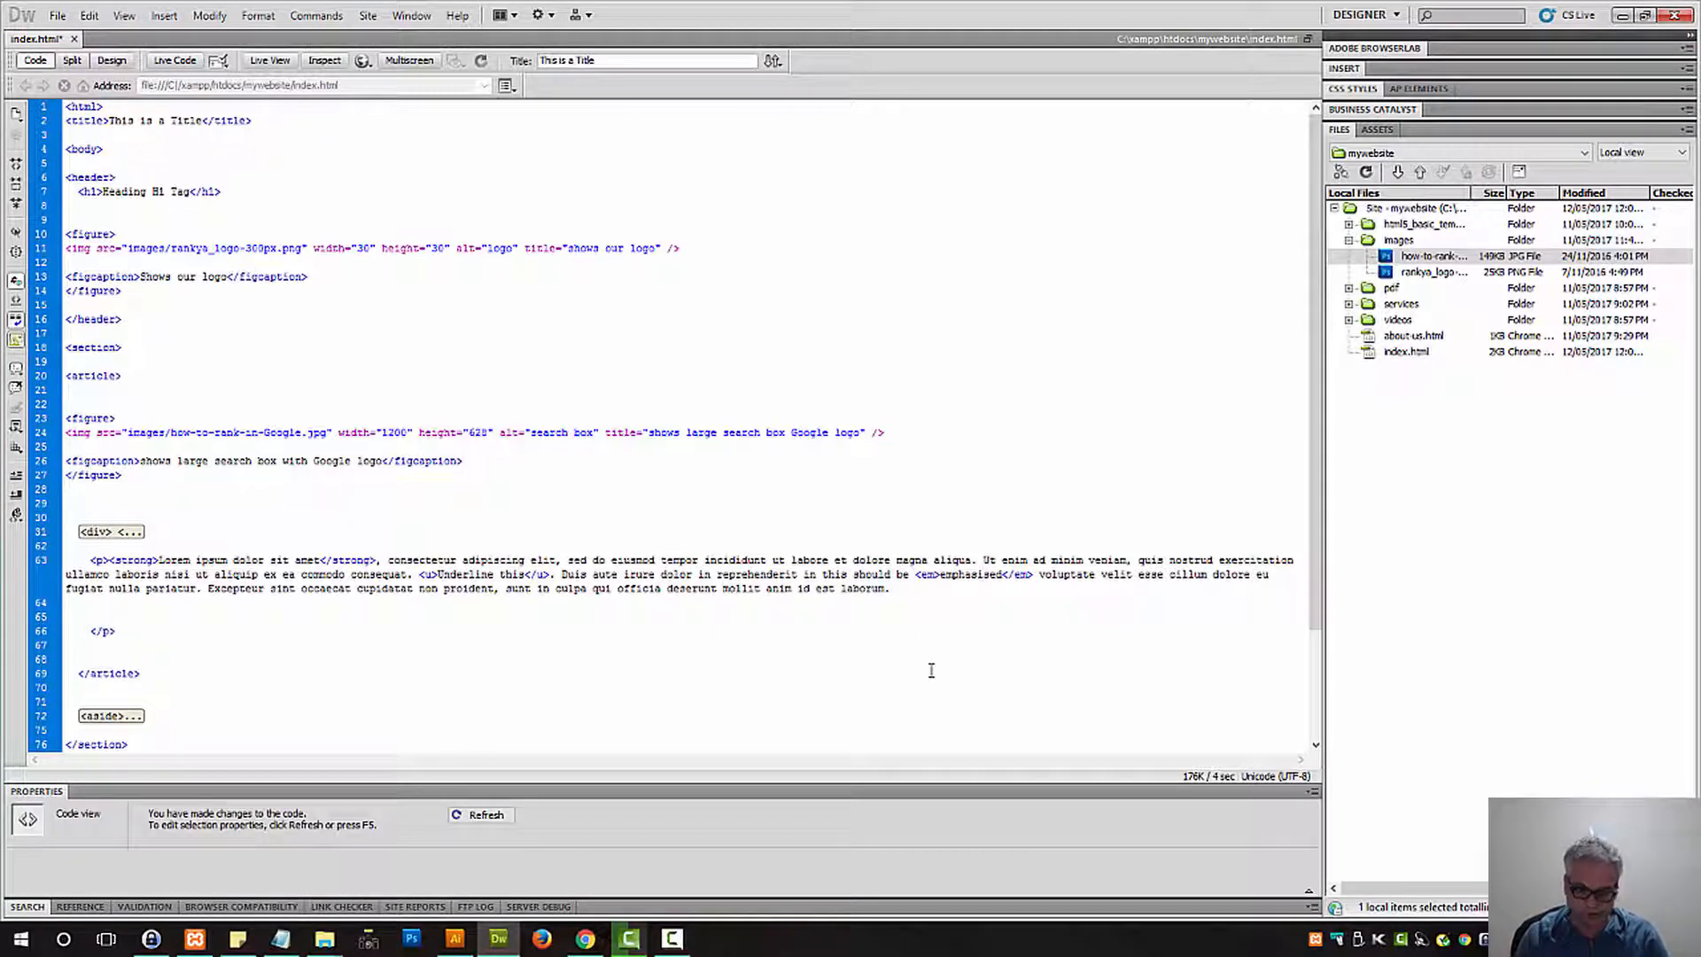
Step: Place the cursor on a new blank line inside the Lorem ipsum paragraph, above its closing </p> tag
left_click(91, 617)
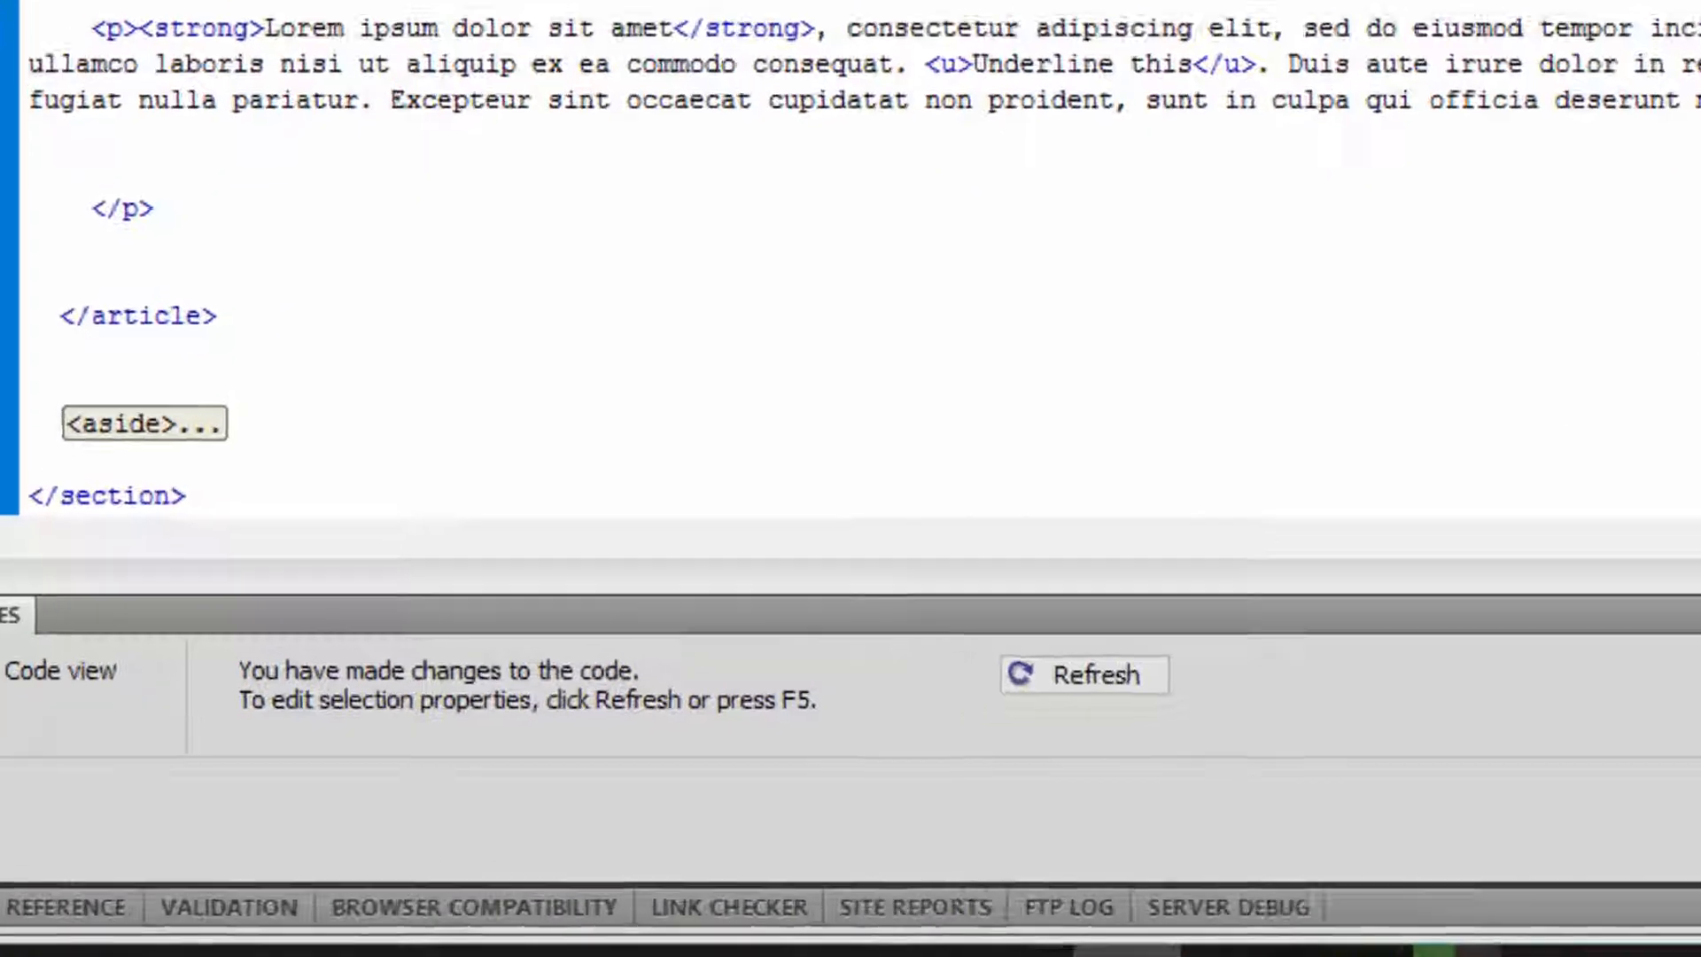
scroll("down", 3)
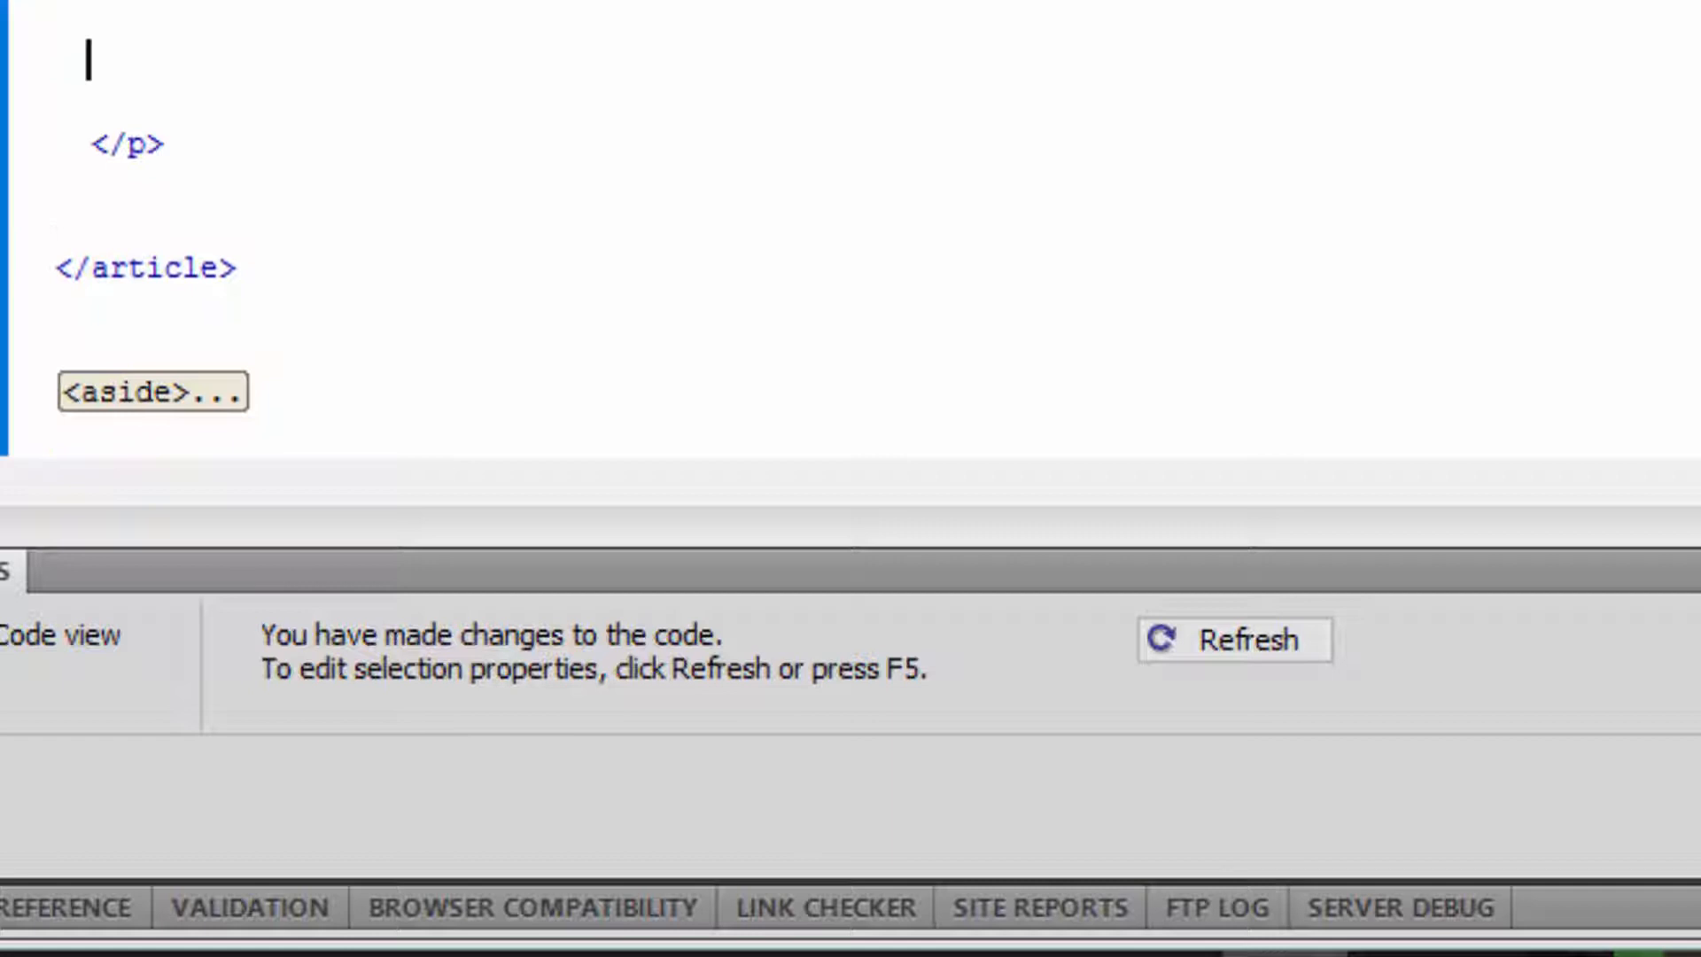
Step: Start an anchor tag whose href points to about-us.html, chosen through the Browse dialog
type("<a")
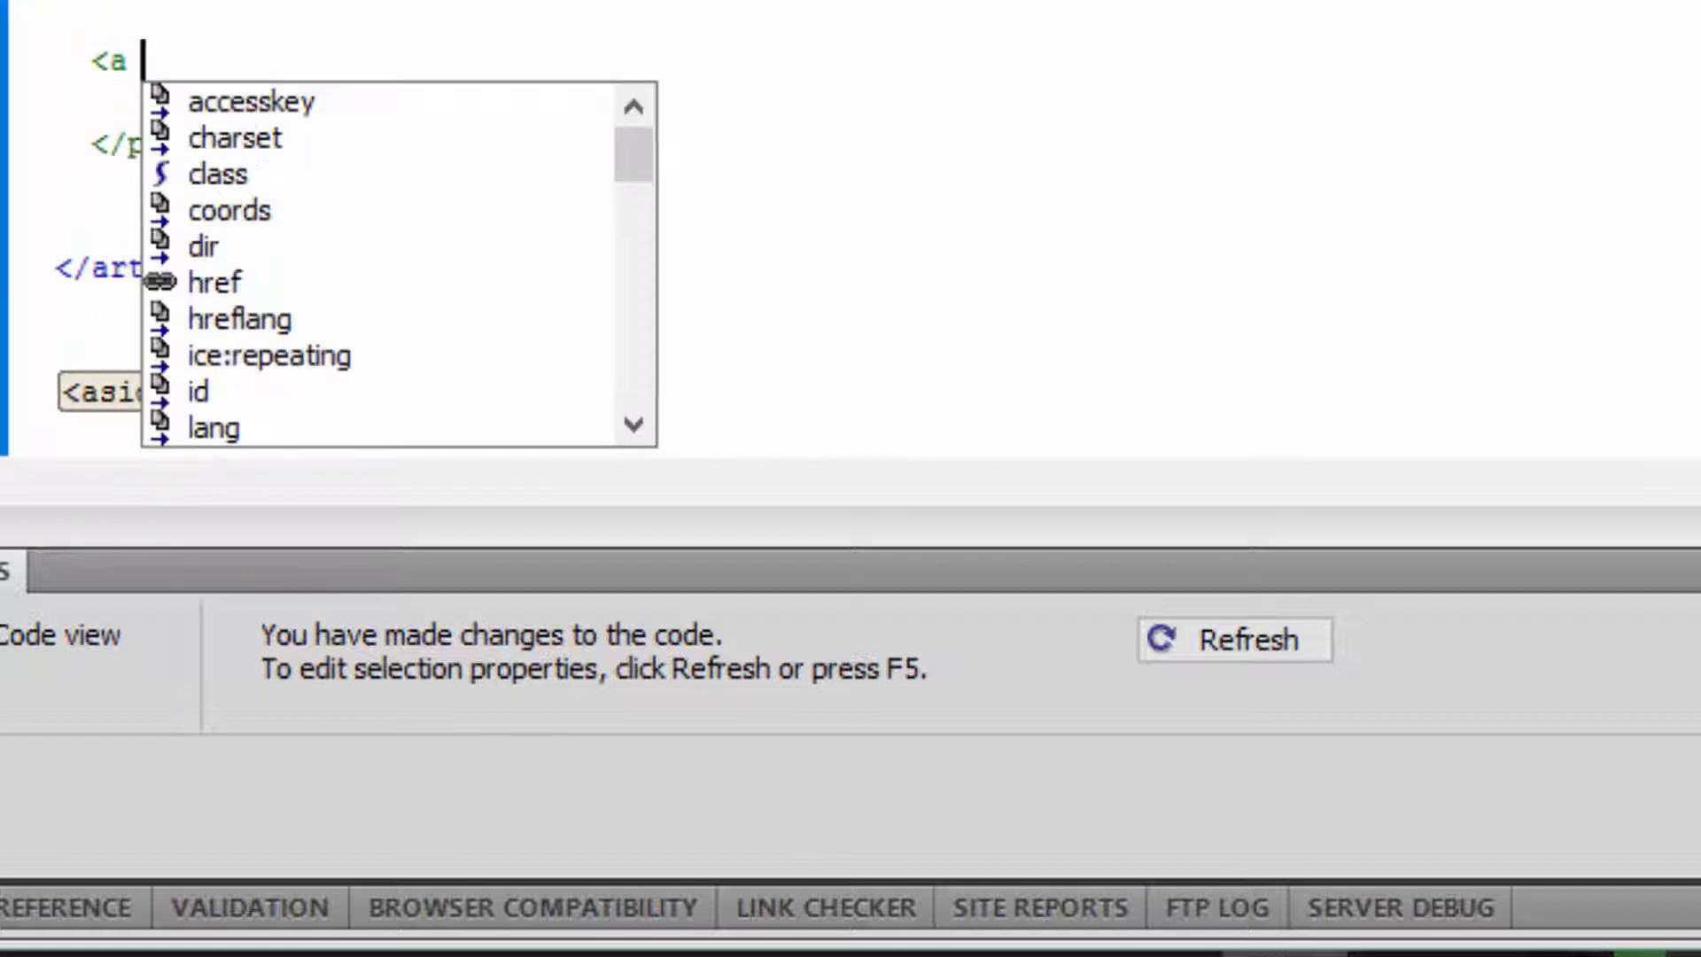
type("href=\"")
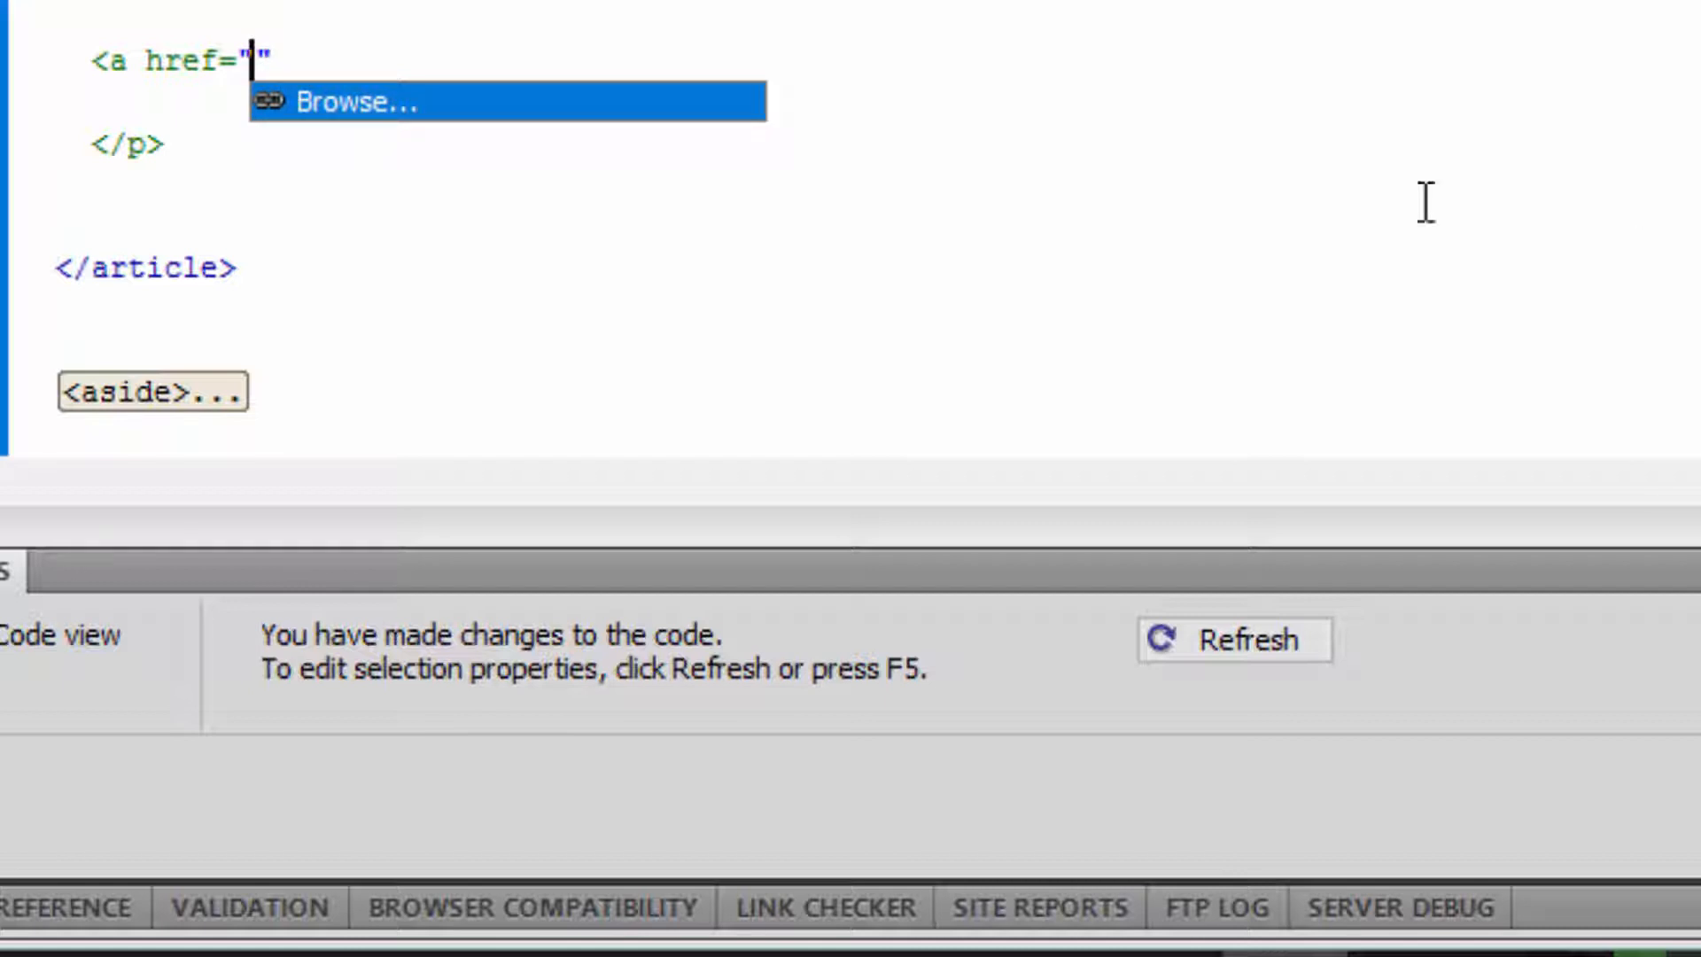
mouse_move(374, 114)
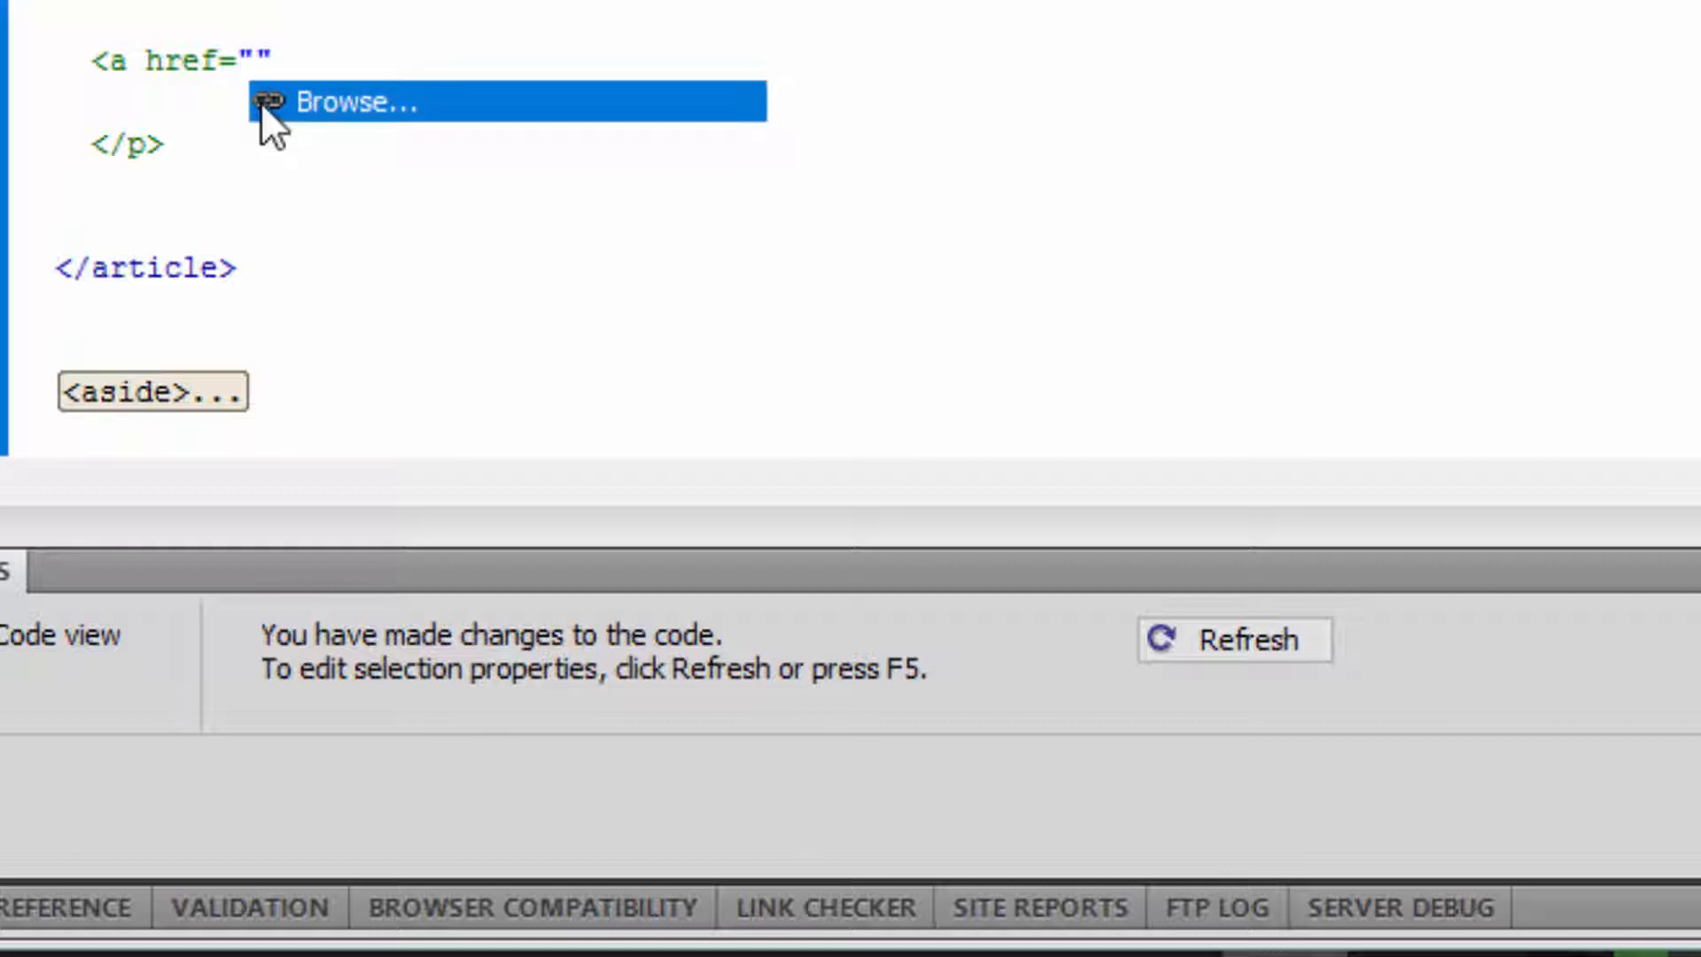
mouse_move(404, 15)
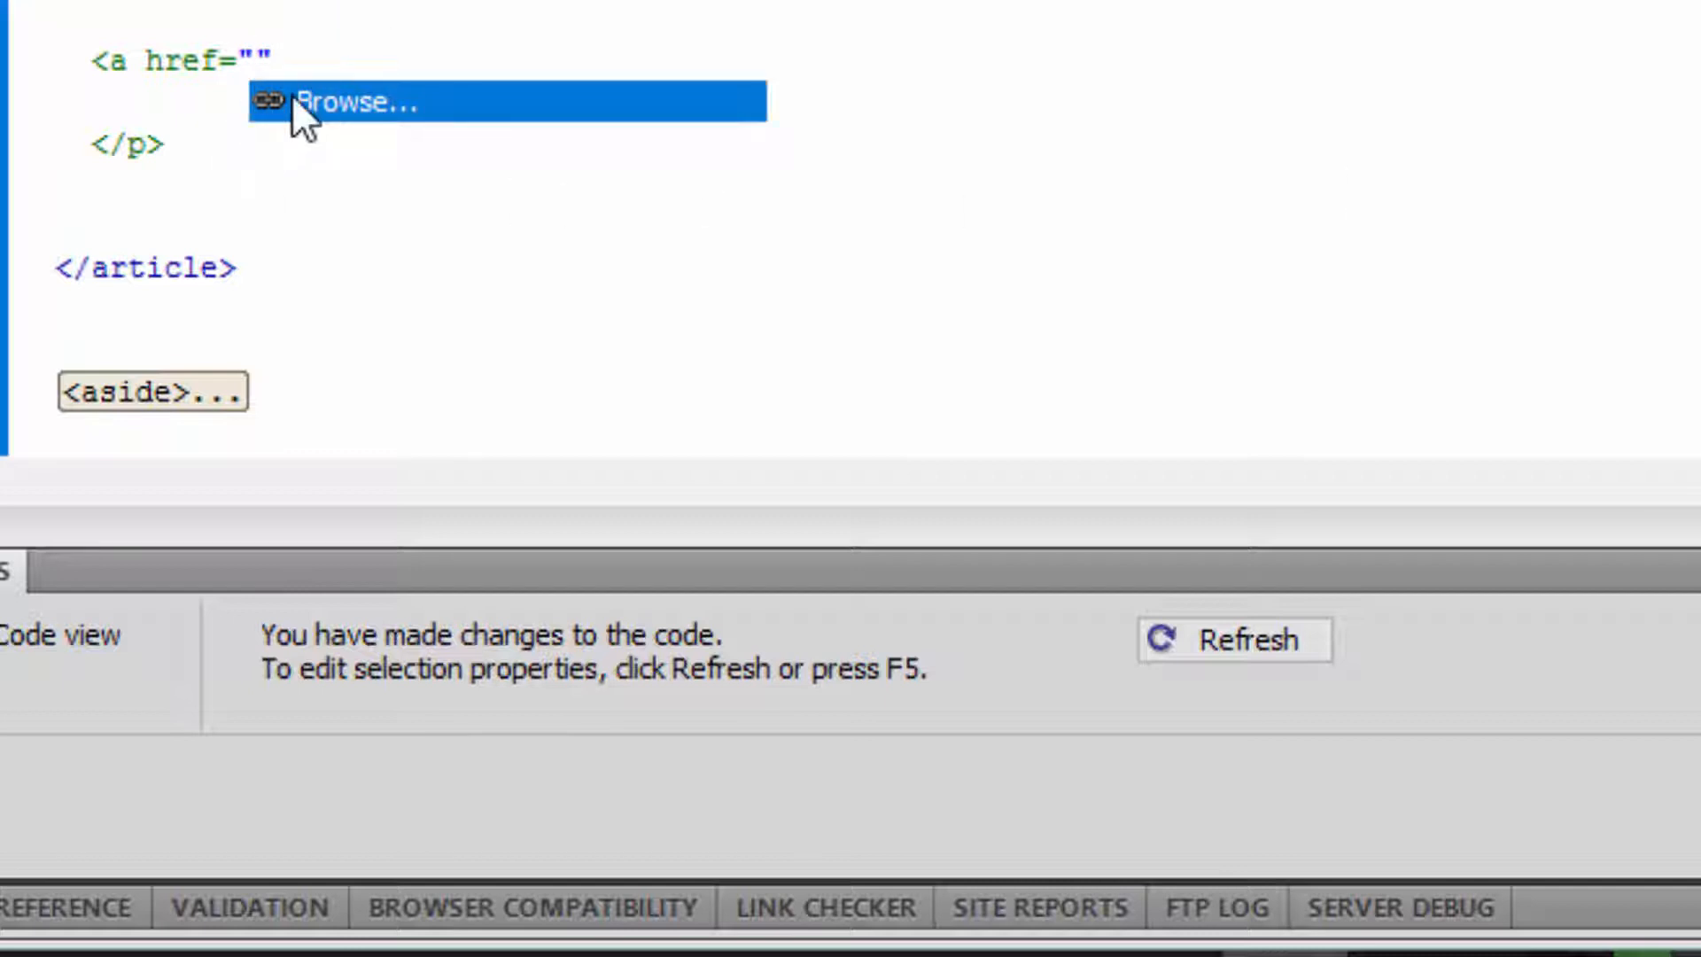
left_click(358, 103)
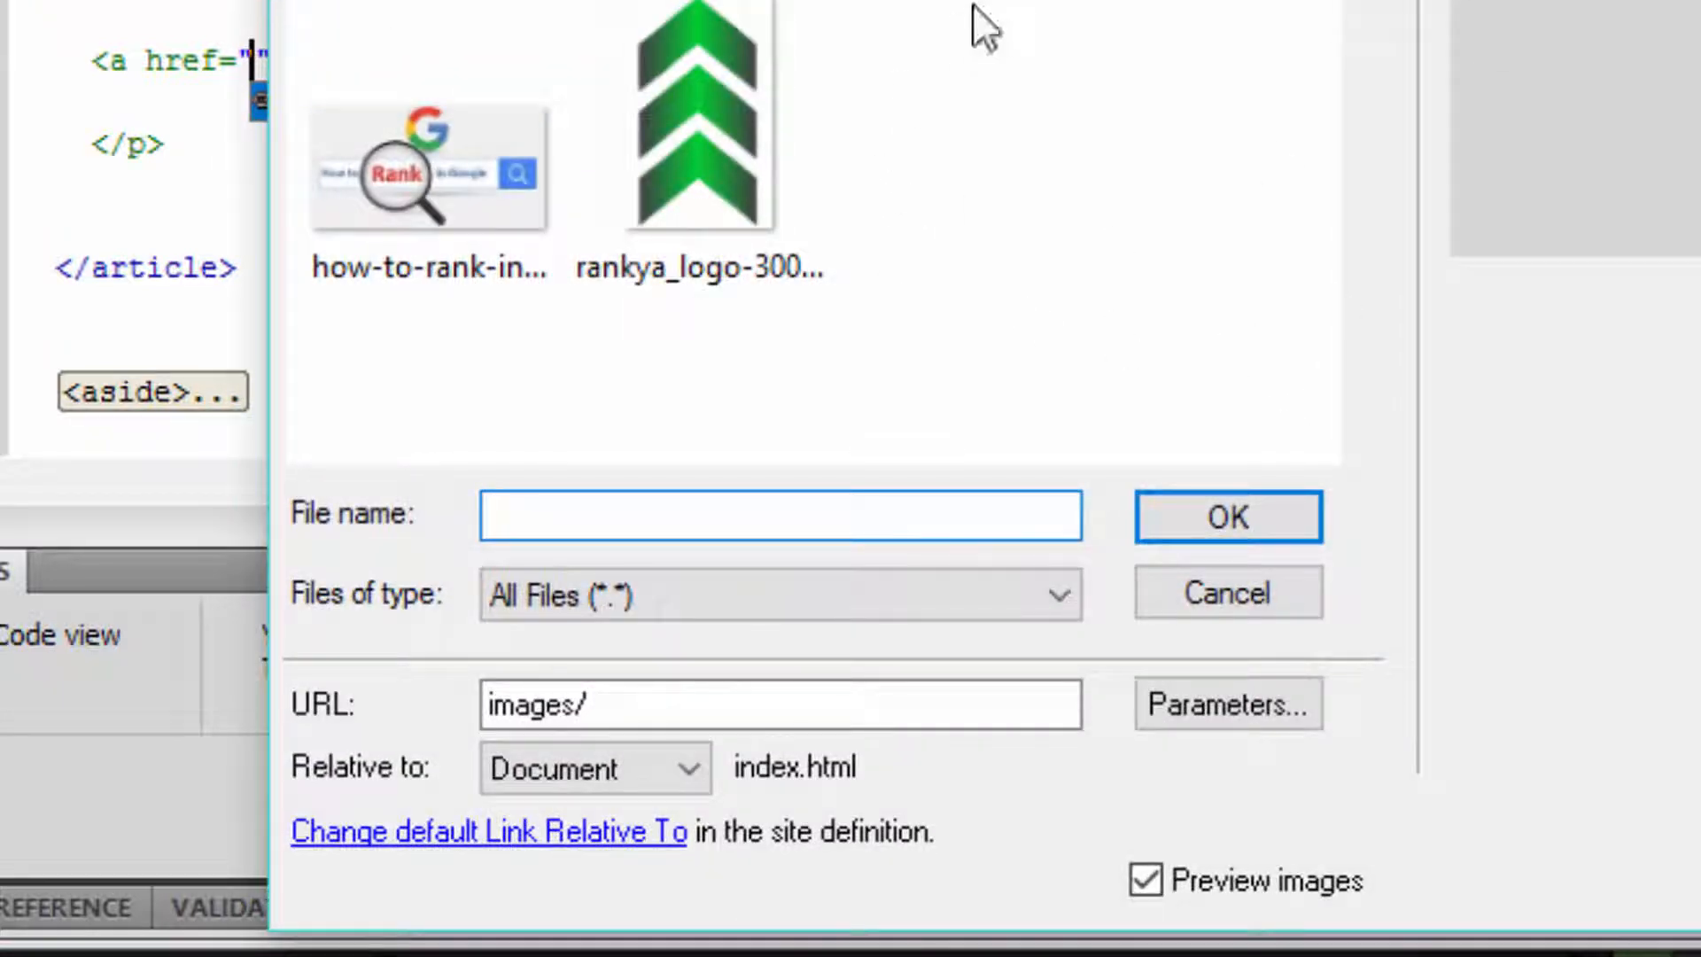
left_click(449, 304)
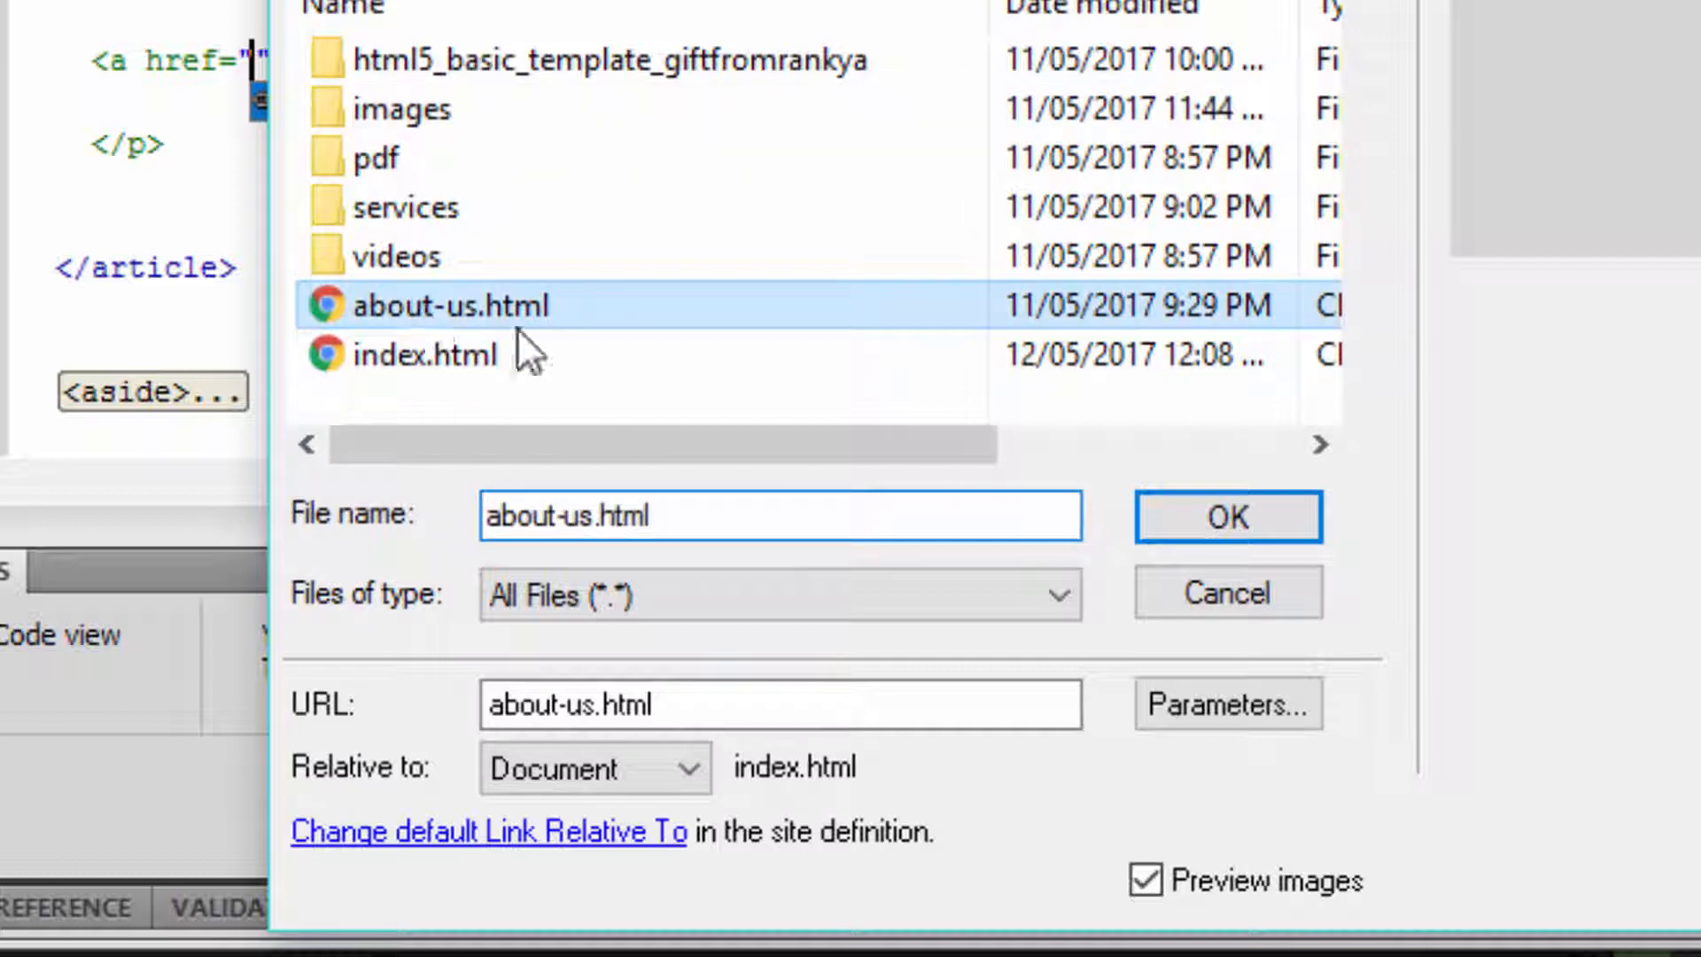
left_click(1226, 517)
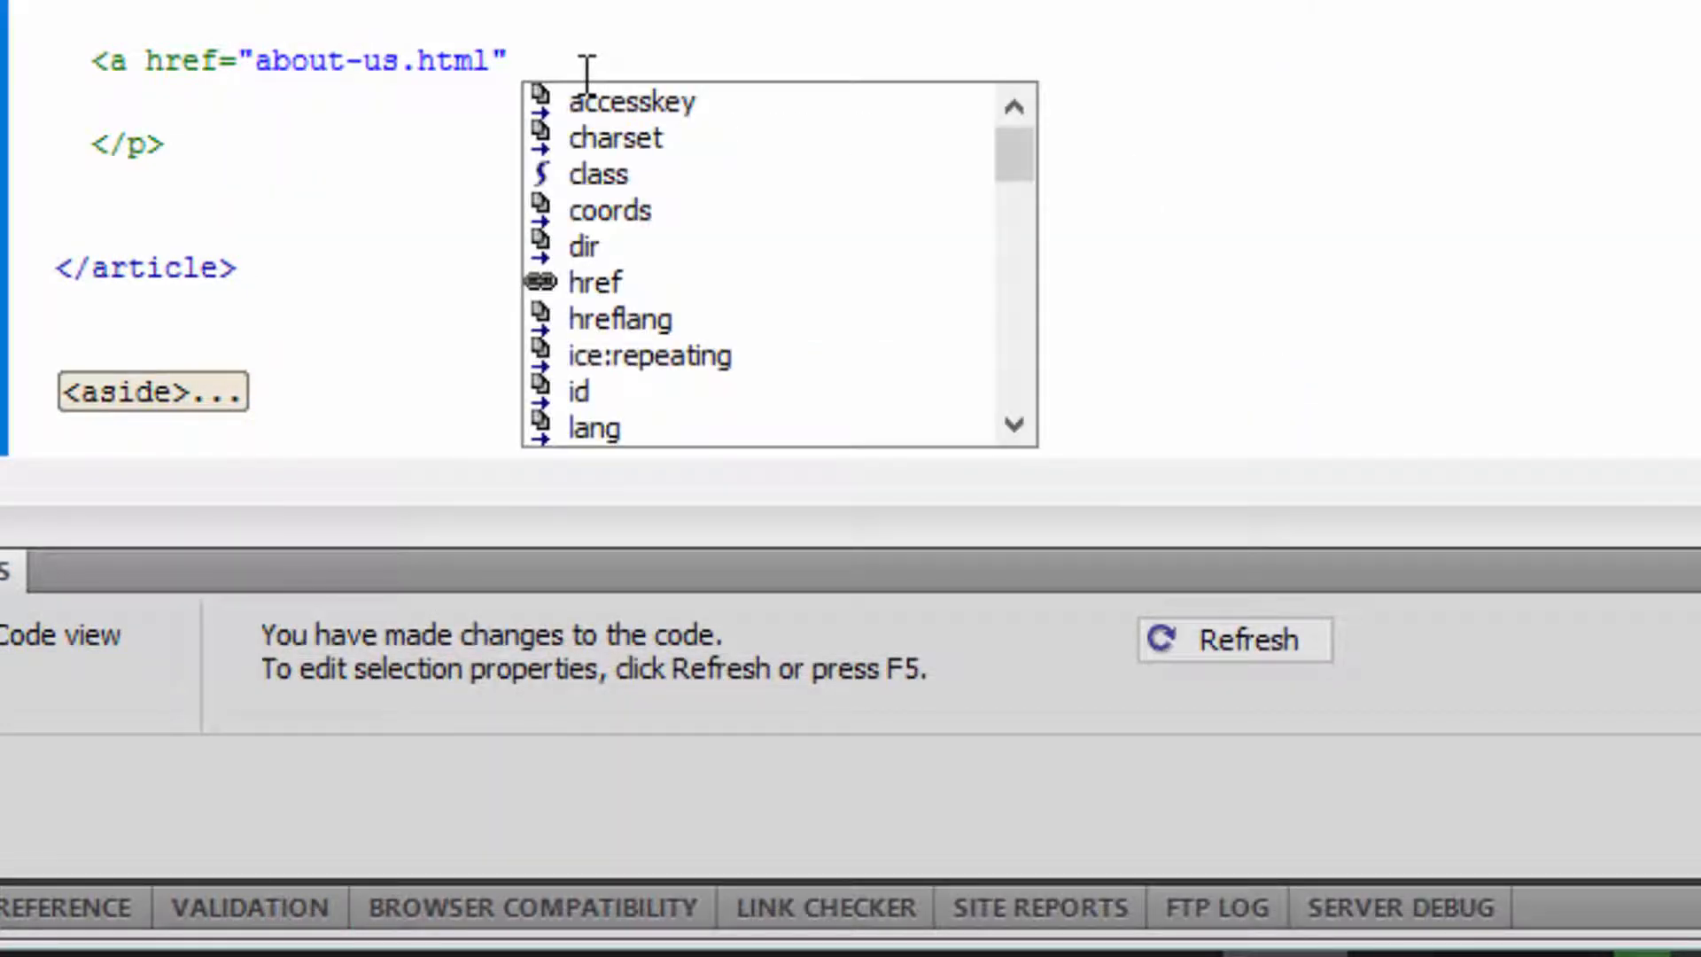
Step: Give the link the title 'about us' and a _blank target
type("title=\"")
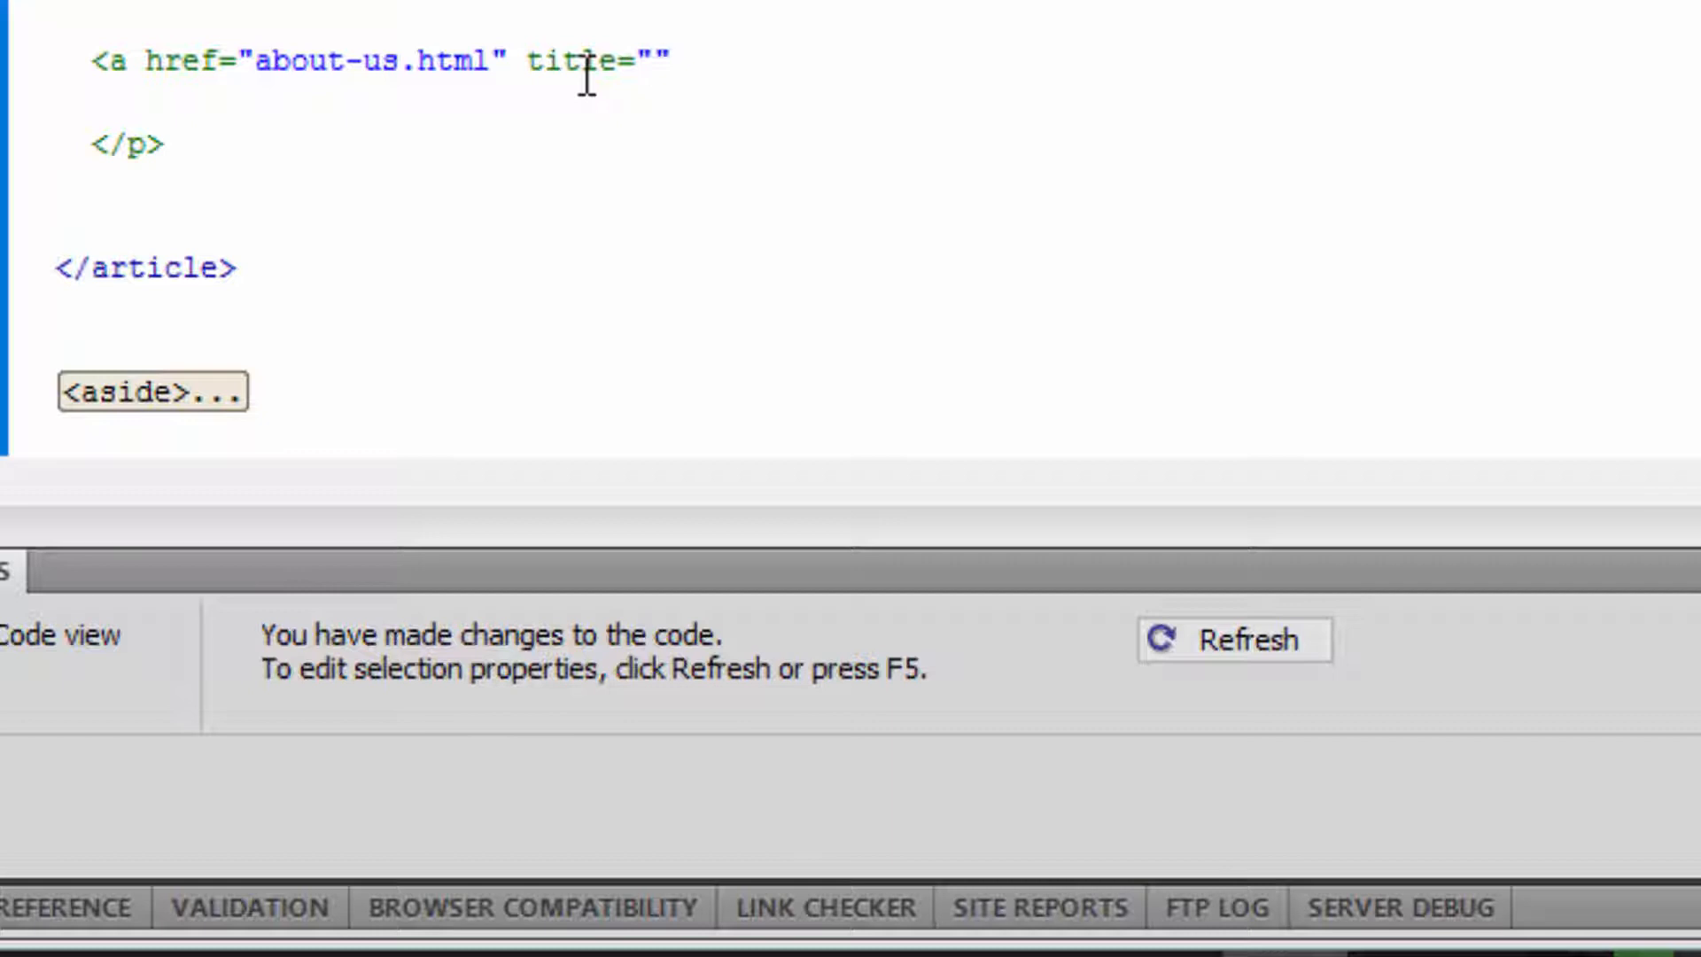
type("about us")
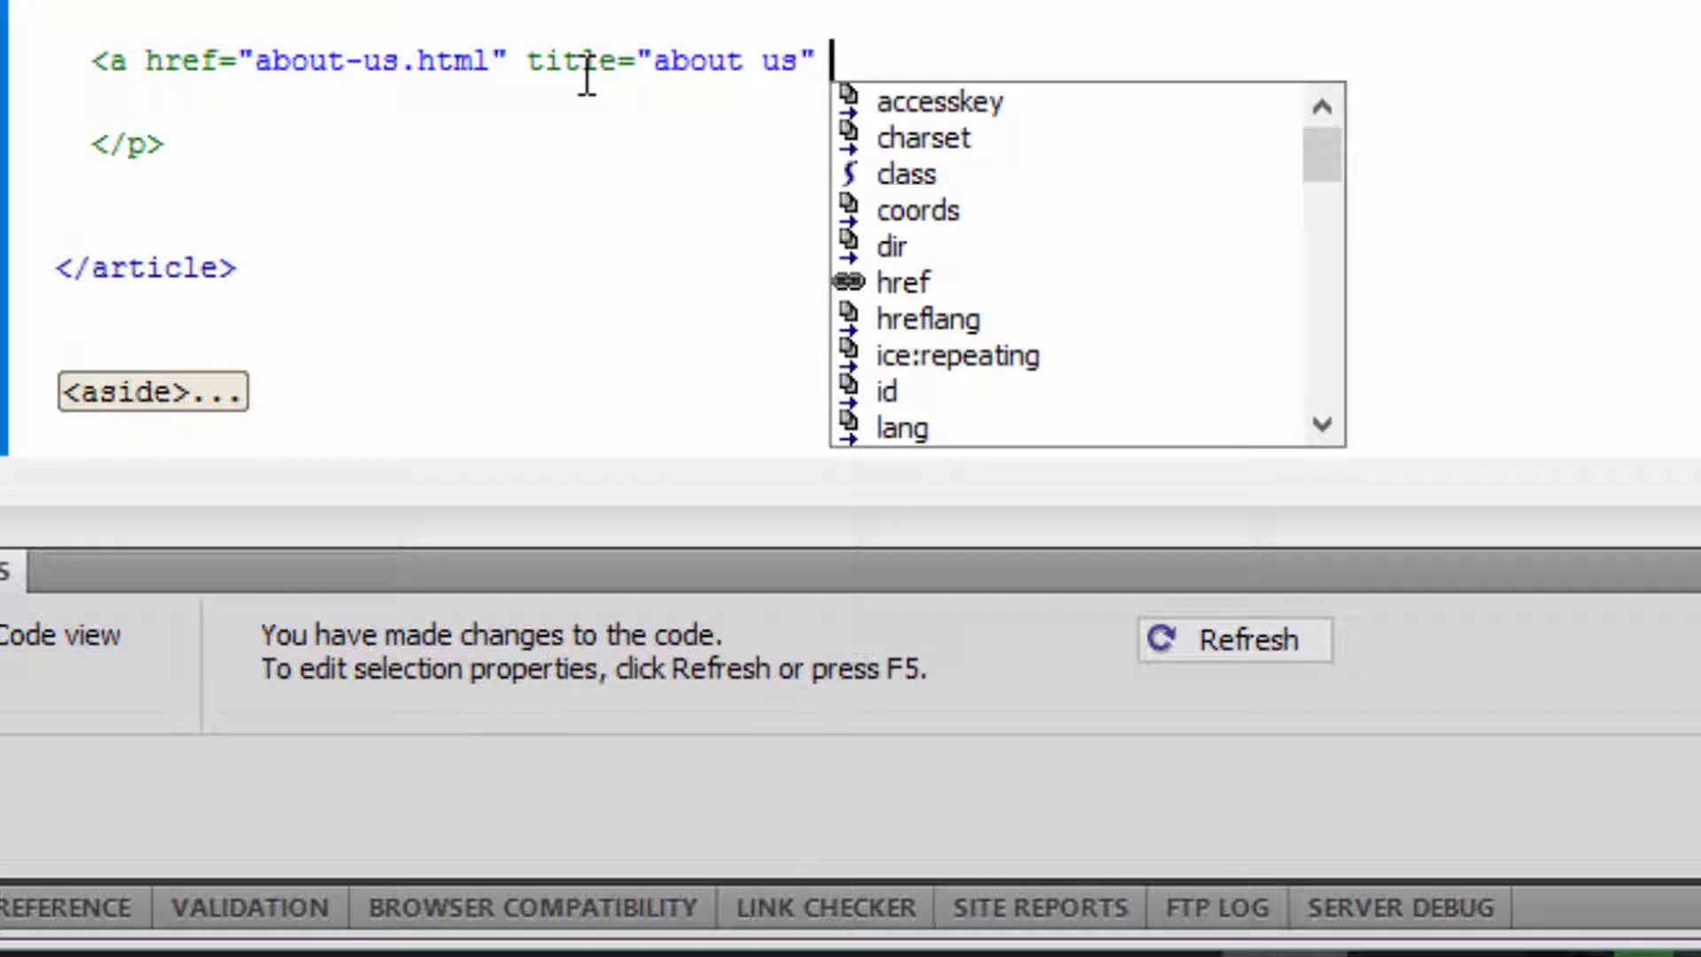
type("target=\"")
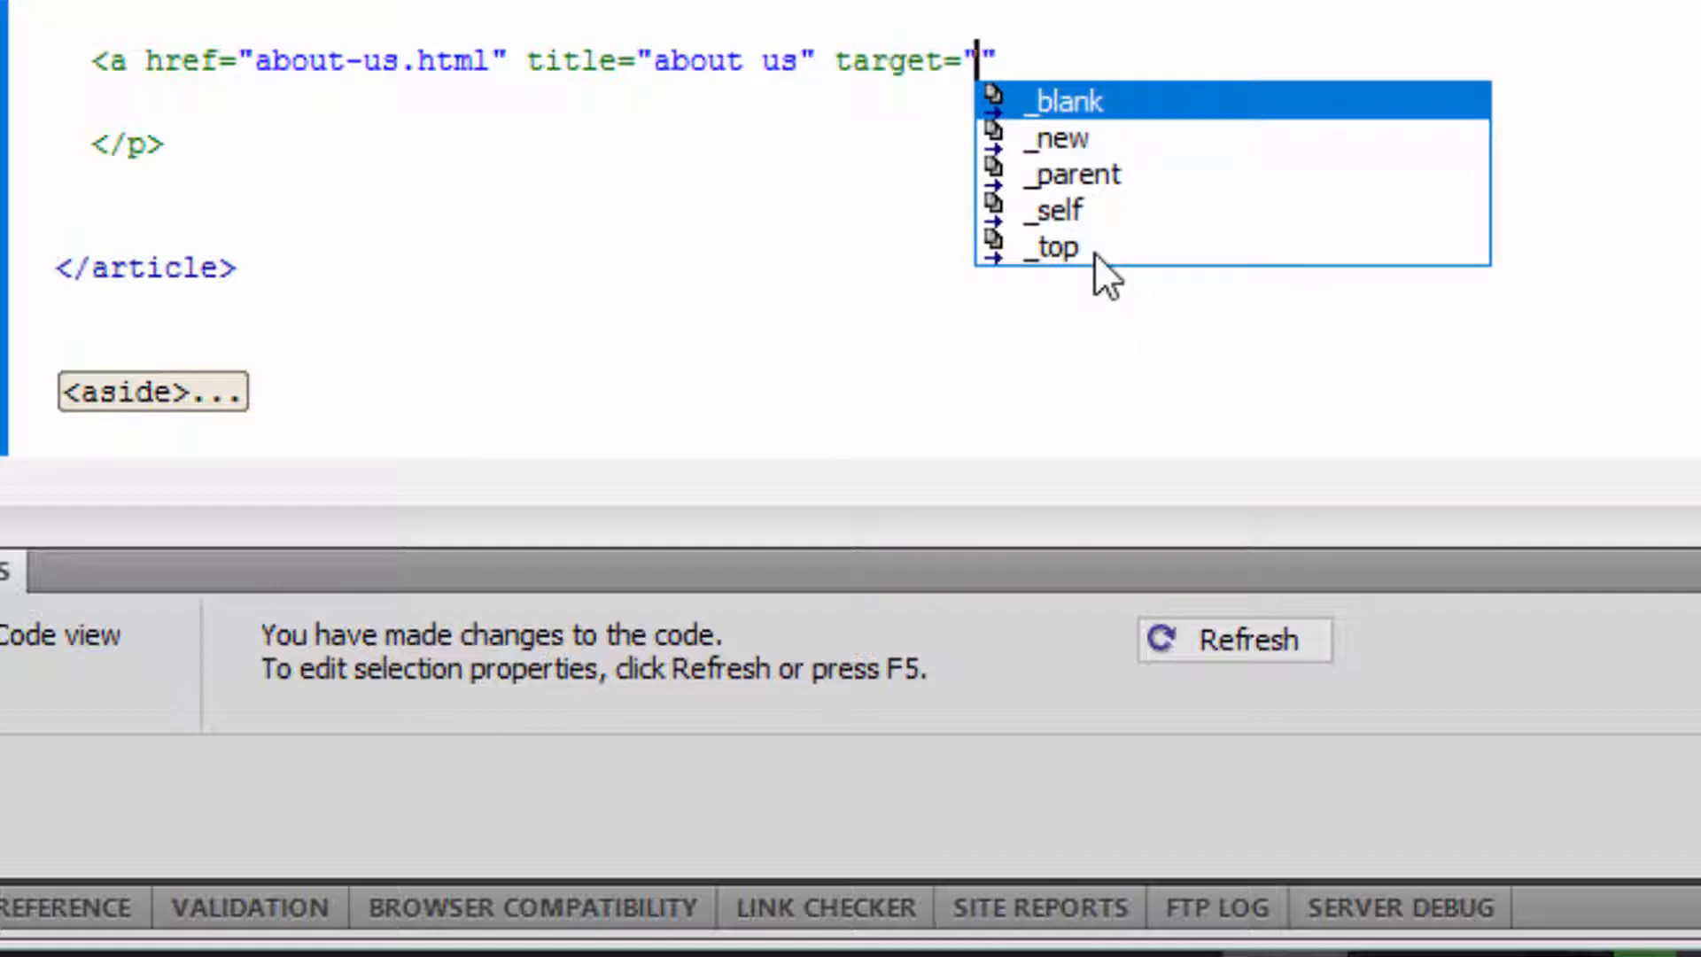
mouse_move(1069, 120)
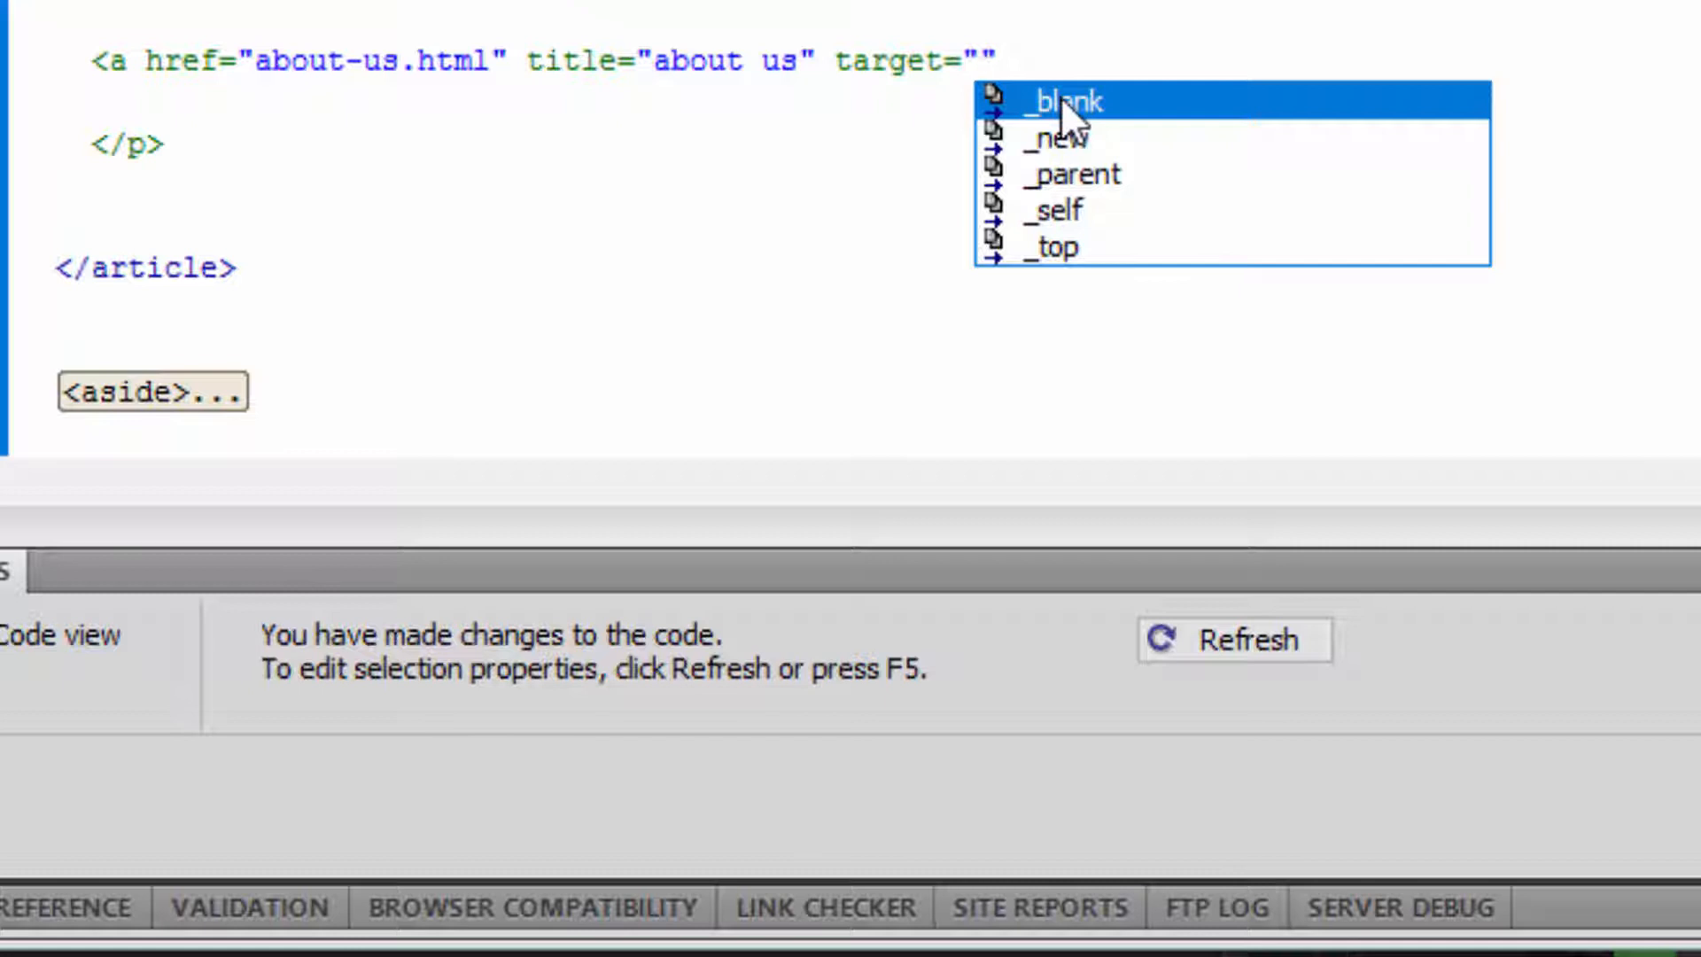
left_click(1058, 100)
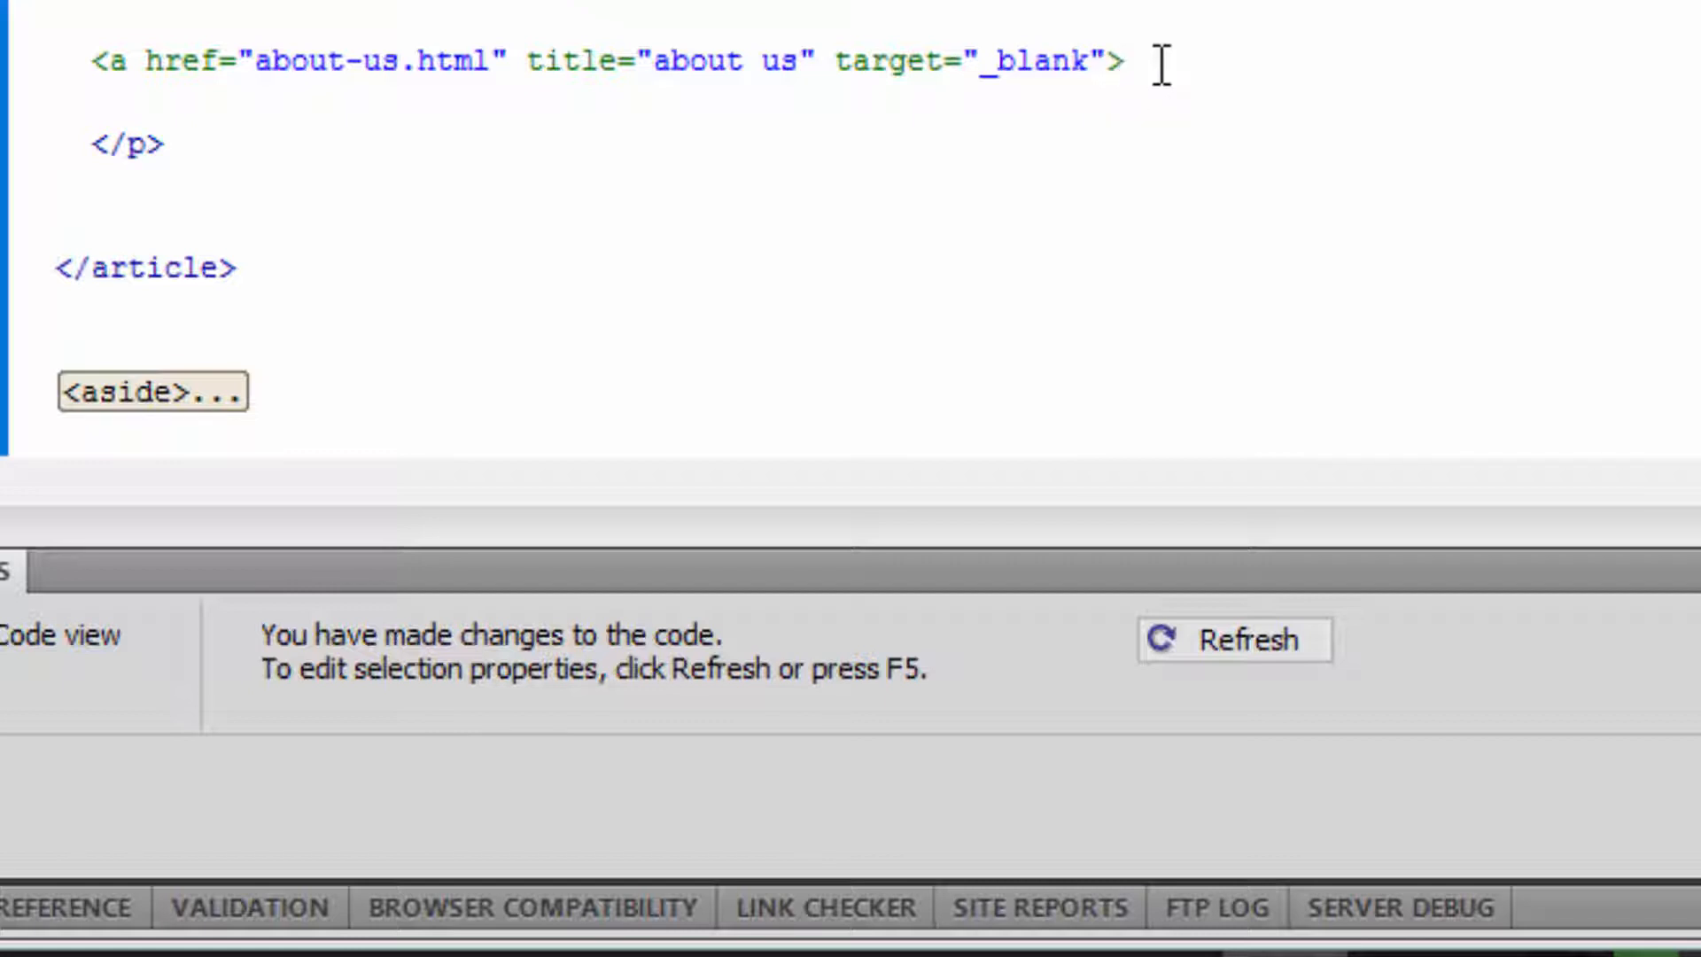
Step: Enter 'About Us' as the link text and begin the closing </a> tag
left_click(1117, 62)
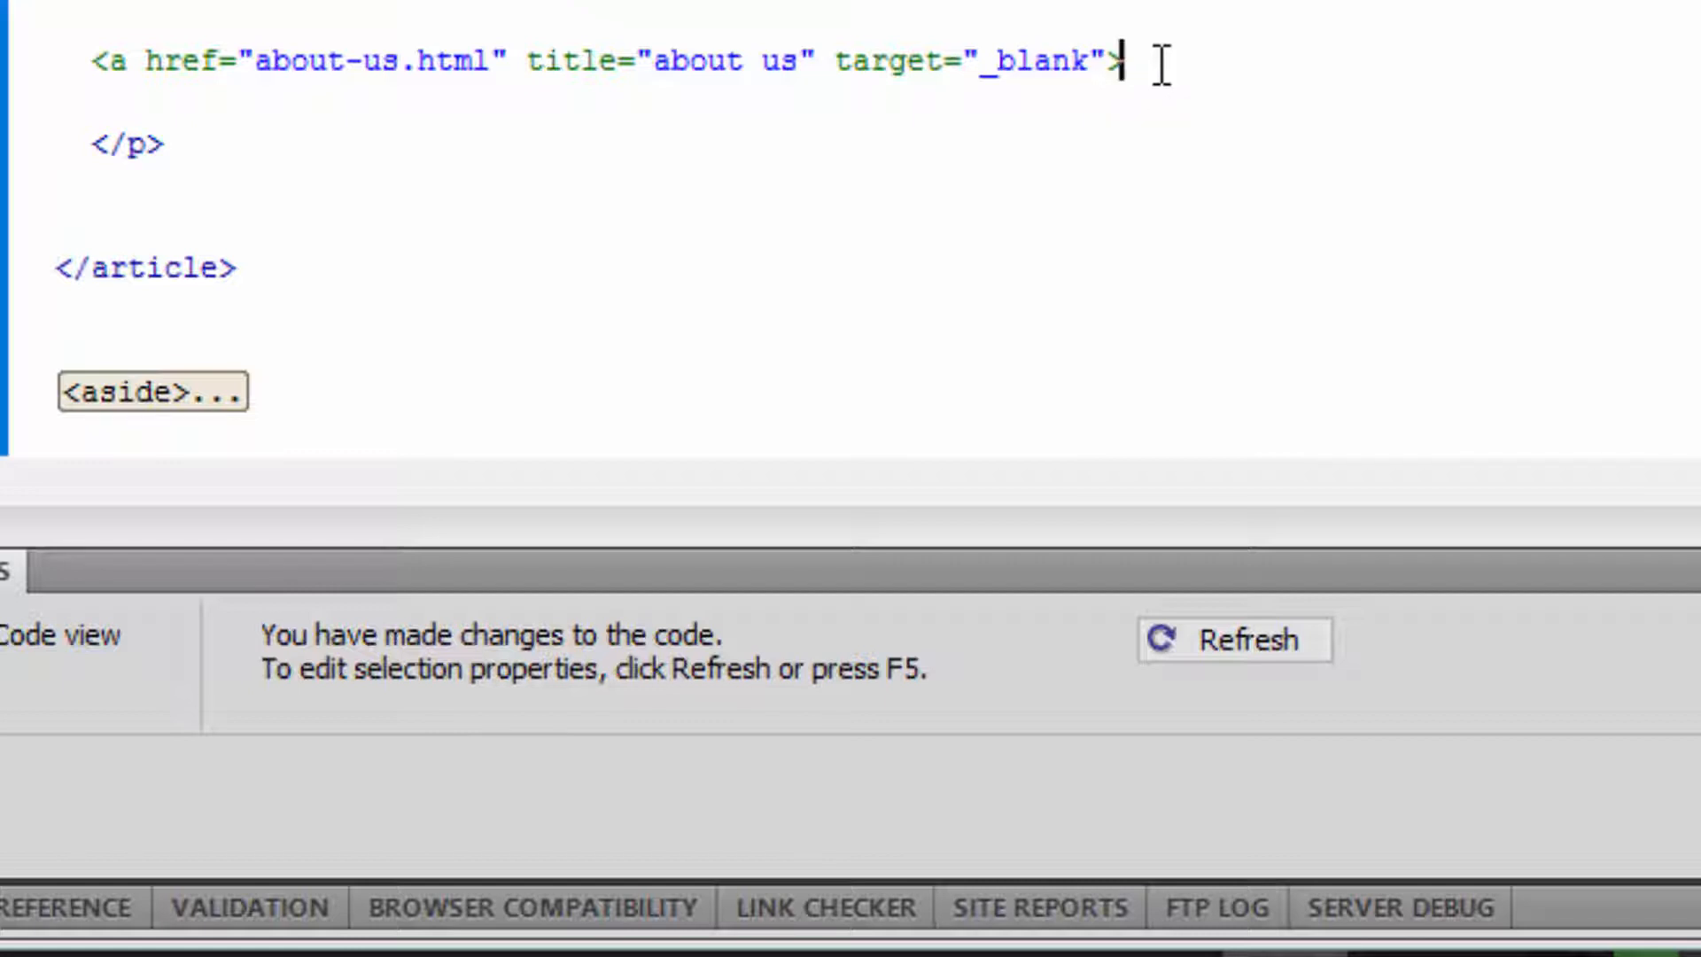
type("About")
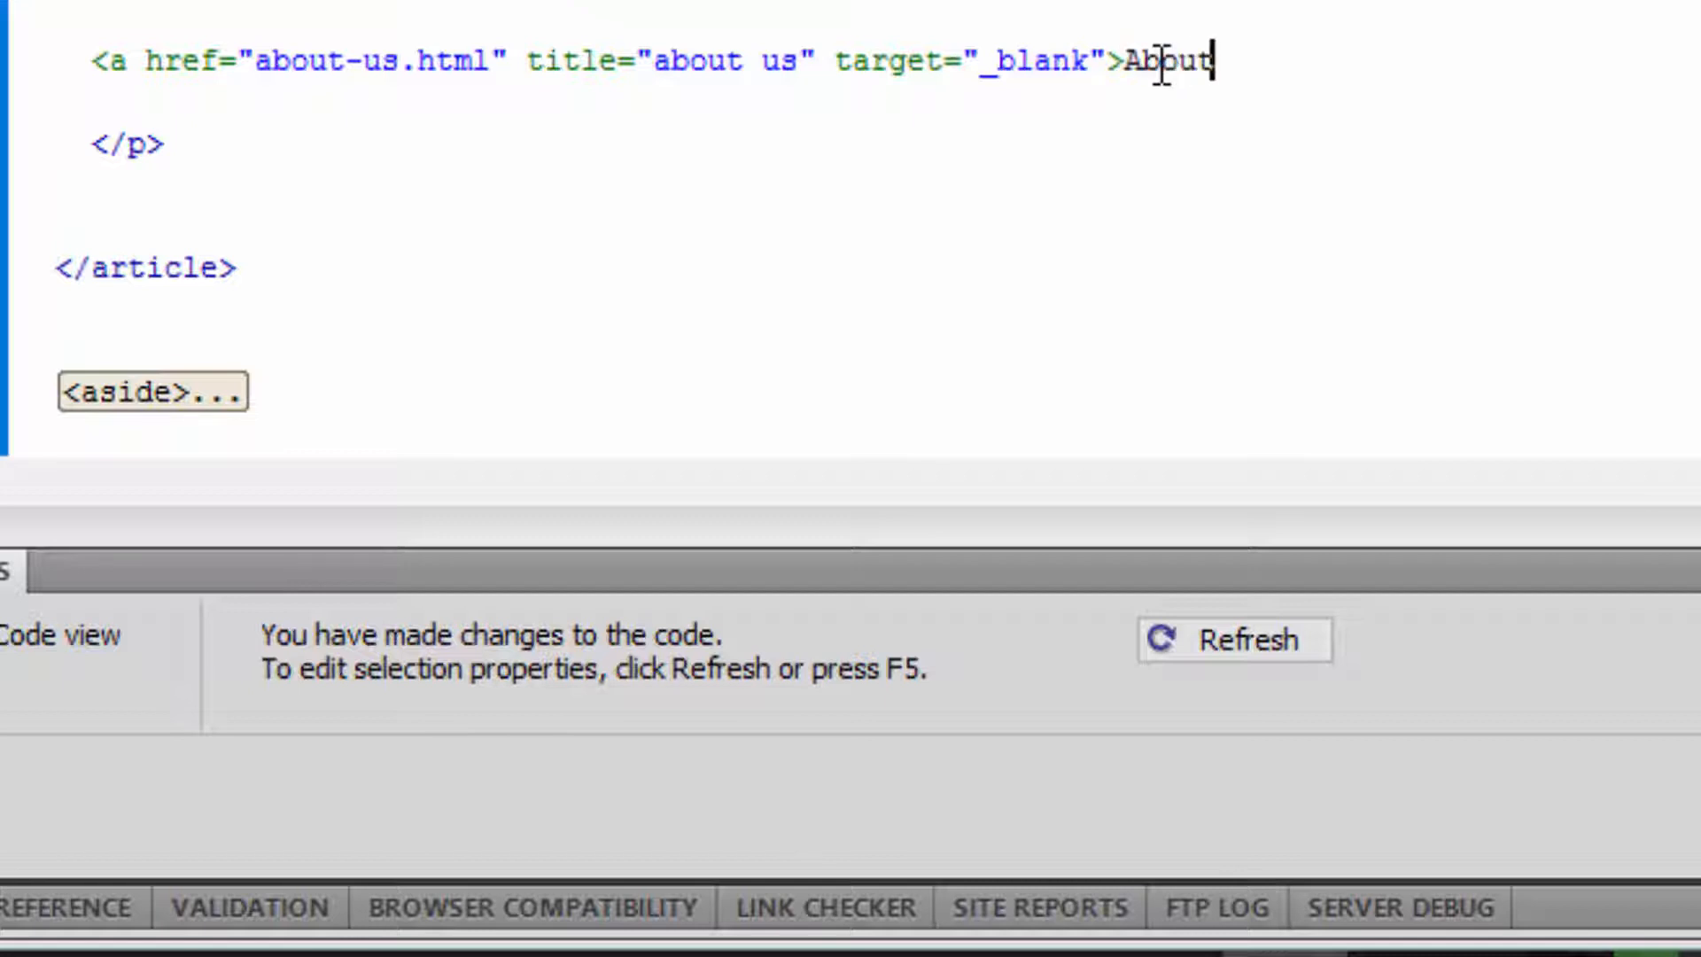
type("Us")
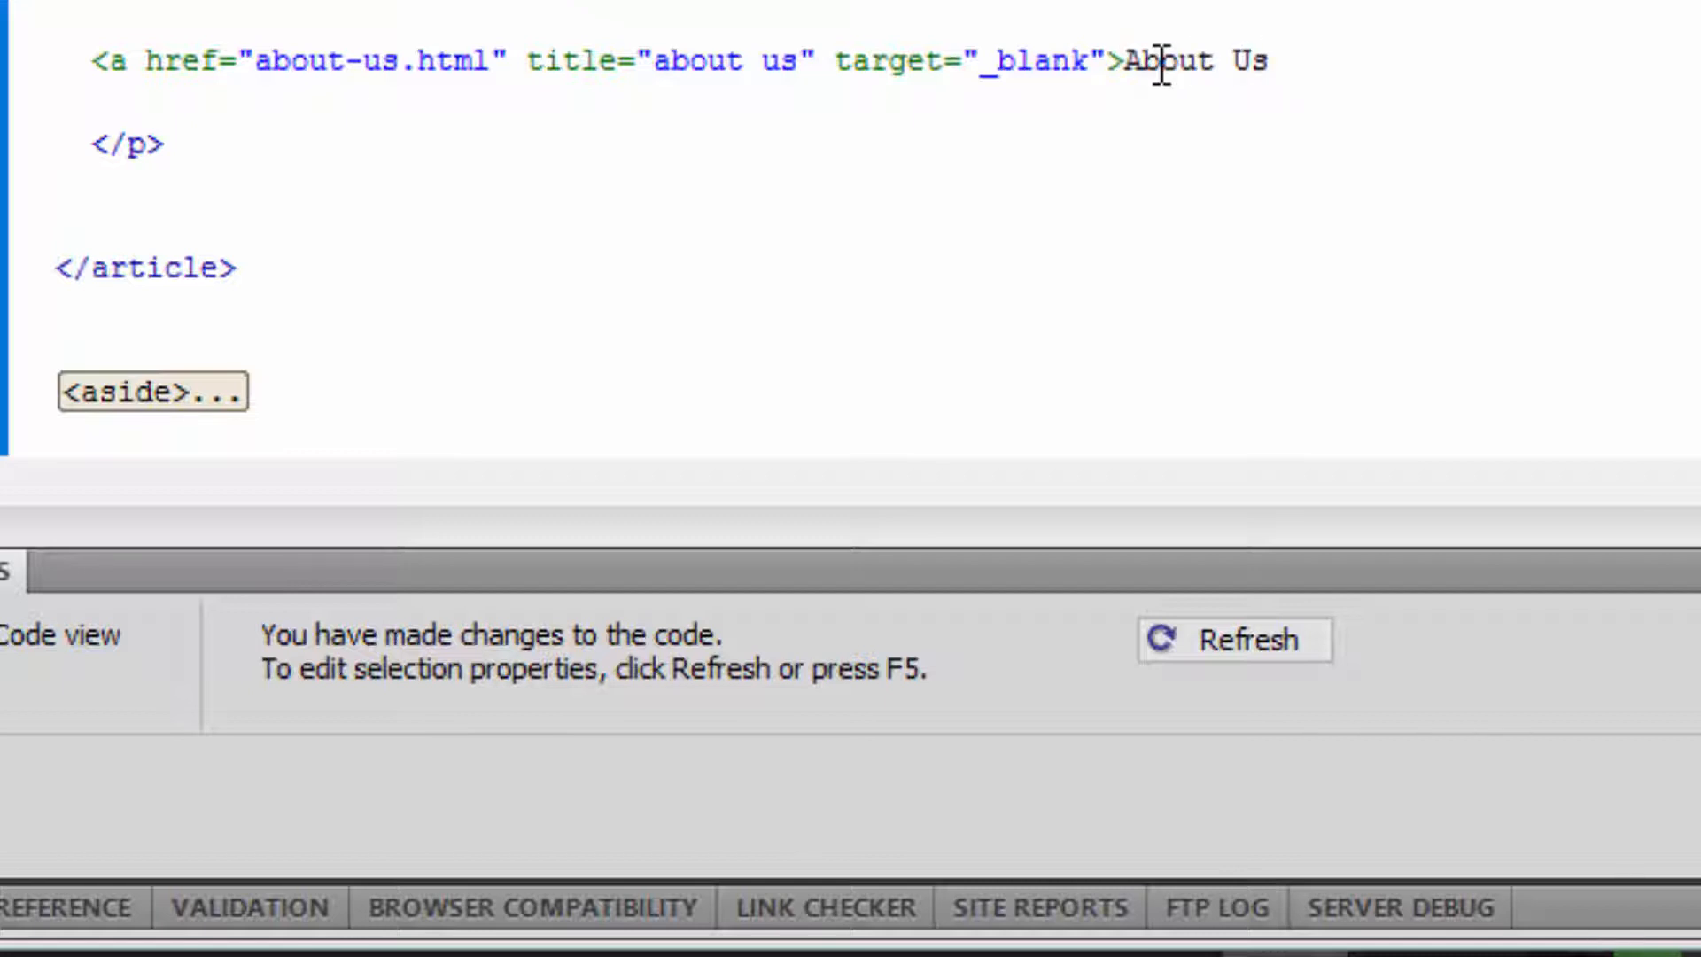
type("<")
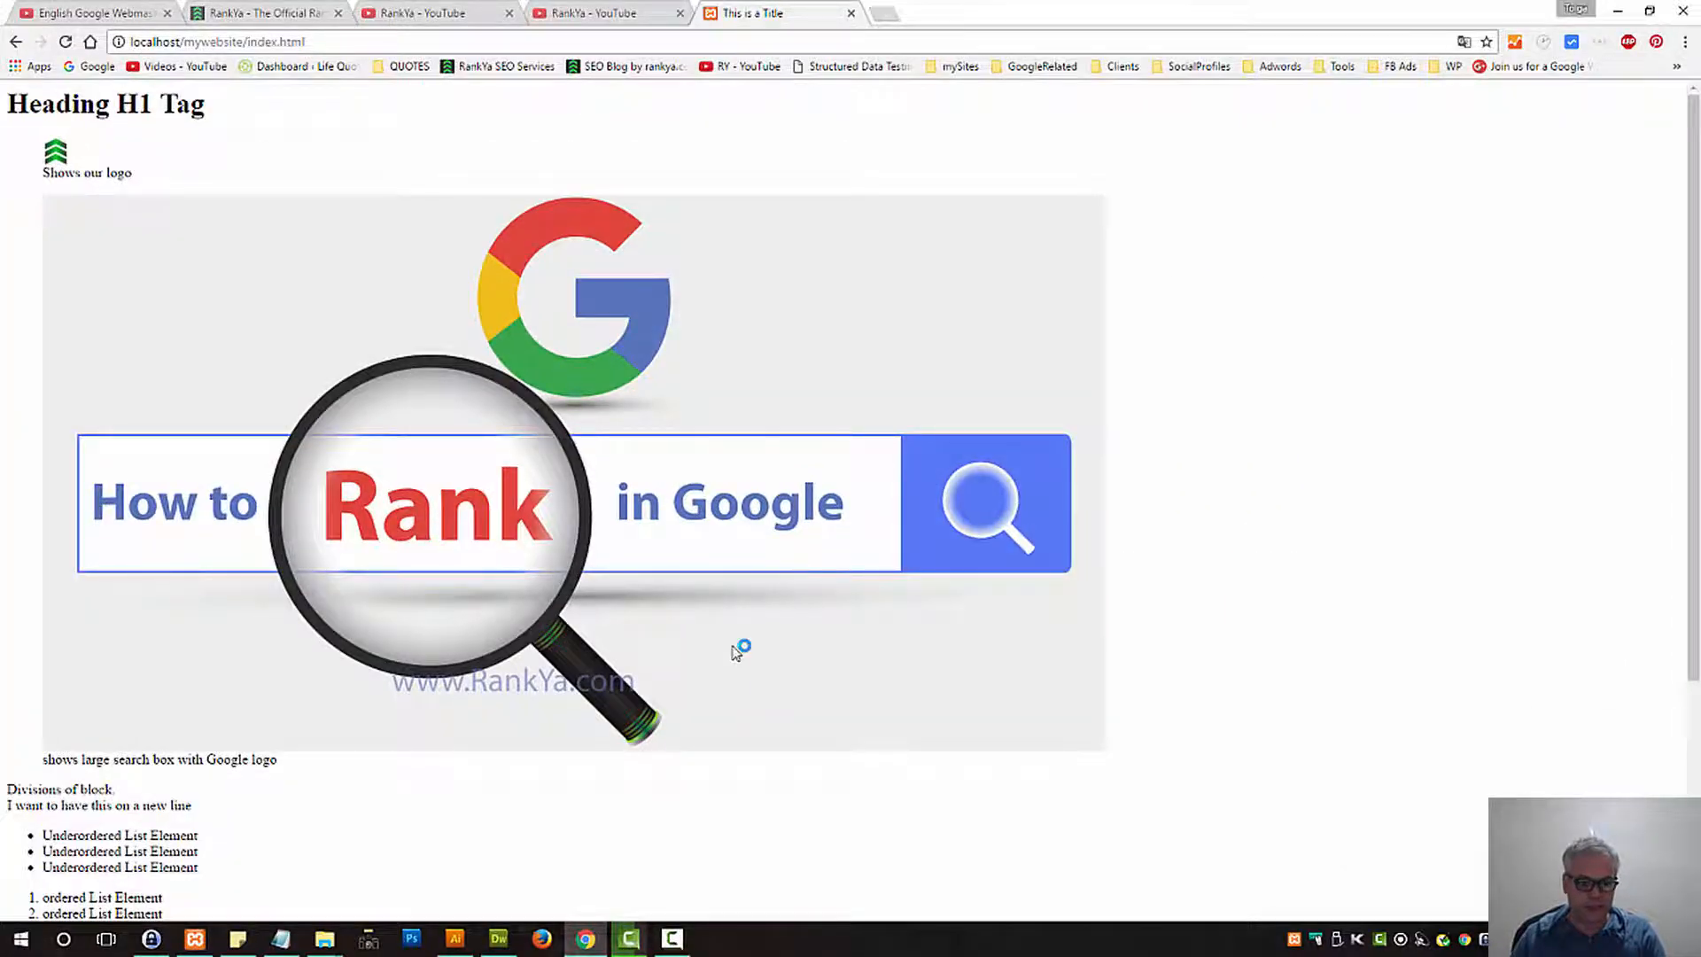
Step: Switch to Dreamweaver to shrink the image, then reload index.html in Chrome to see the About Us link
left_click(498, 939)
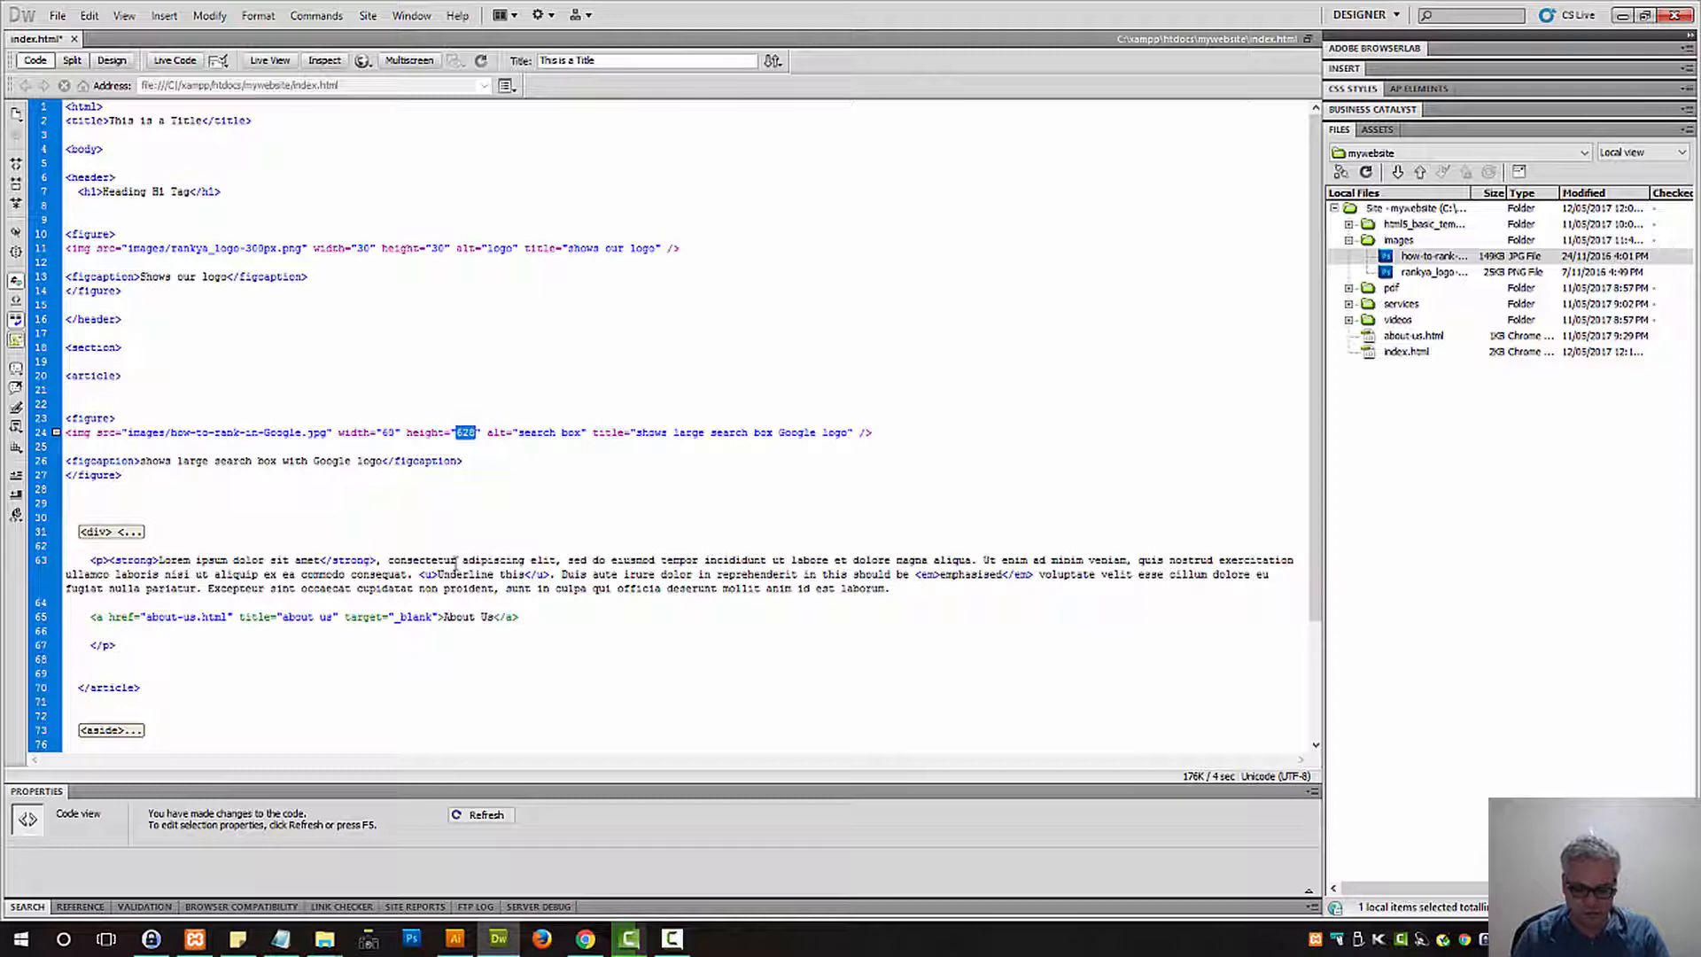
left_click(583, 939)
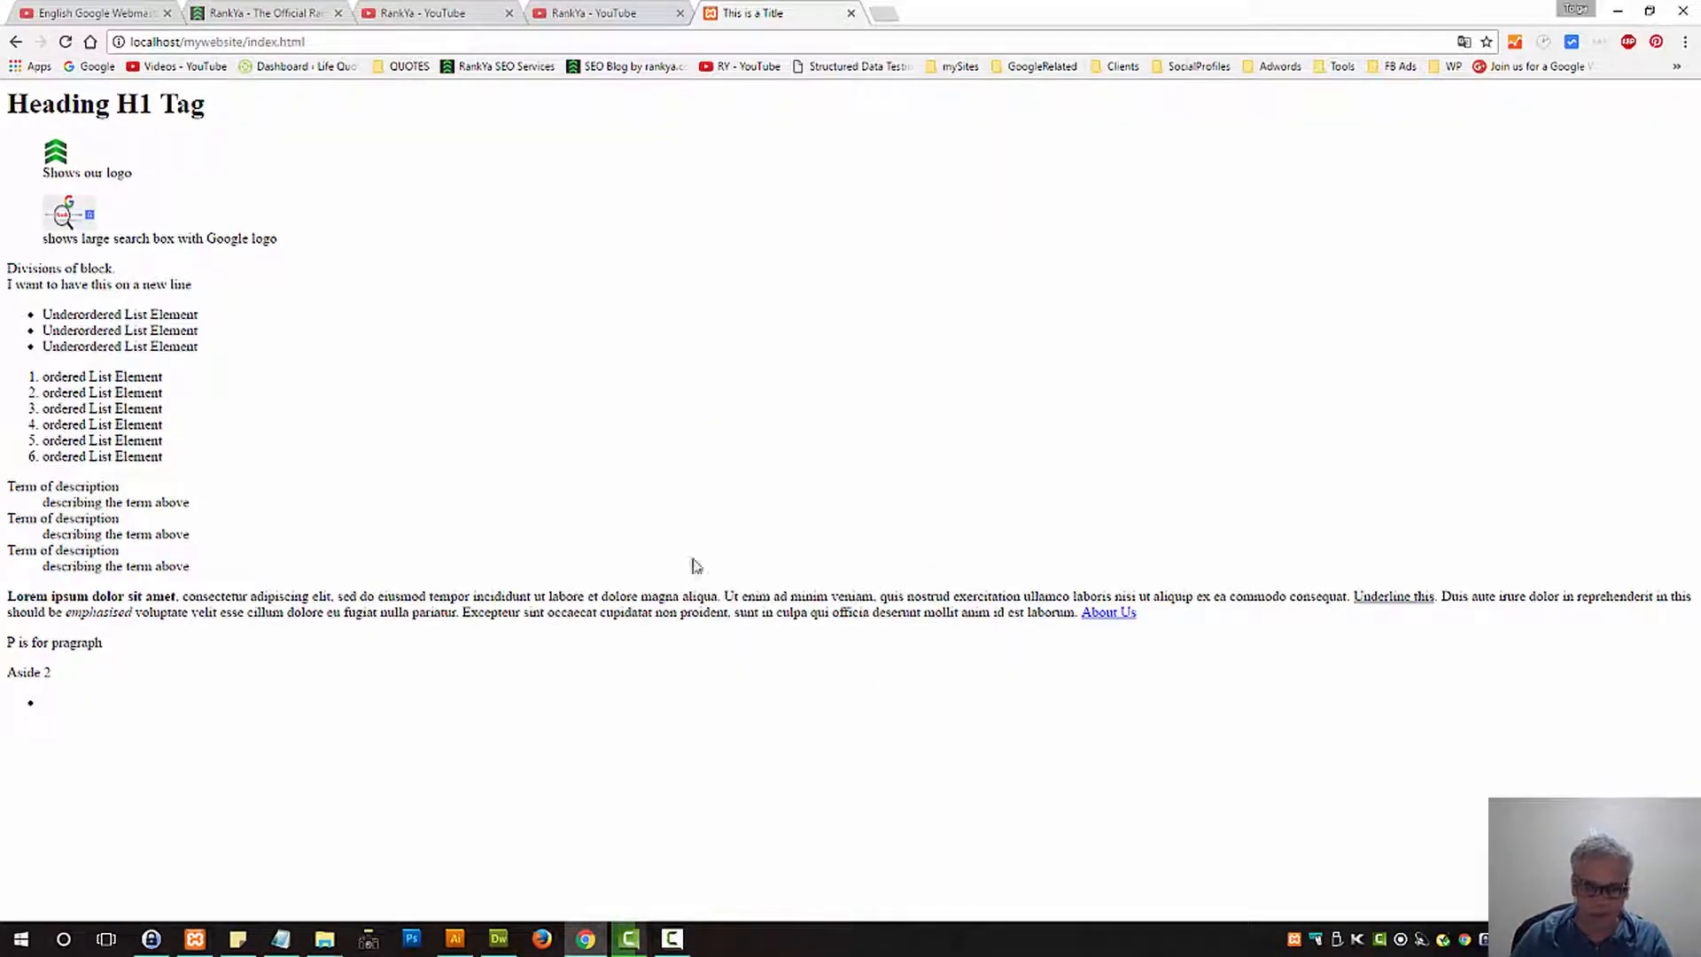
mouse_move(1107, 612)
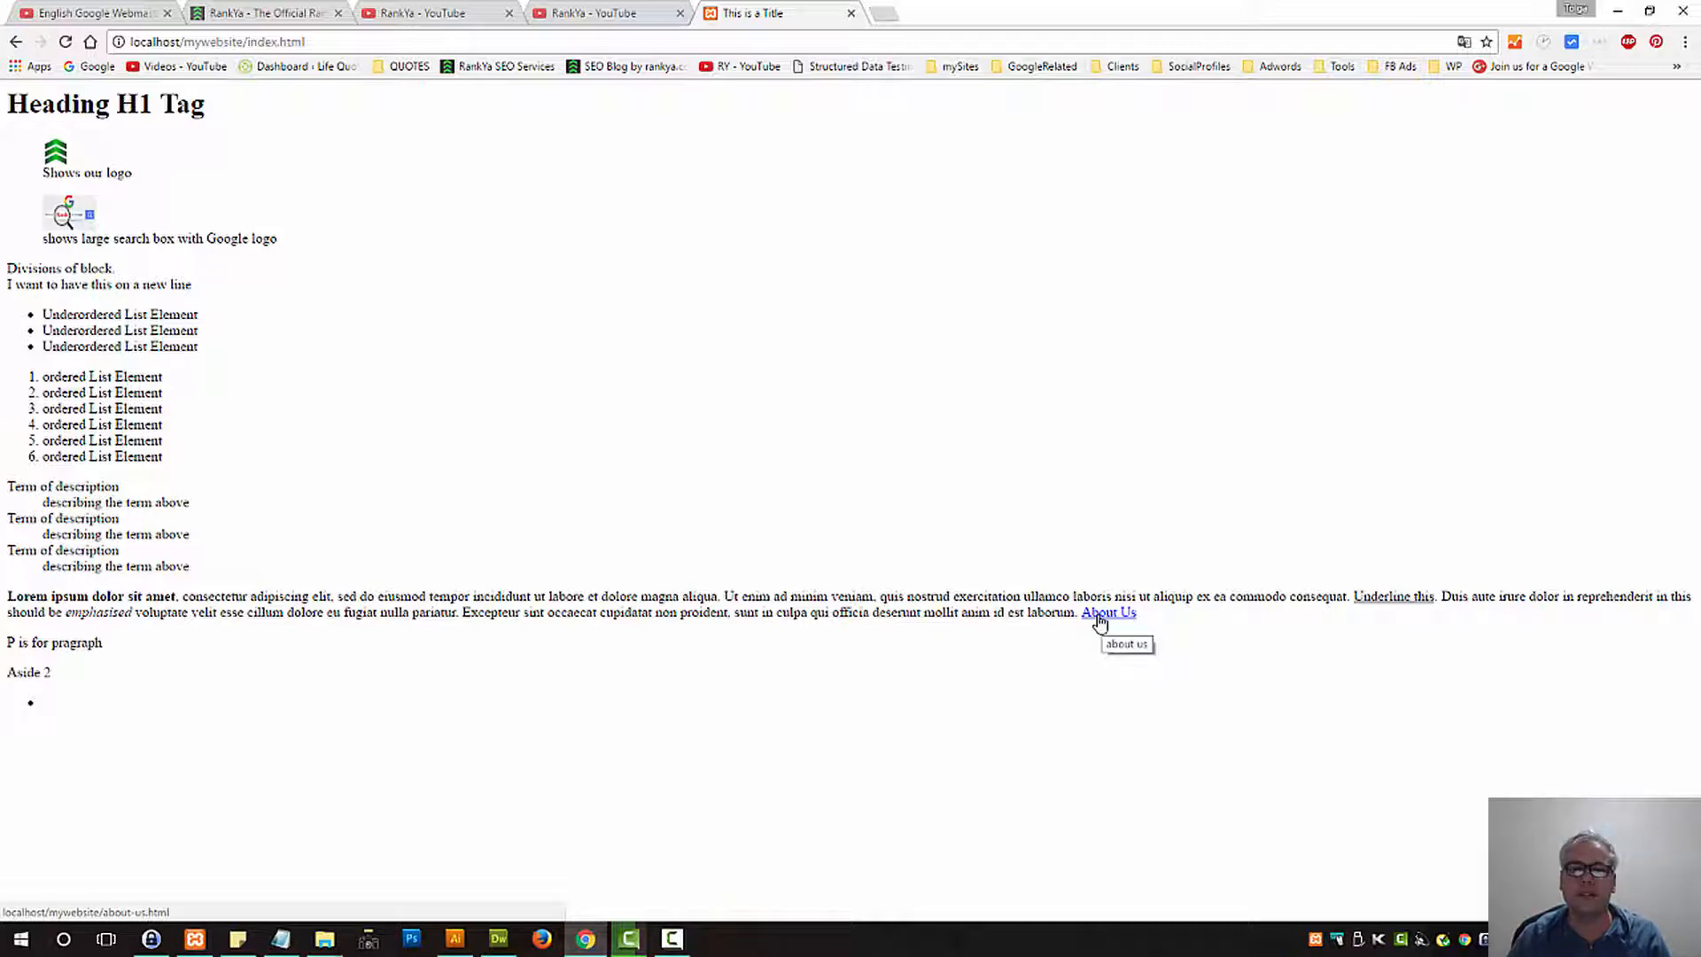
Step: Follow the About Us link into a new tab, then return to Dreamweaver
left_click(1108, 613)
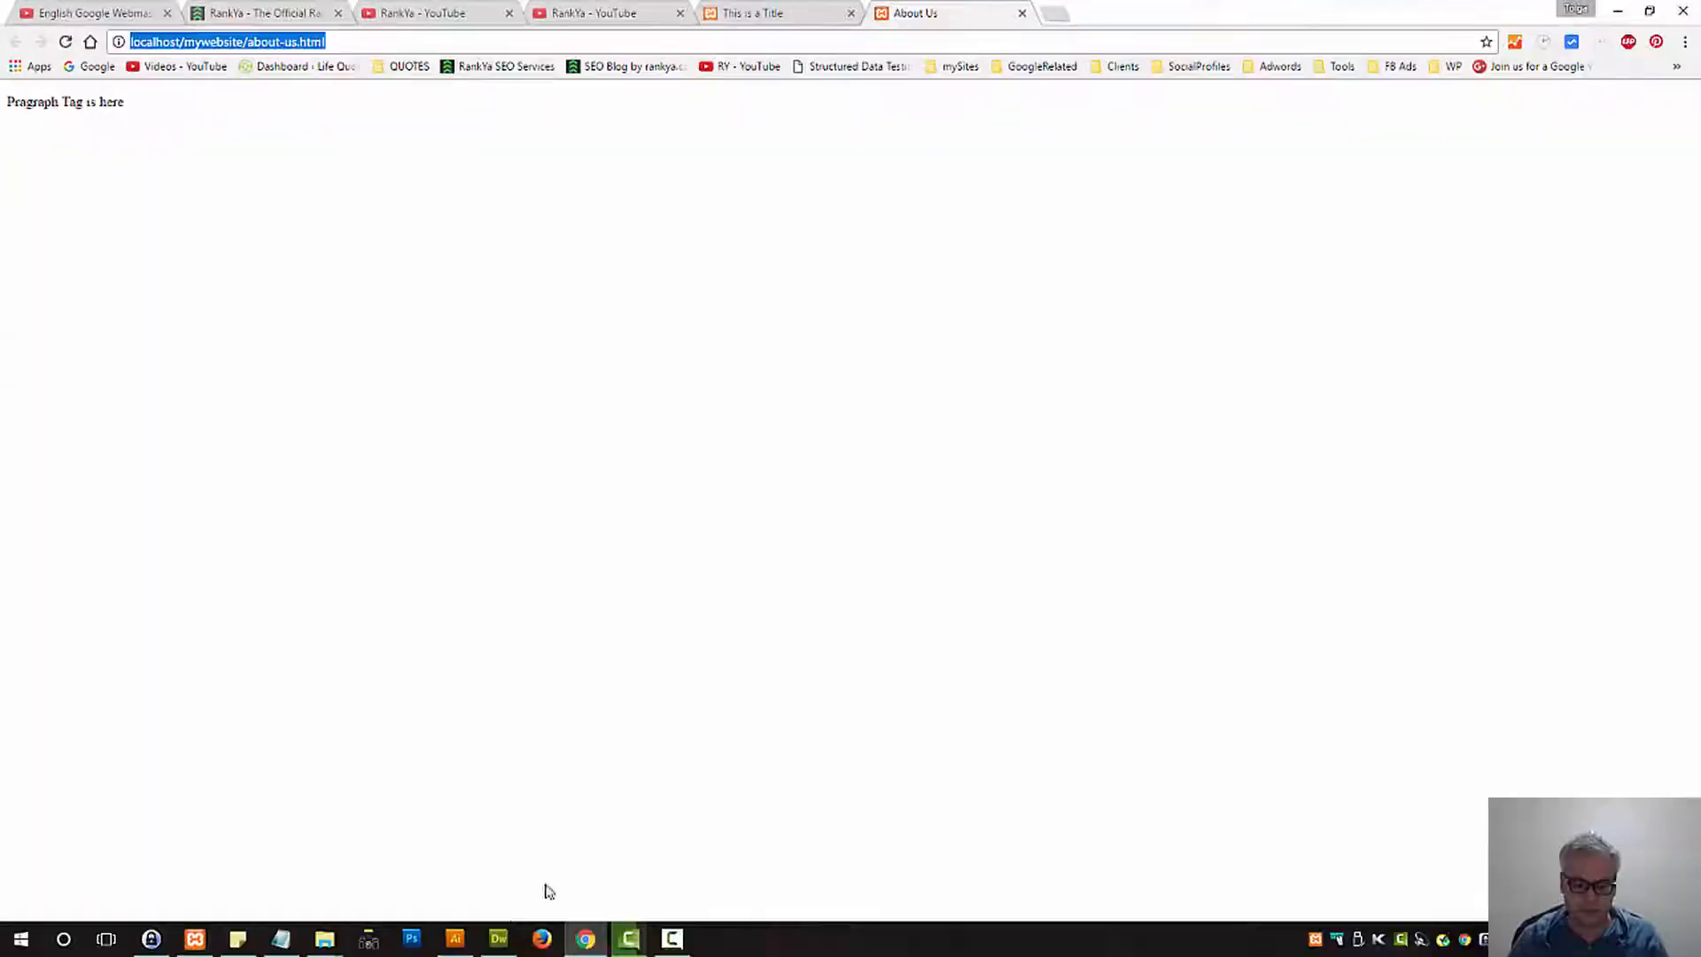
left_click(498, 938)
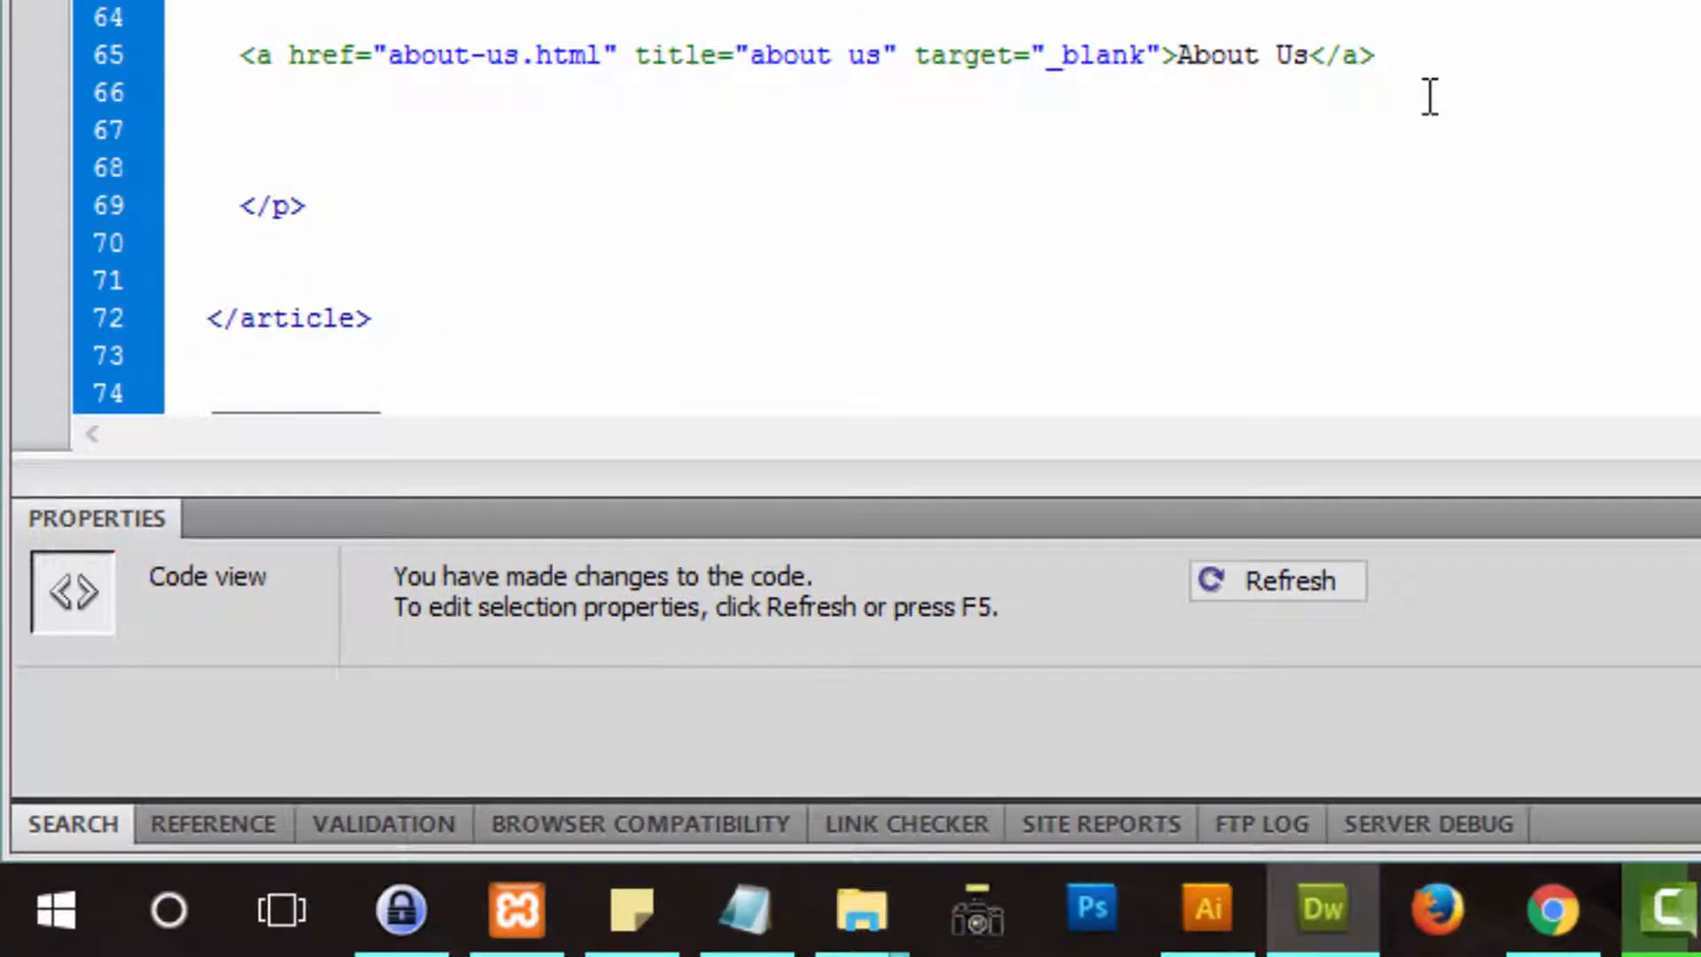
type("<a f")
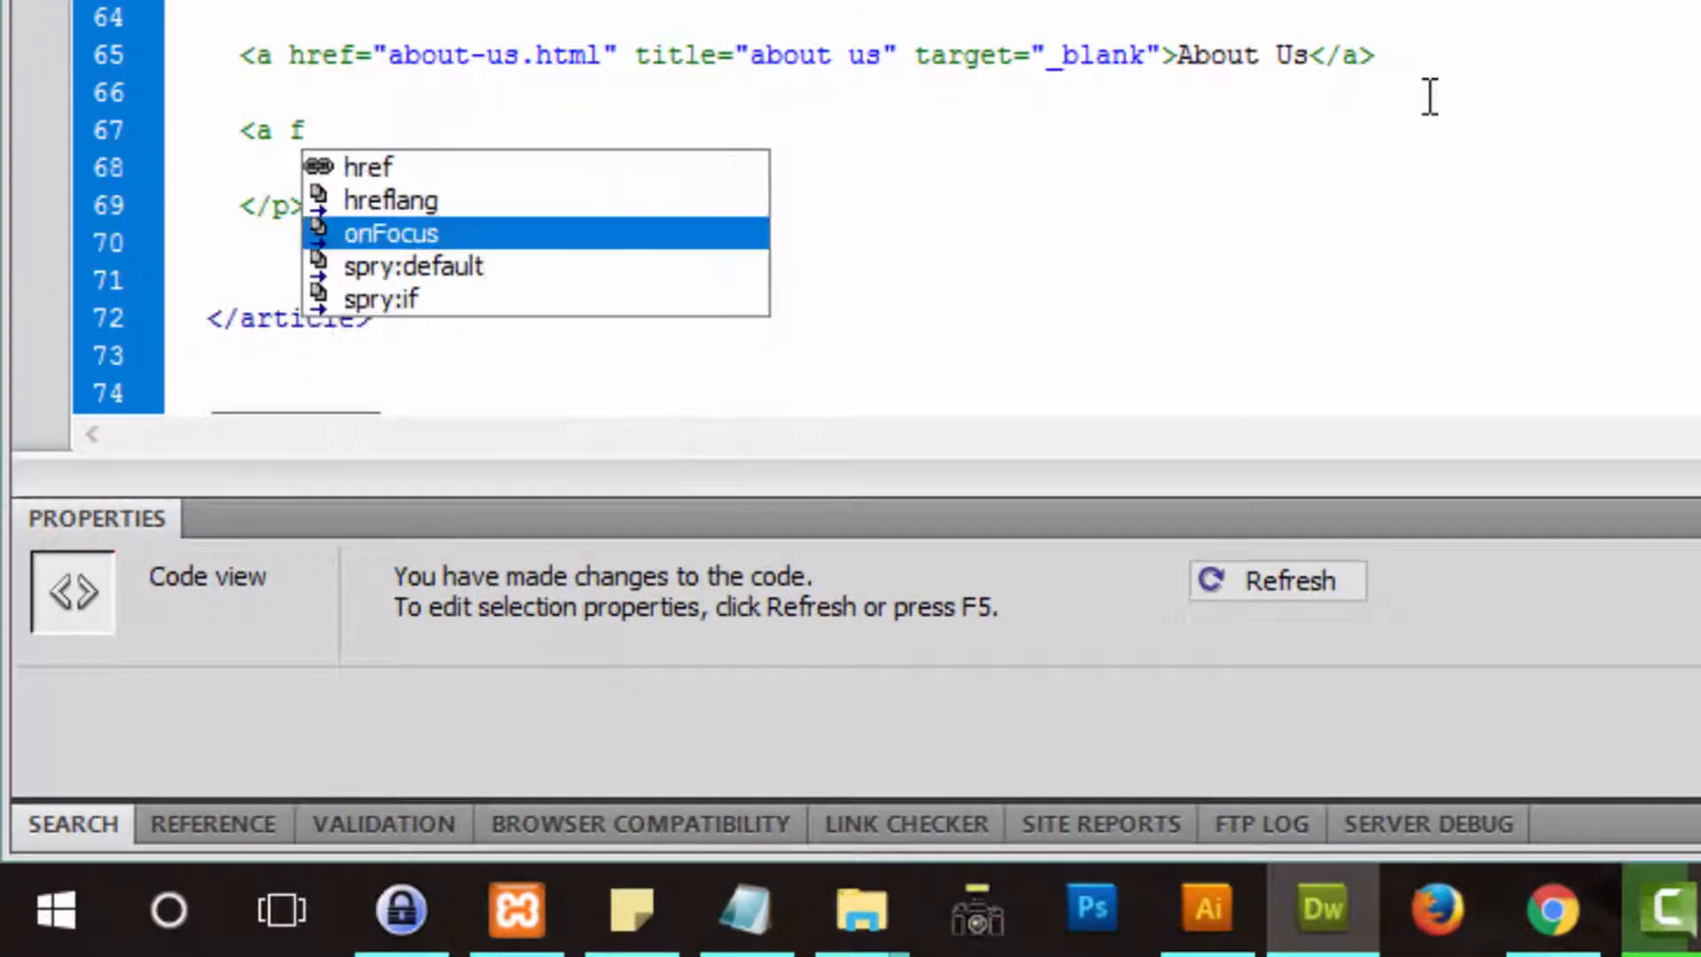
type("r")
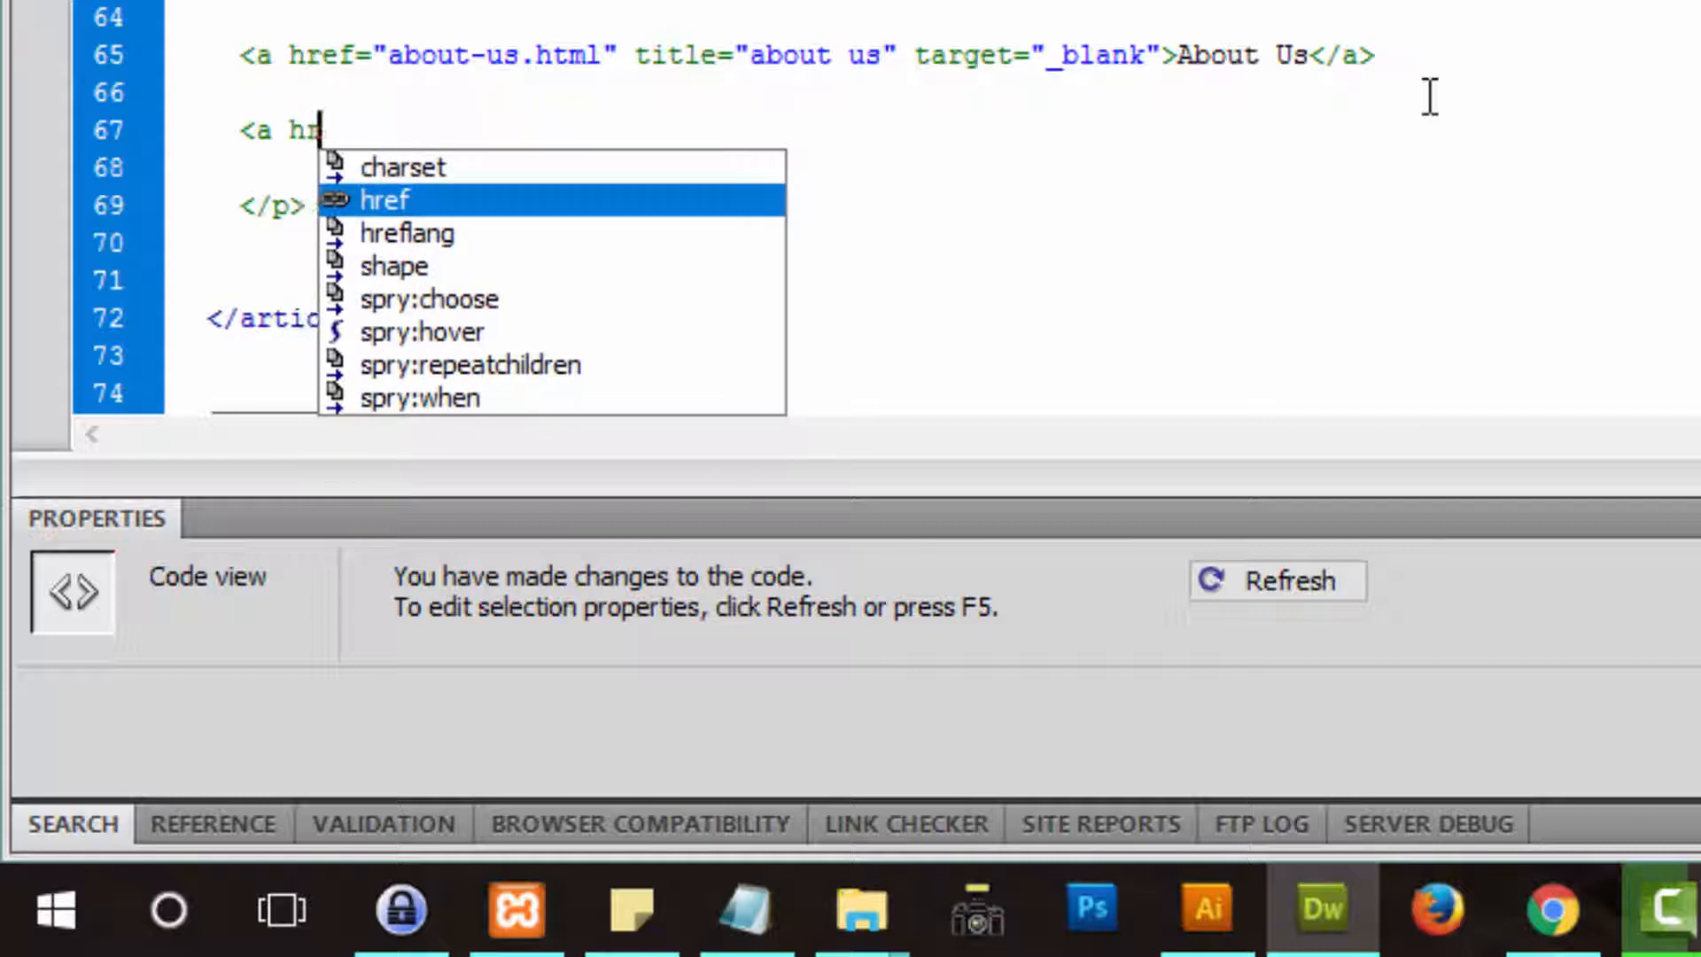
left_click(384, 199)
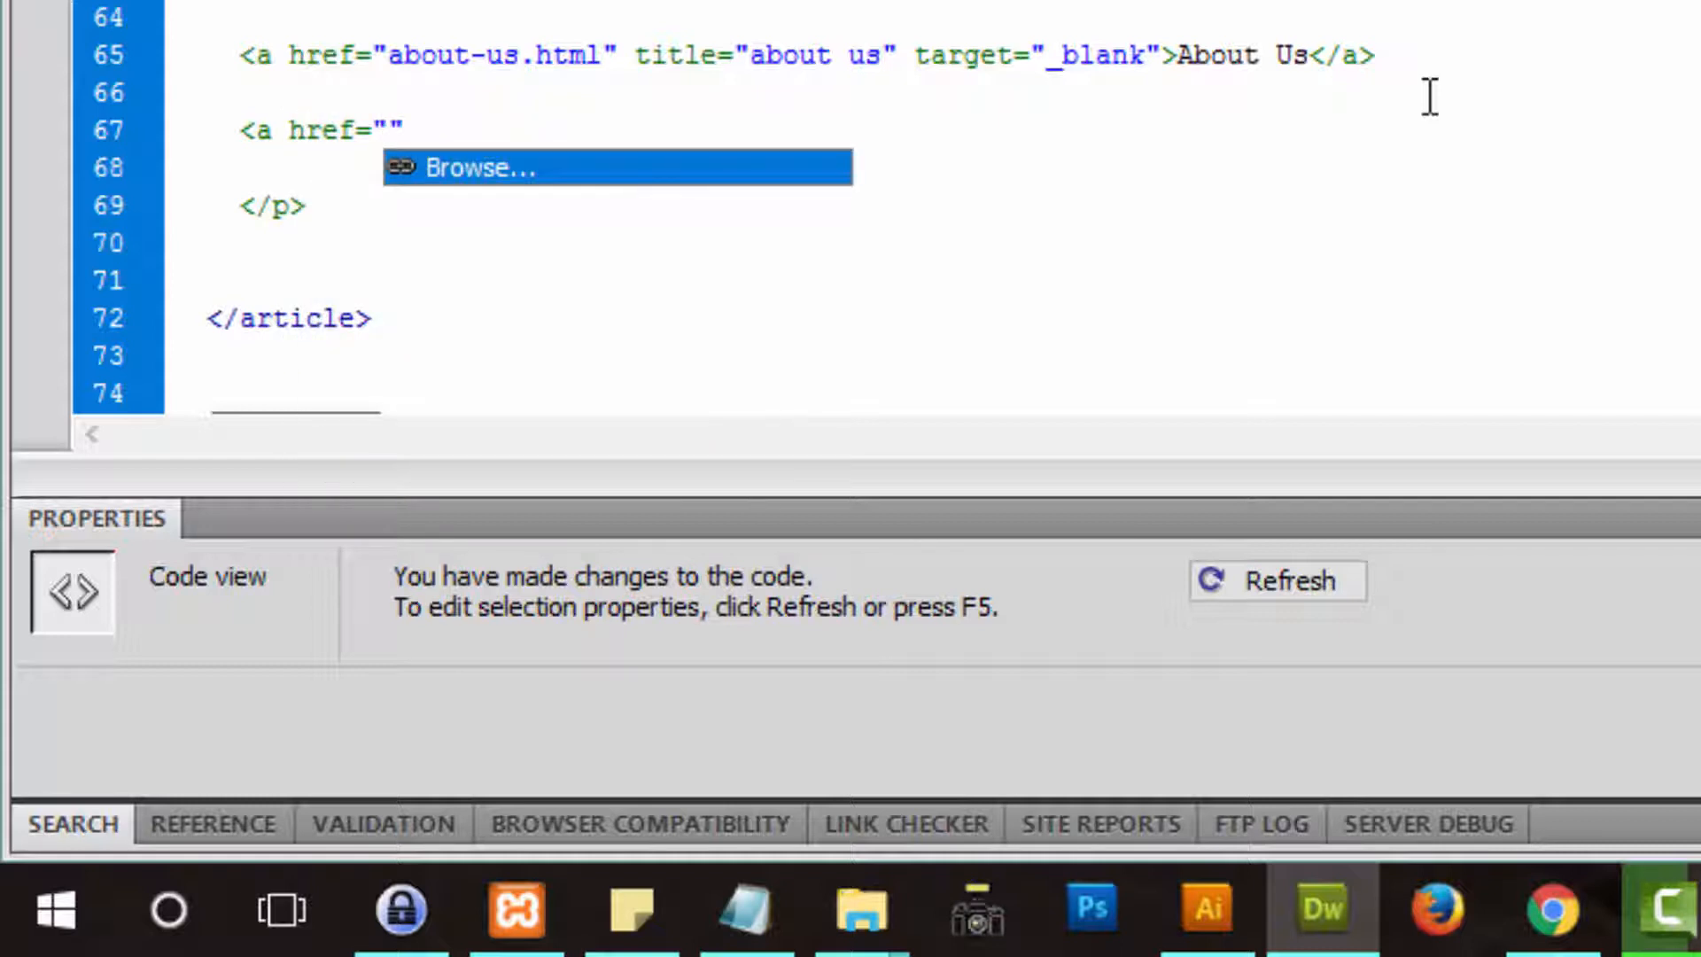
type("http")
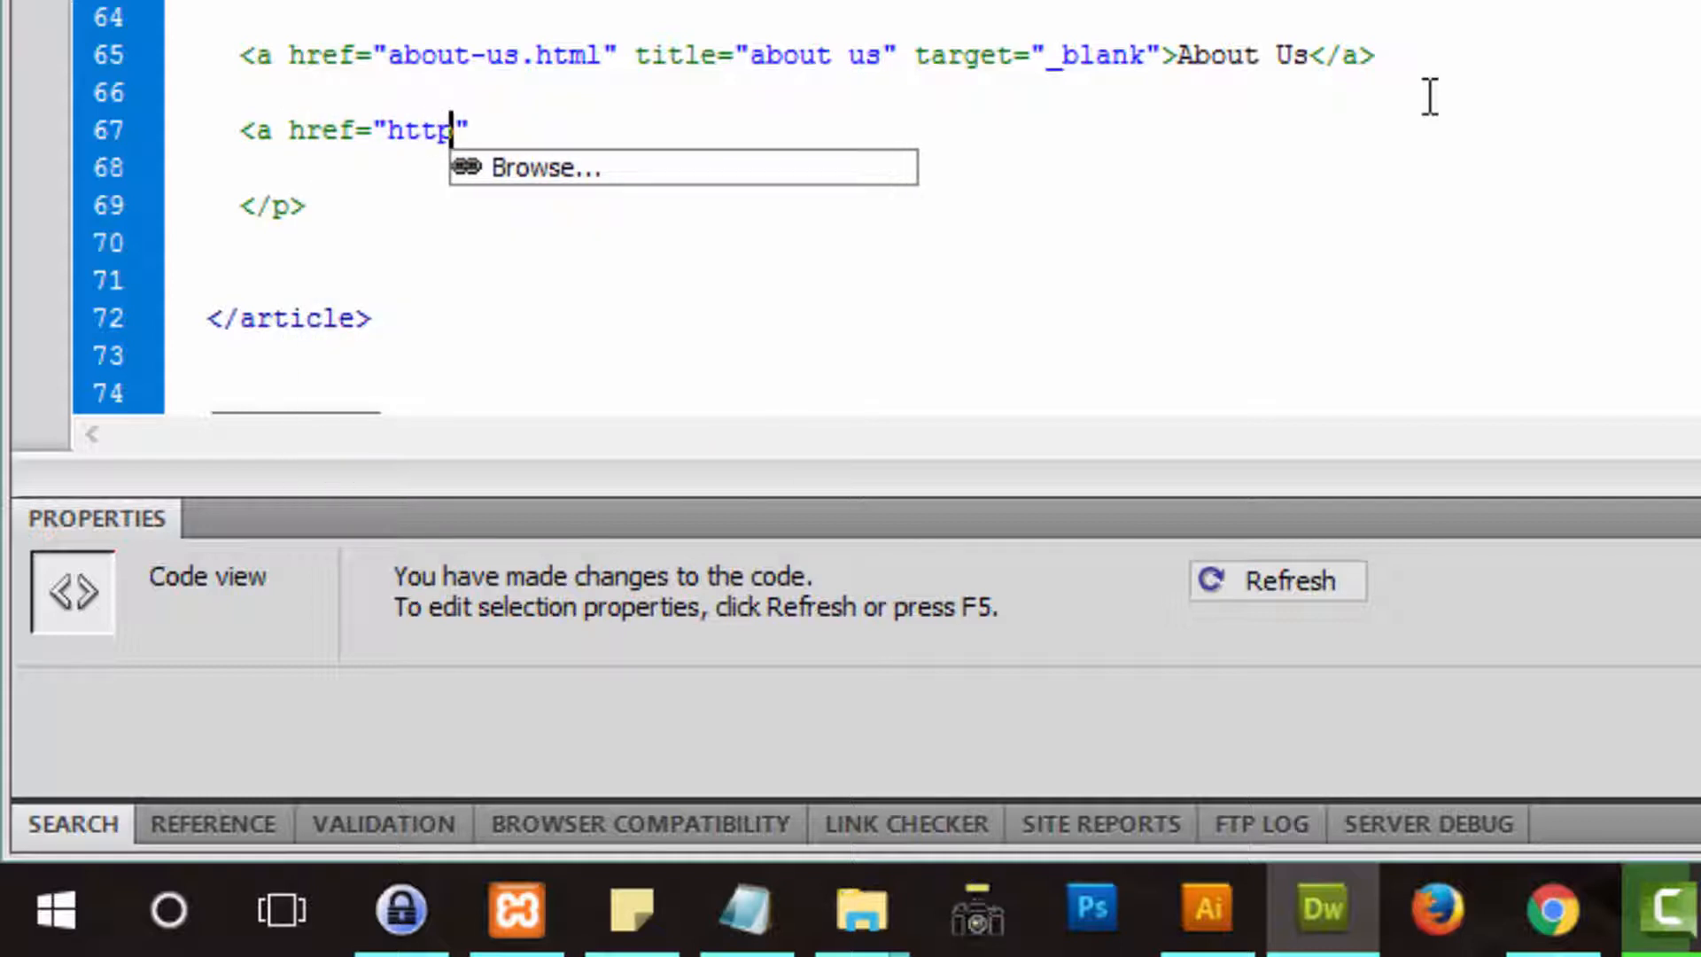
type("s://ww")
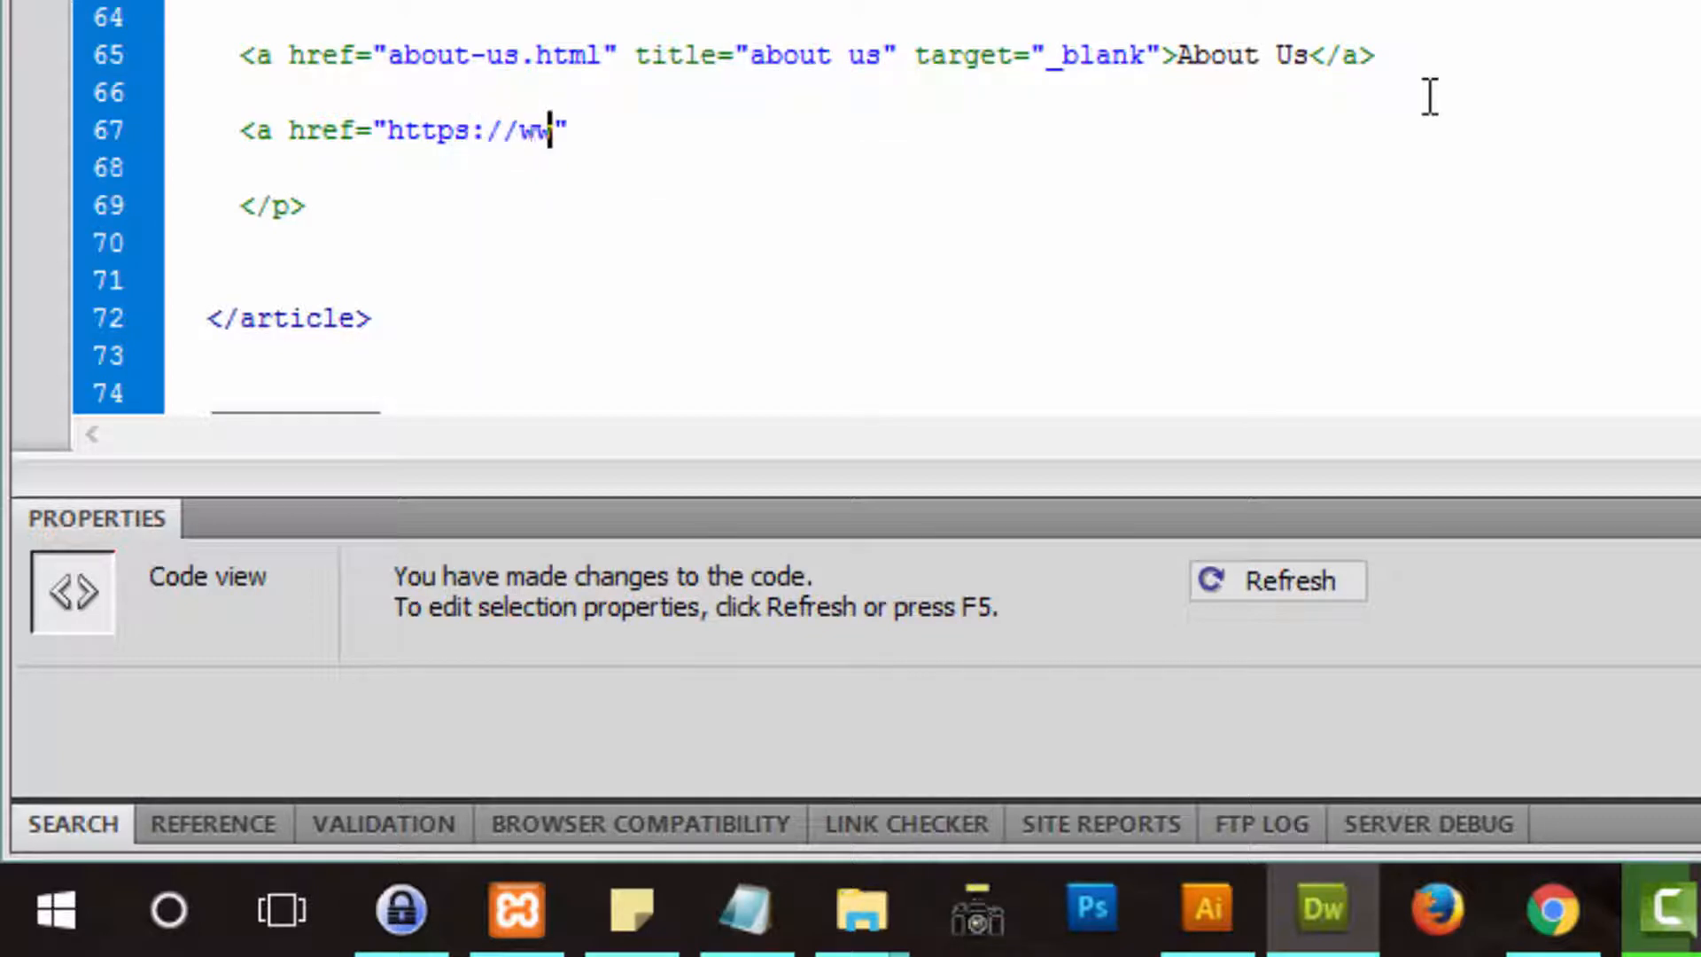
type("w.rankya.com")
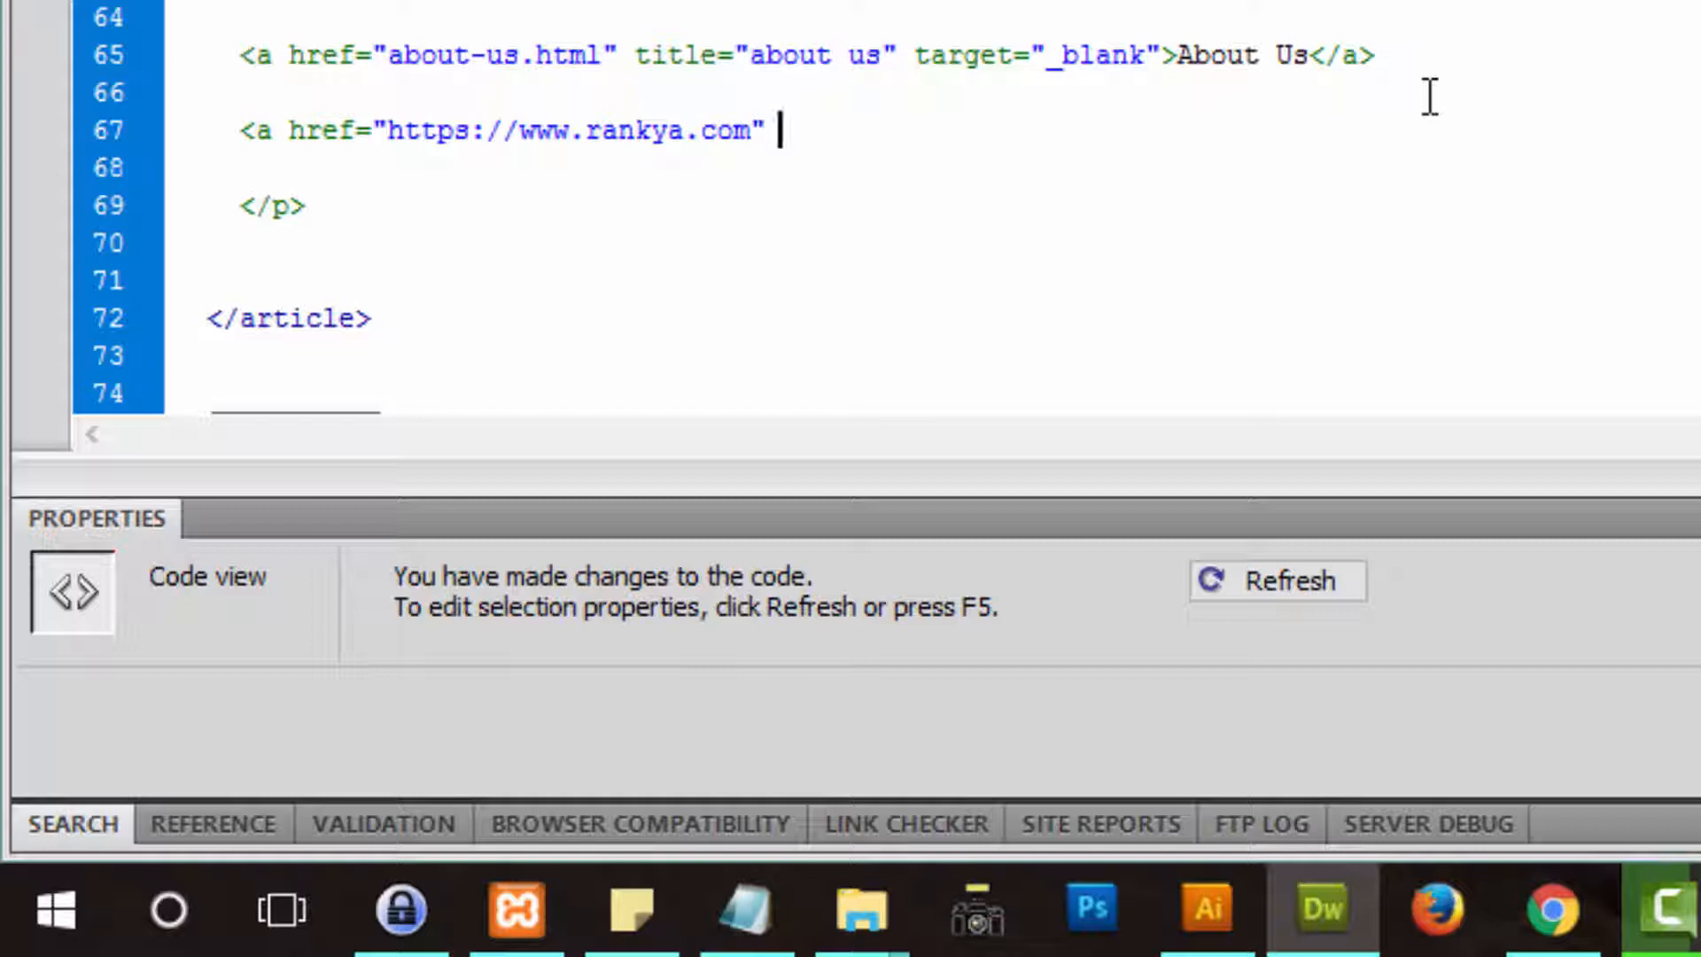
Step: Add the title 'SEO Blog' and link text 'SEO Blog', closing with </a>
type("tabindex=\"\"")
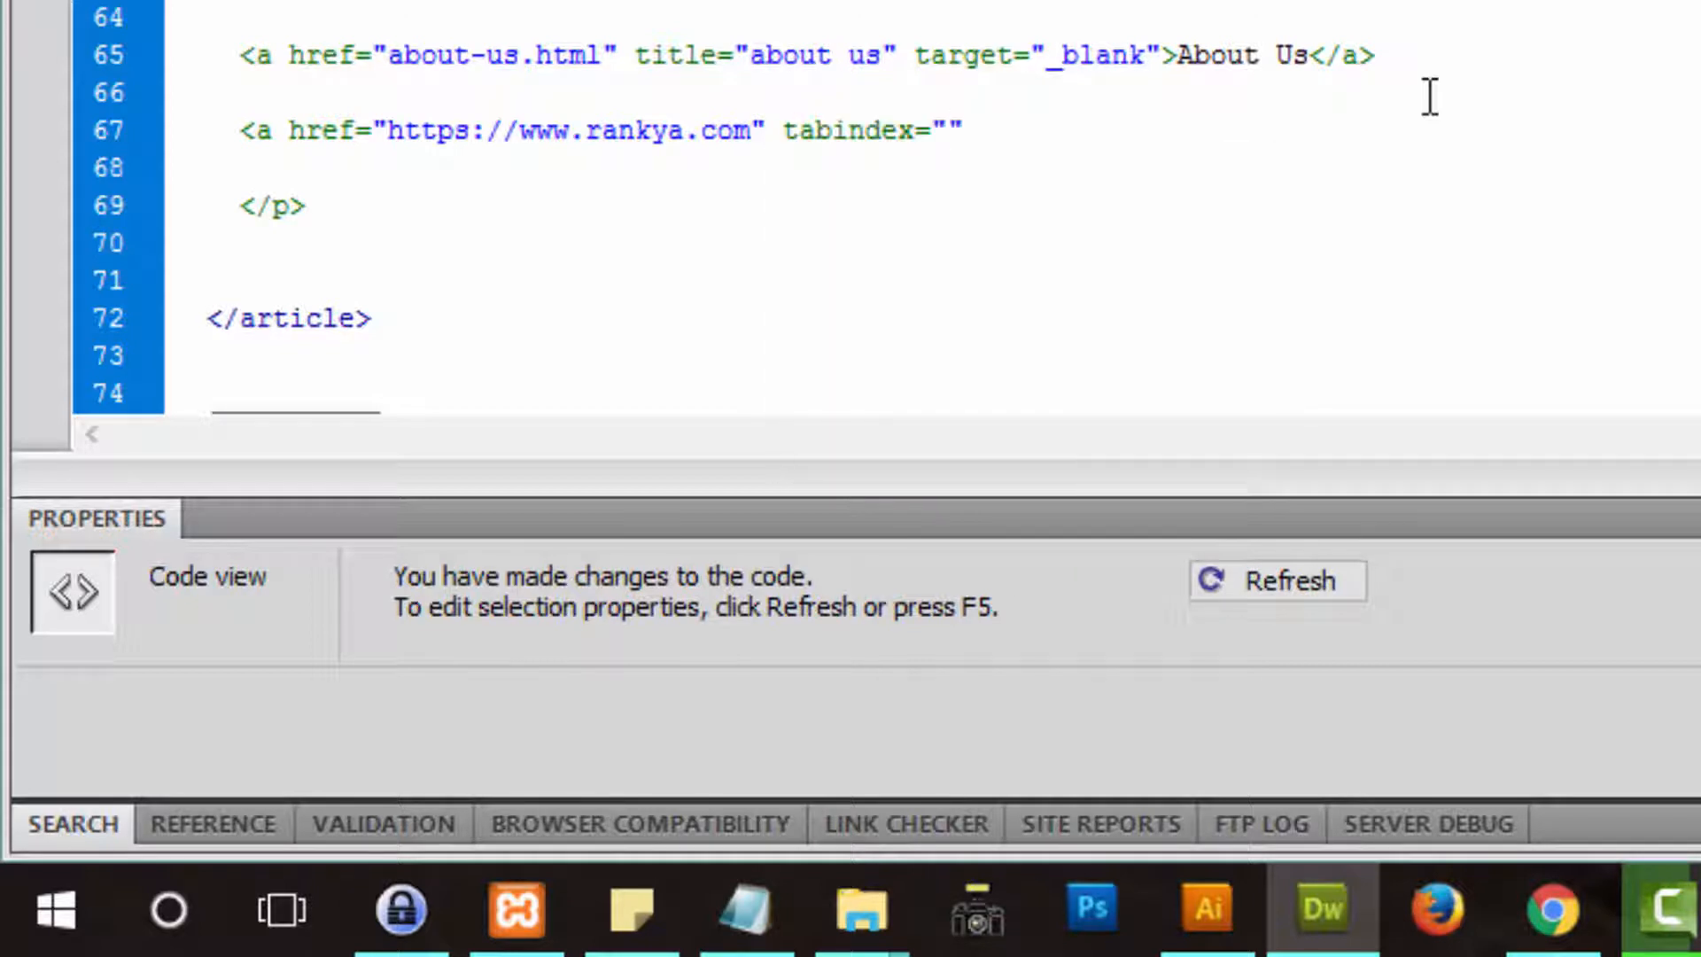
type("titl")
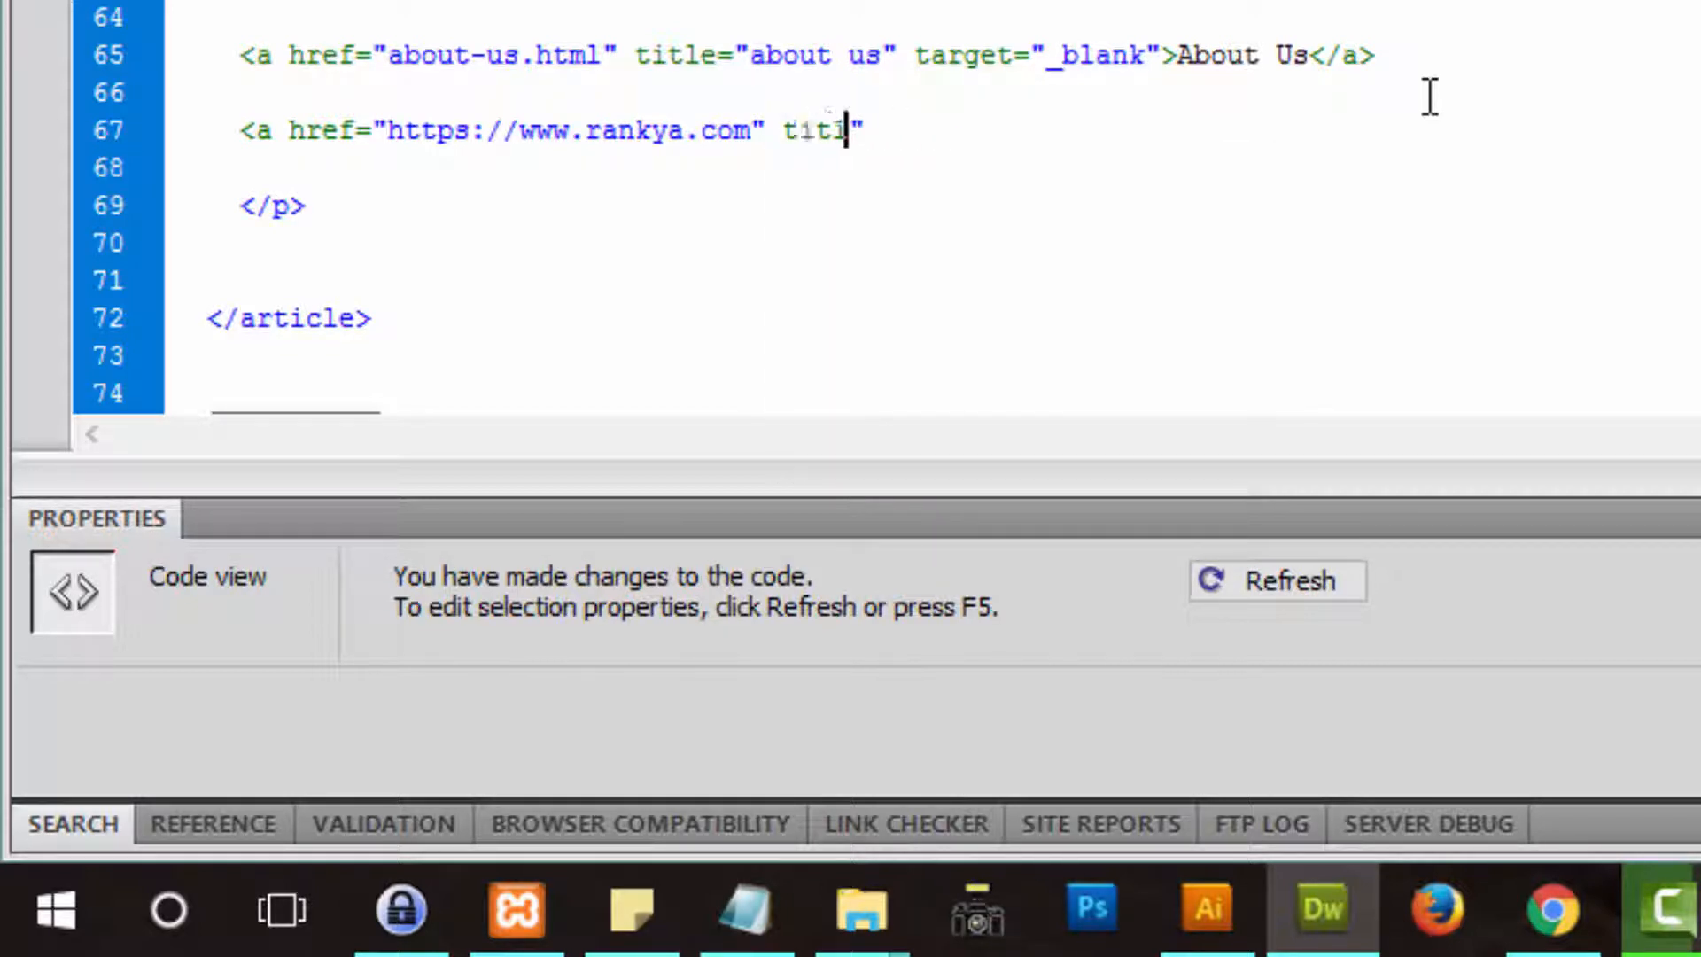
key("backspace")
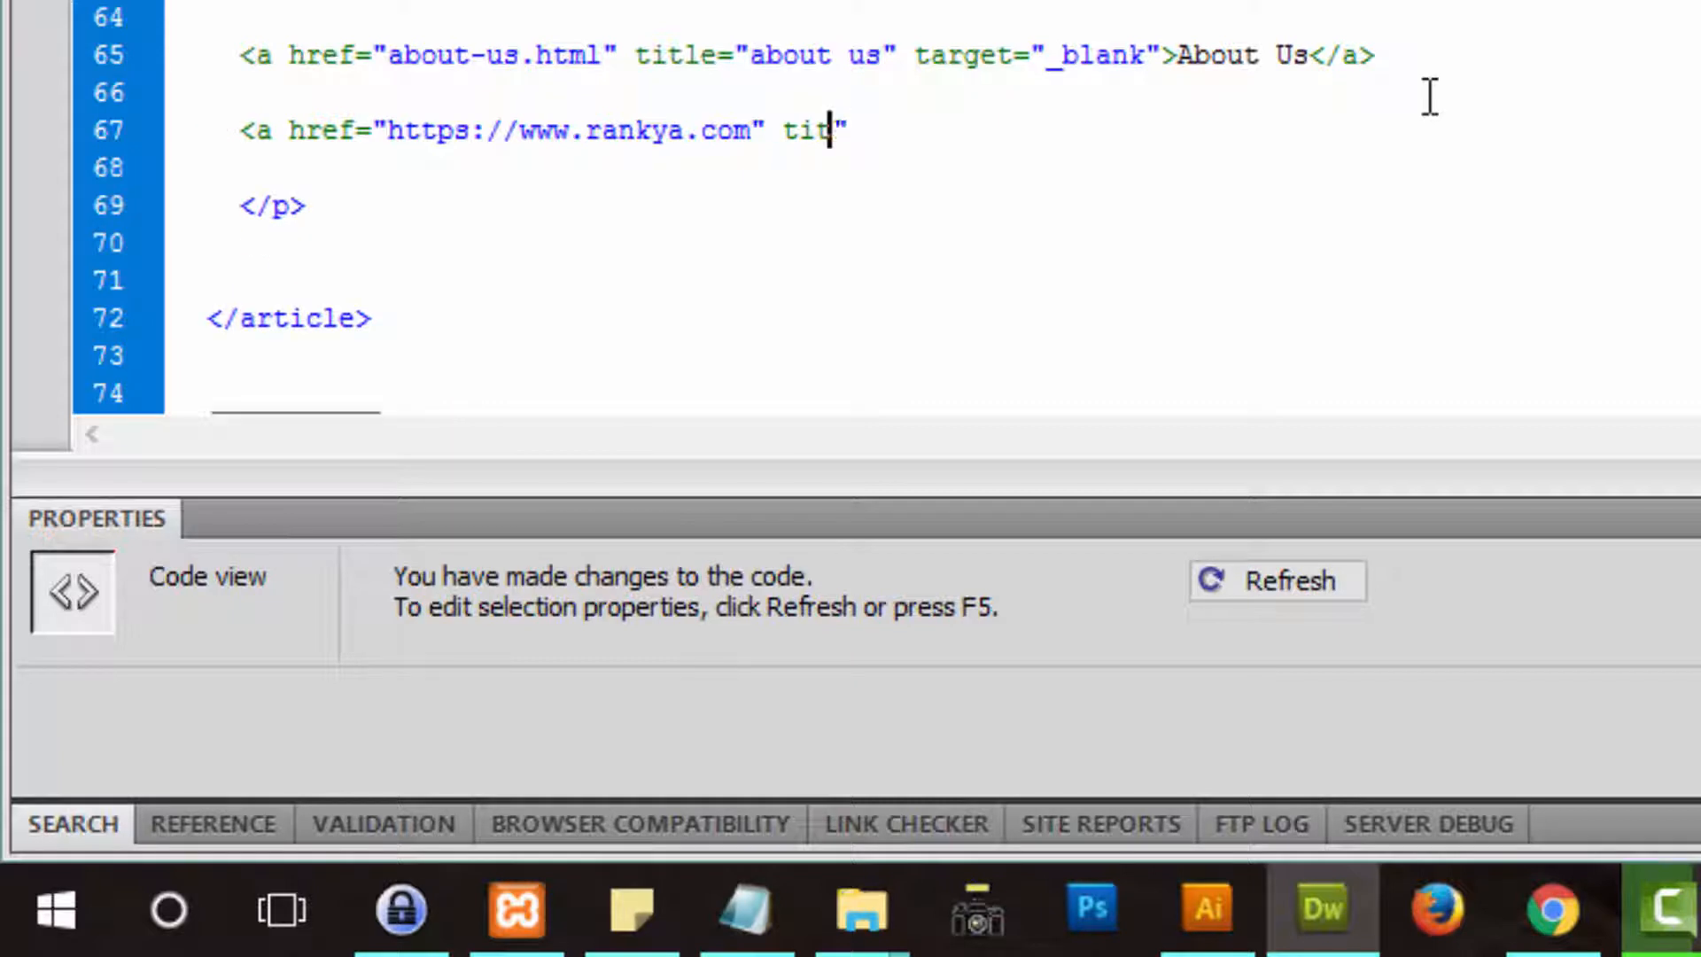
type("le")
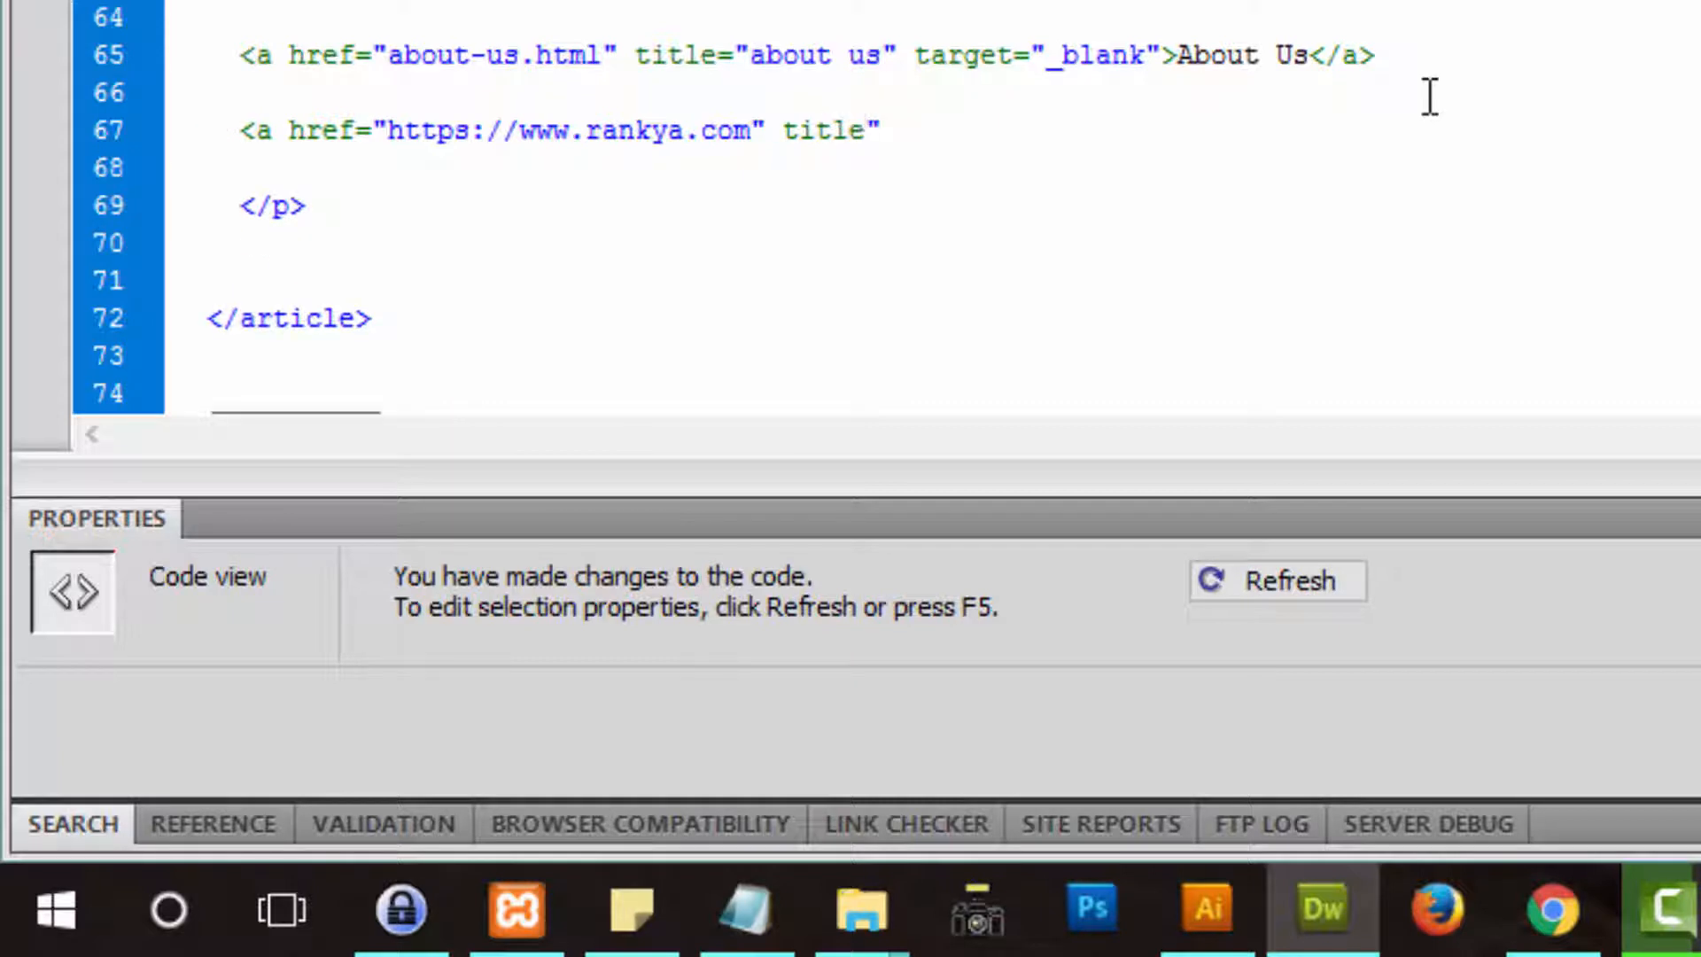
type("=")
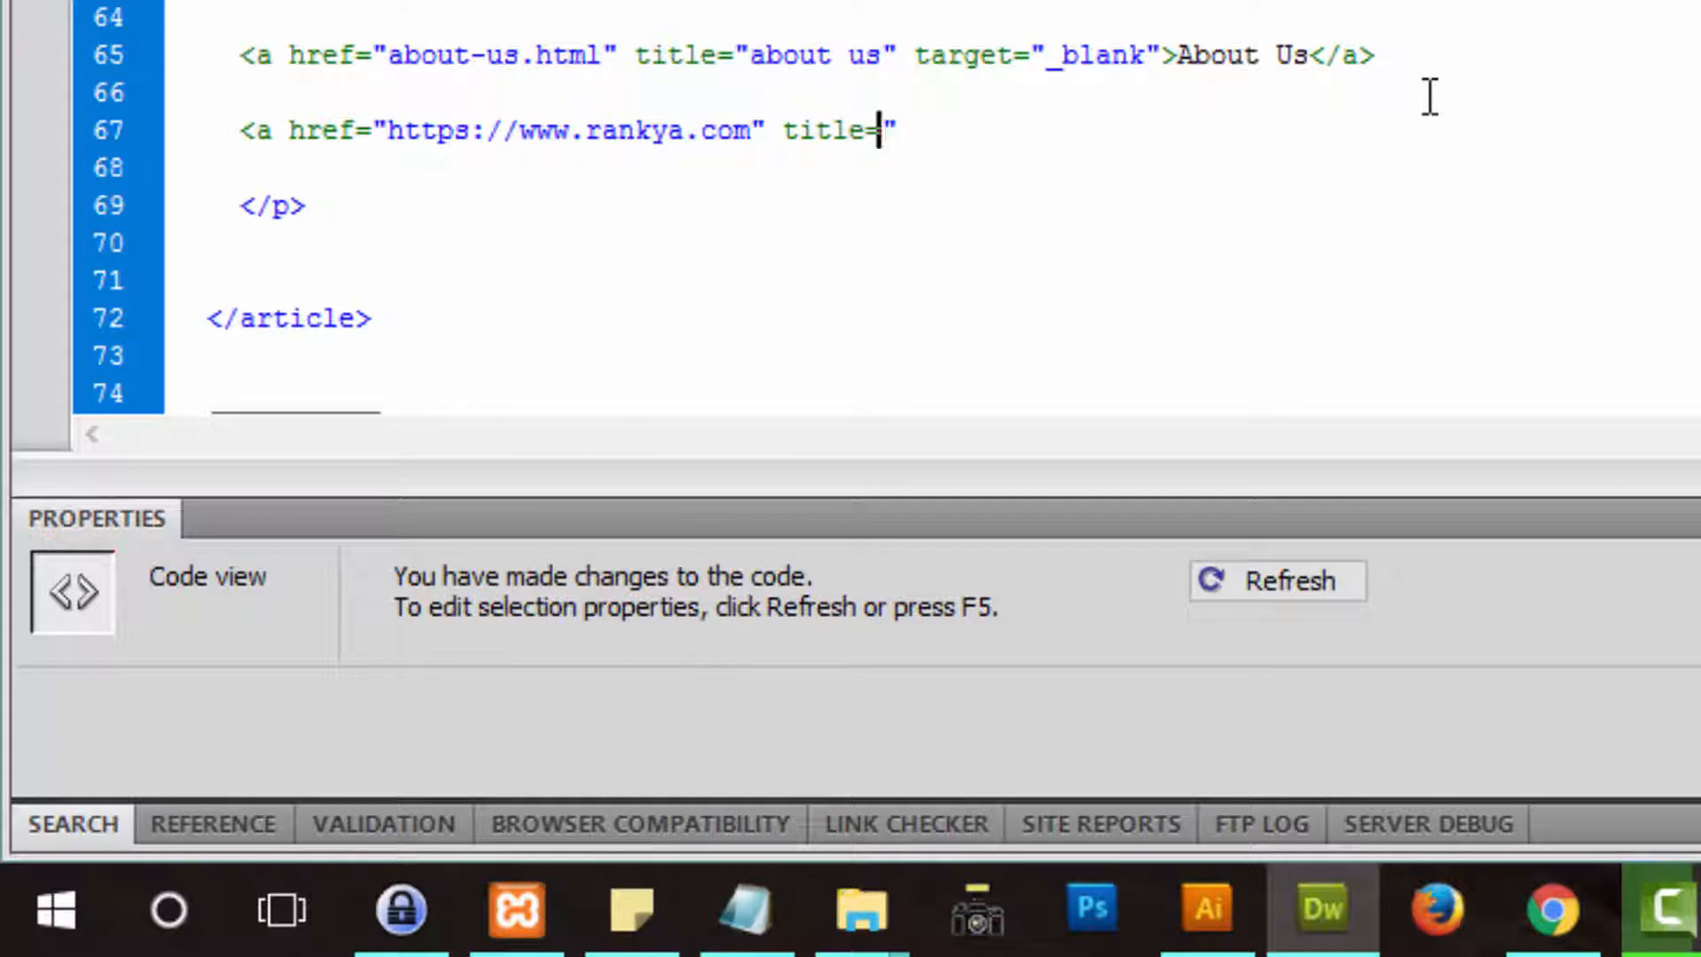
key("Backspace")
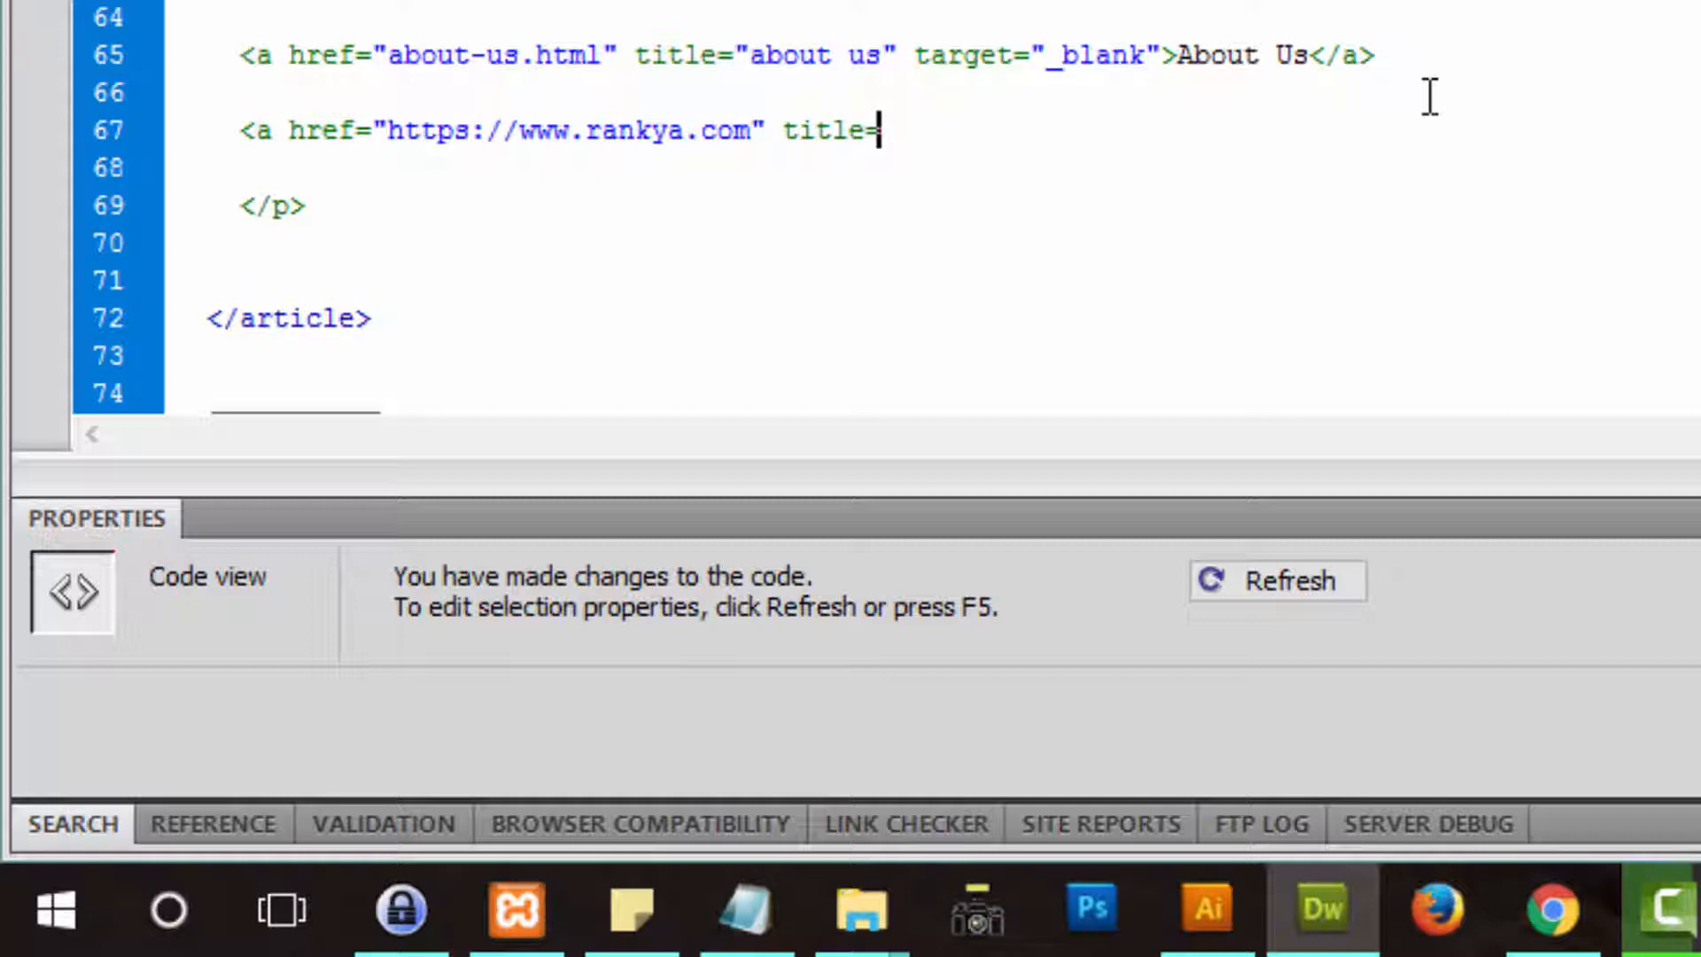
type("\"SEO B")
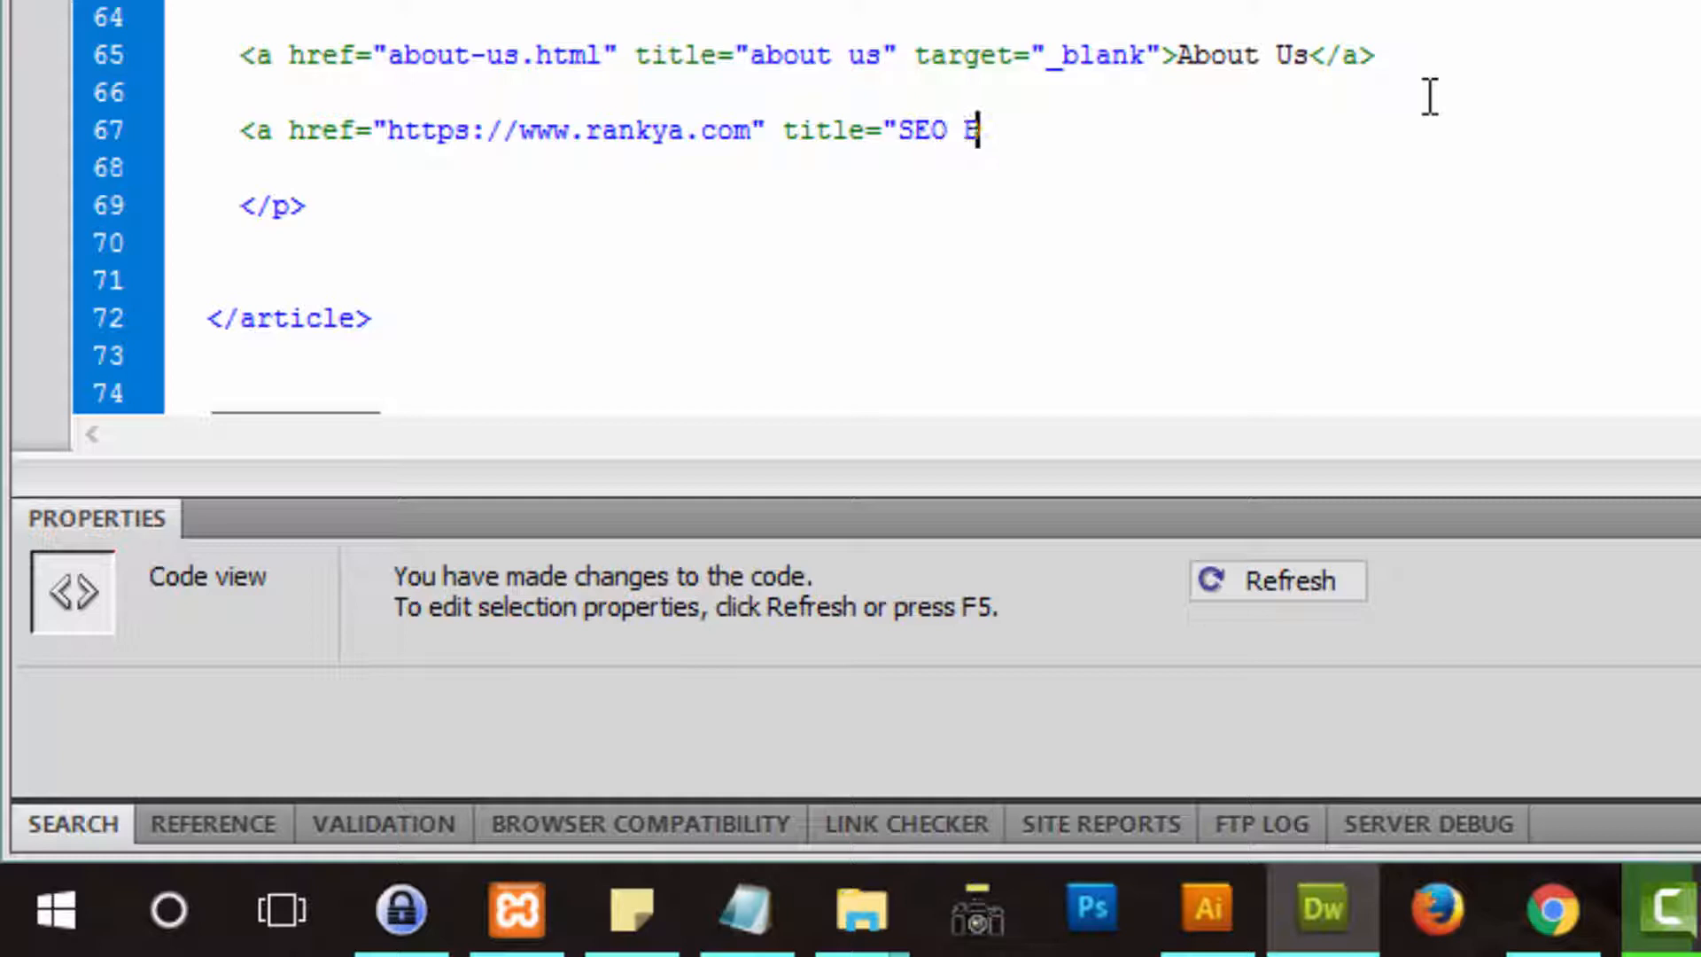
type("log\"")
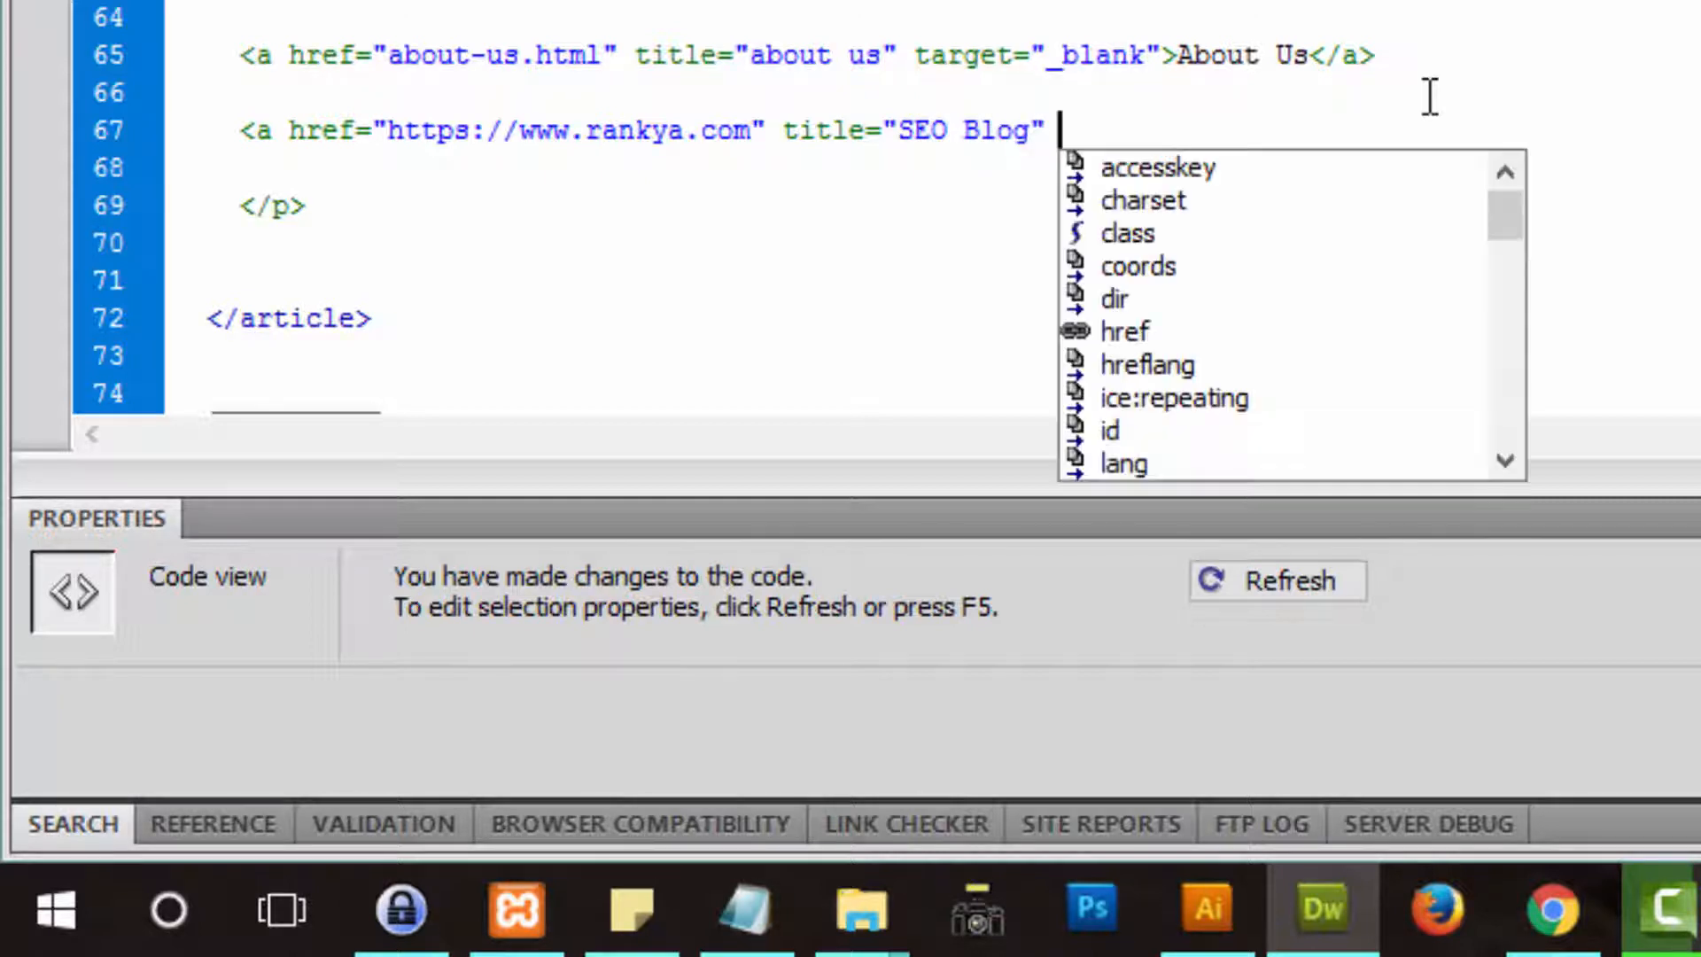
type("target")
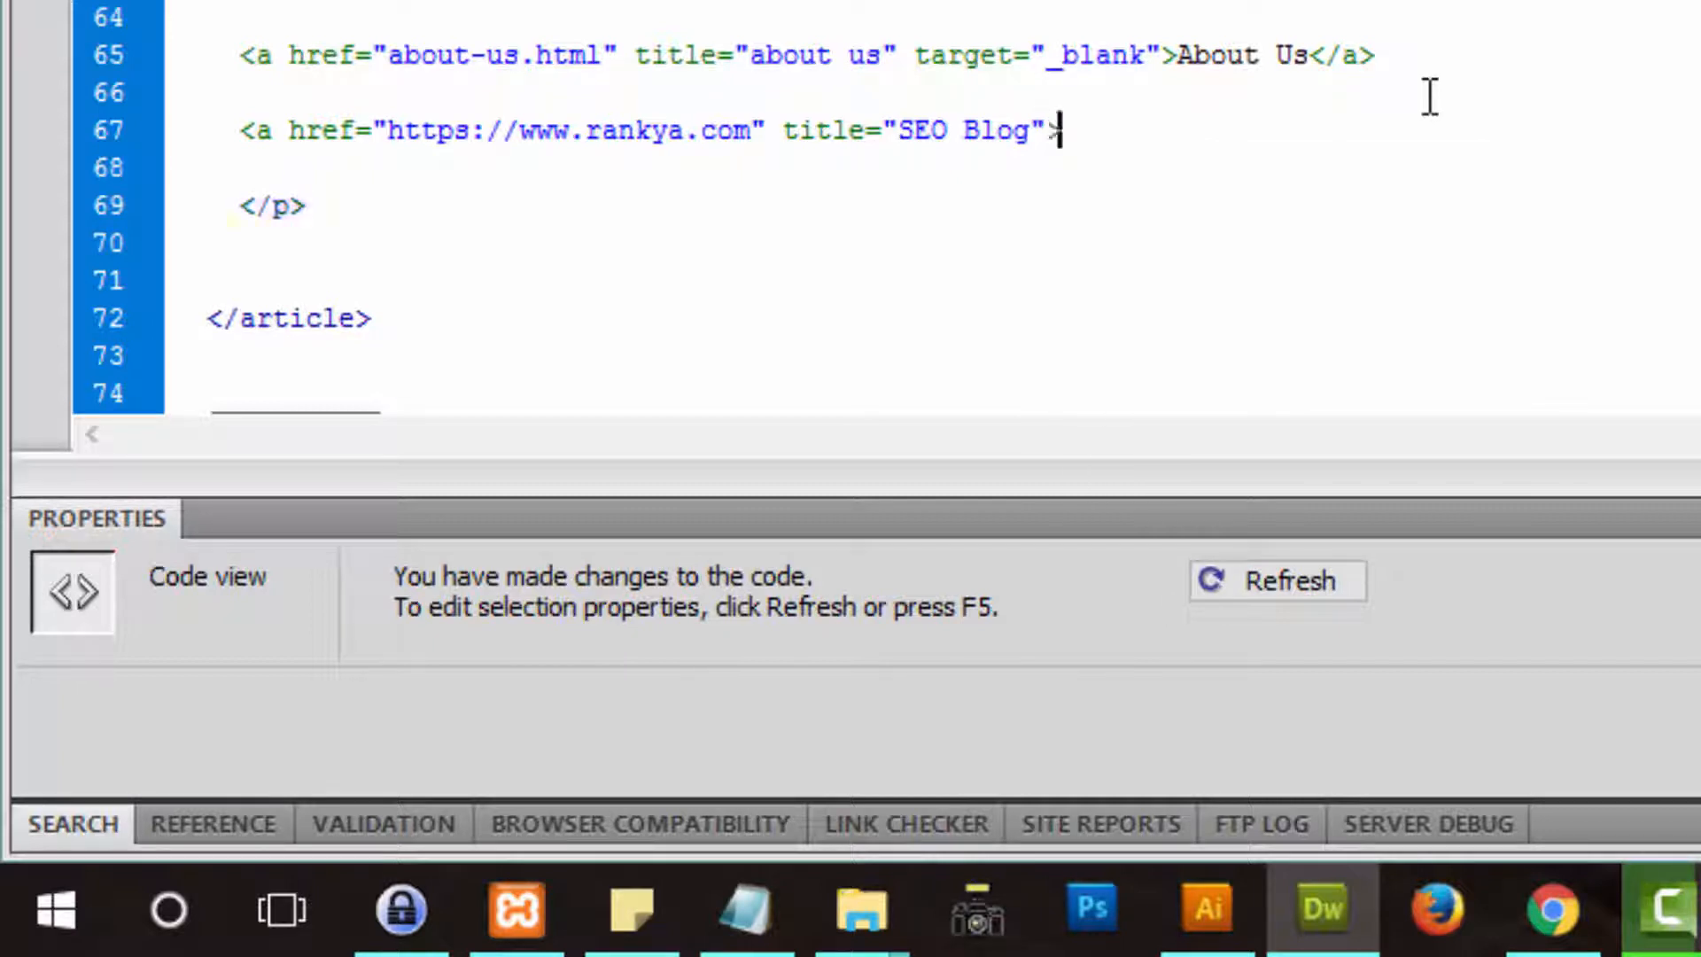
type("SEO Bl")
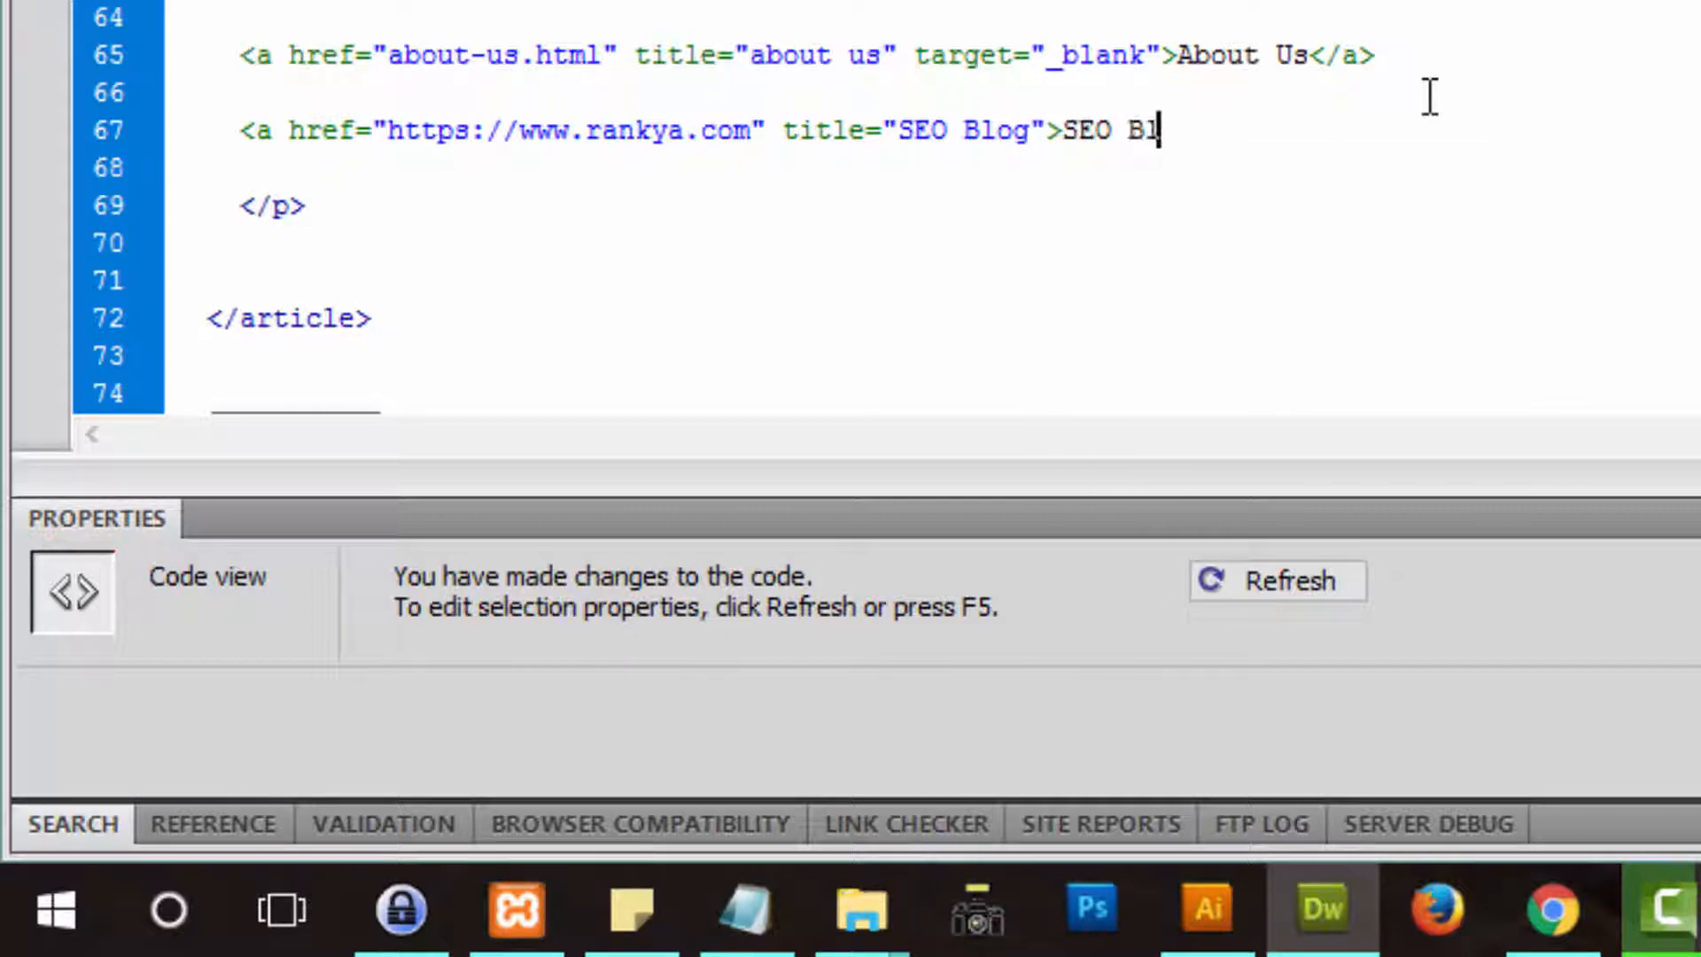
type("og</a>")
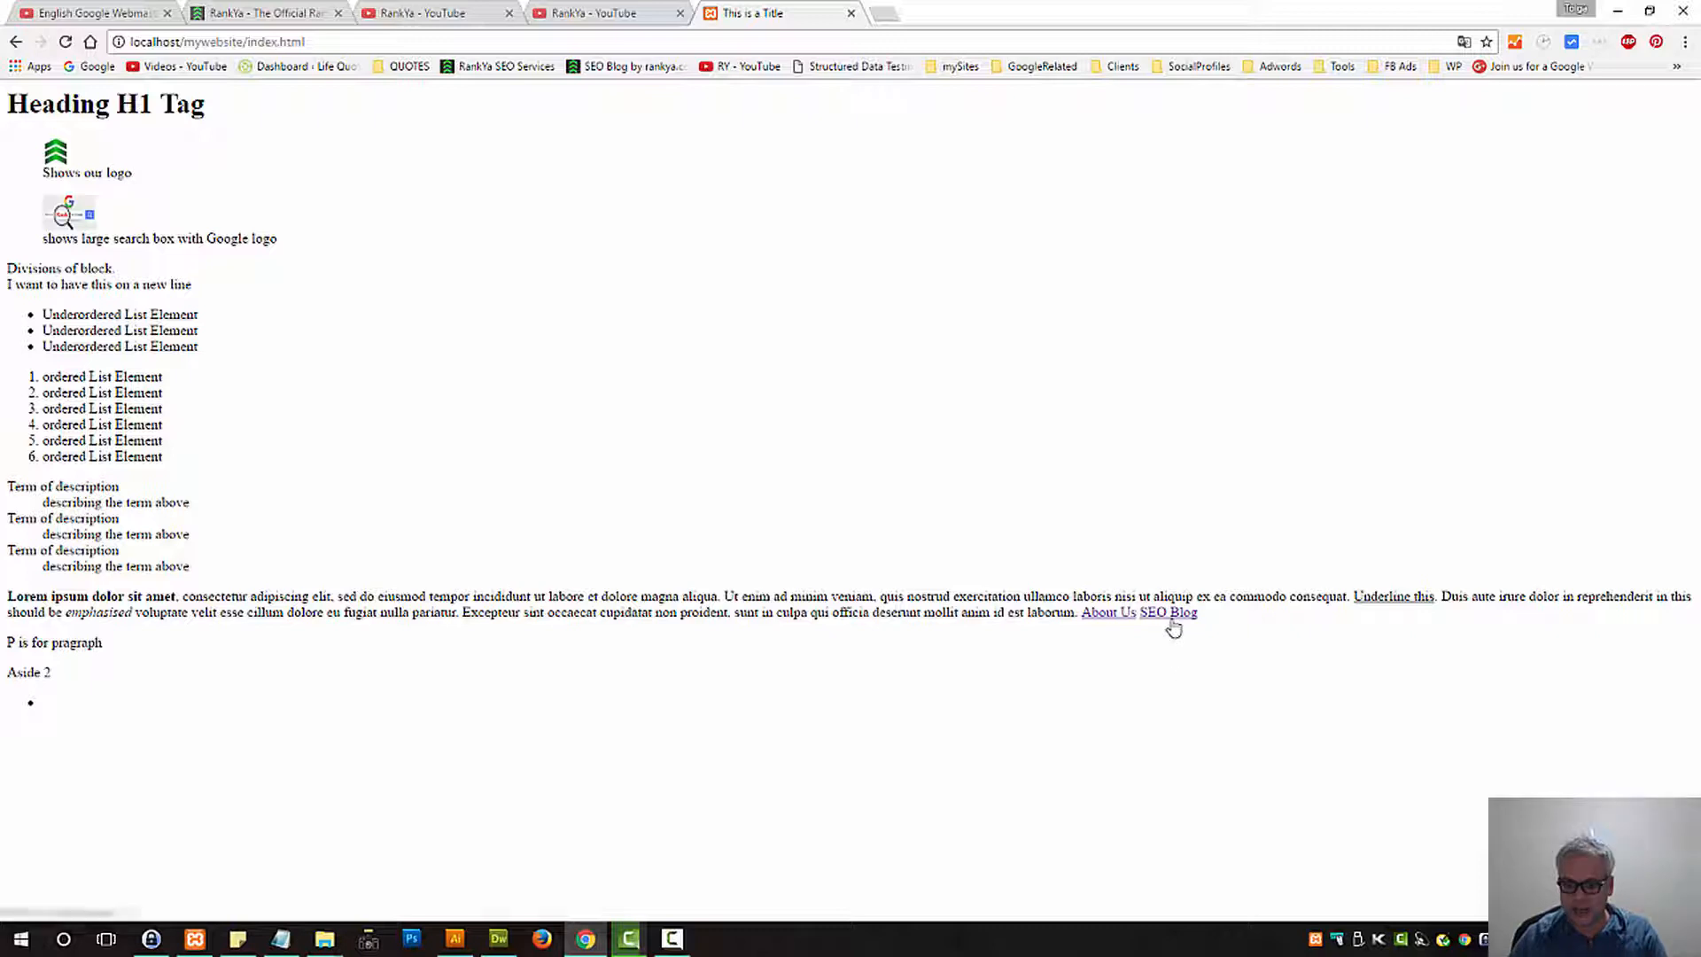
mouse_move(1170, 613)
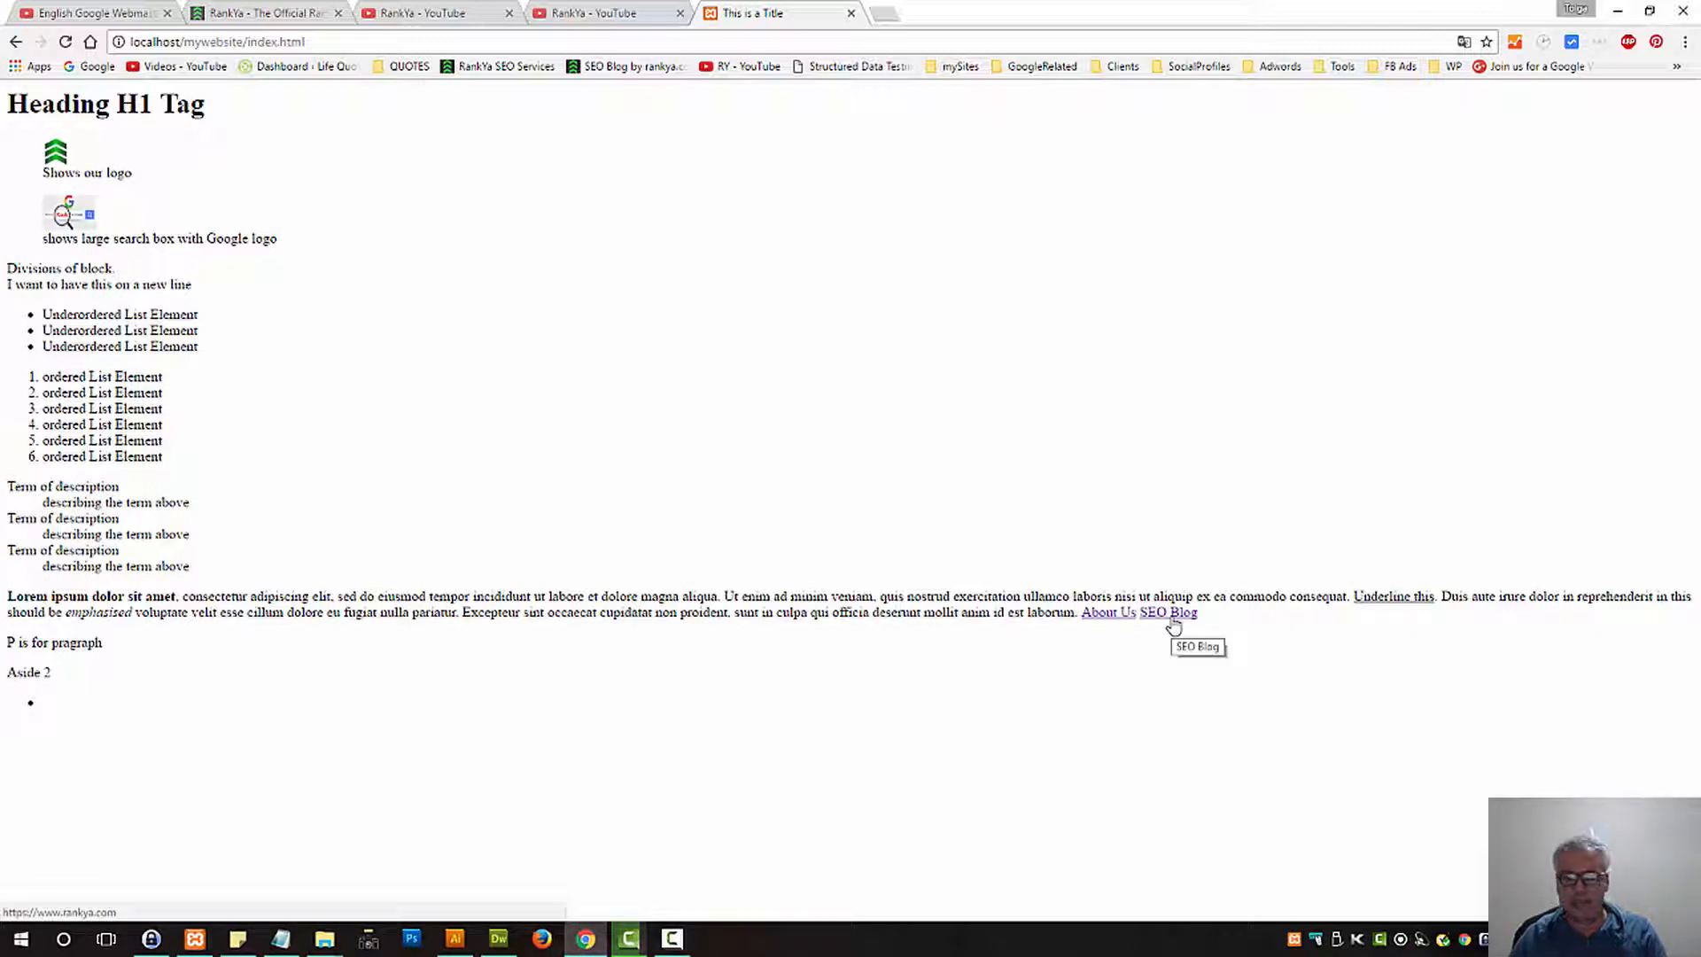
mouse_move(590, 919)
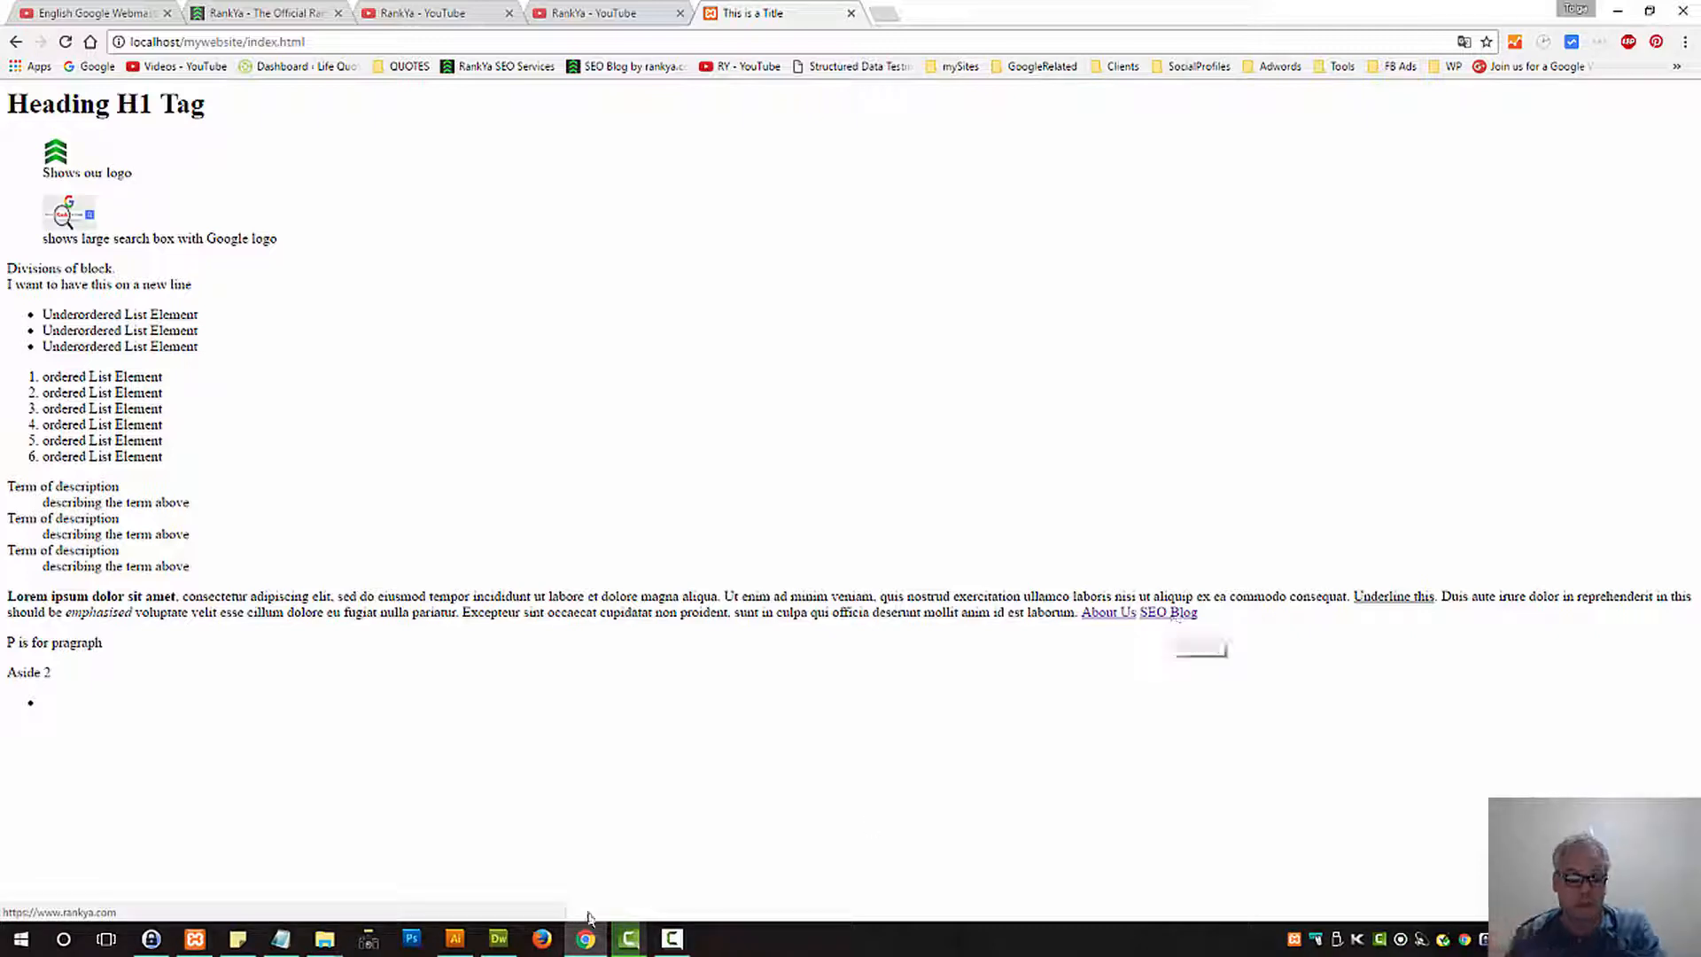
Step: Return to the Dreamweaver code after checking the SEO Blog tooltip in Chrome
left_click(498, 939)
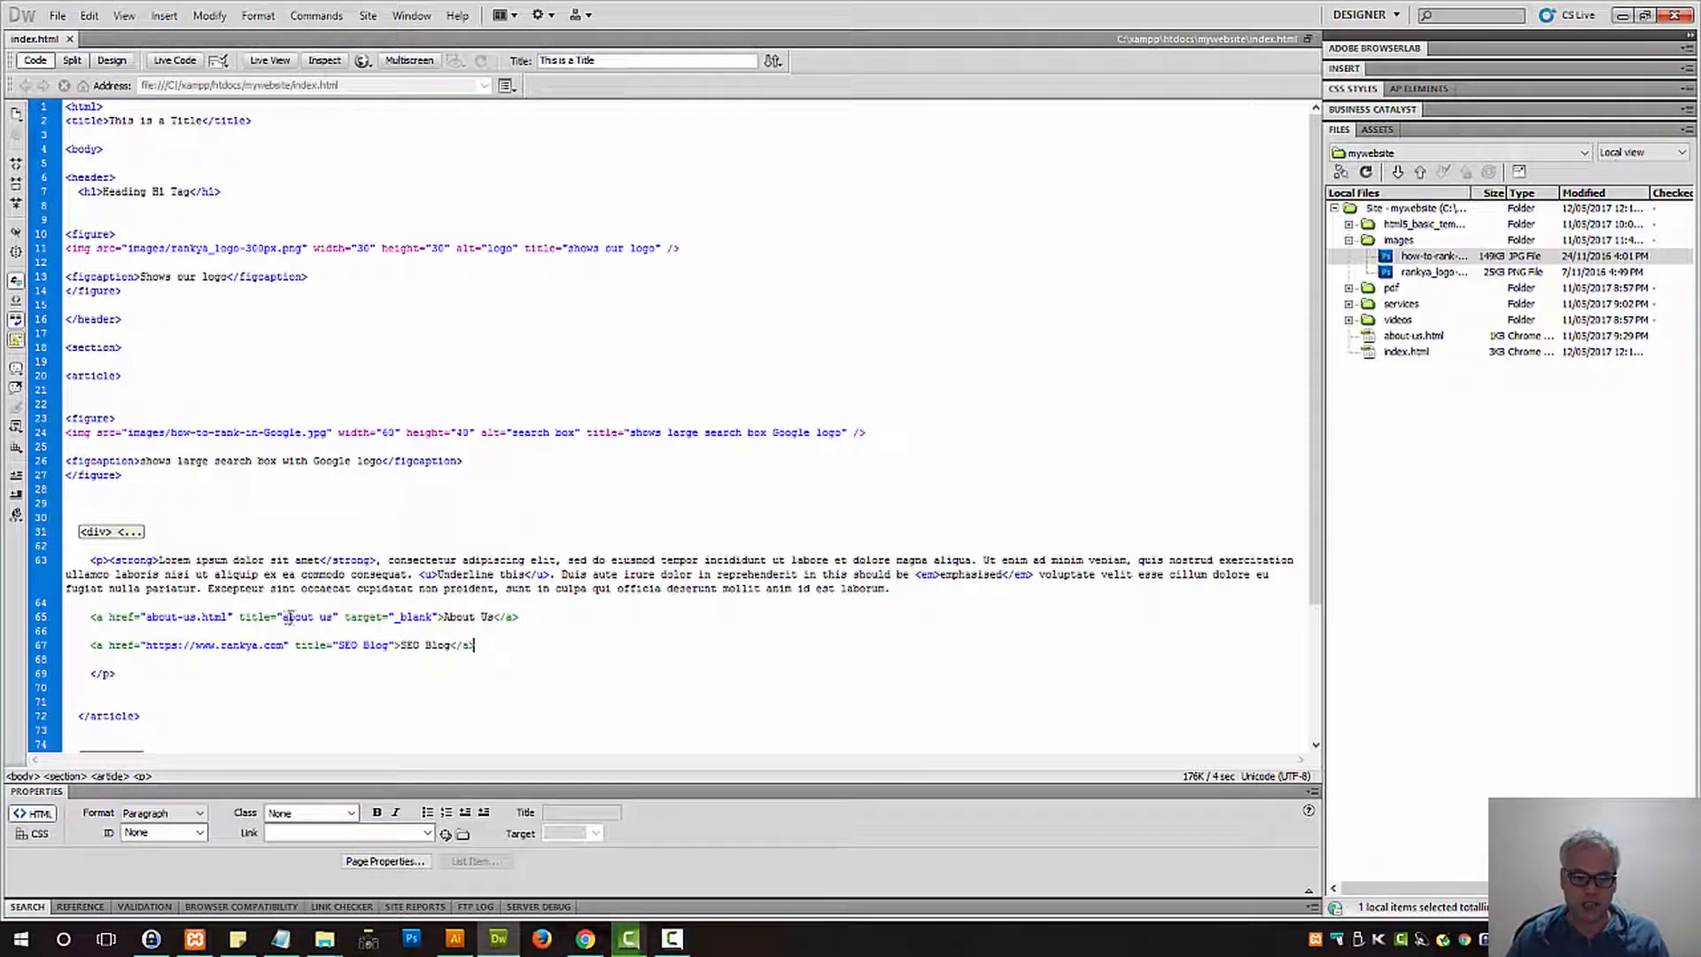
double_click(308, 617)
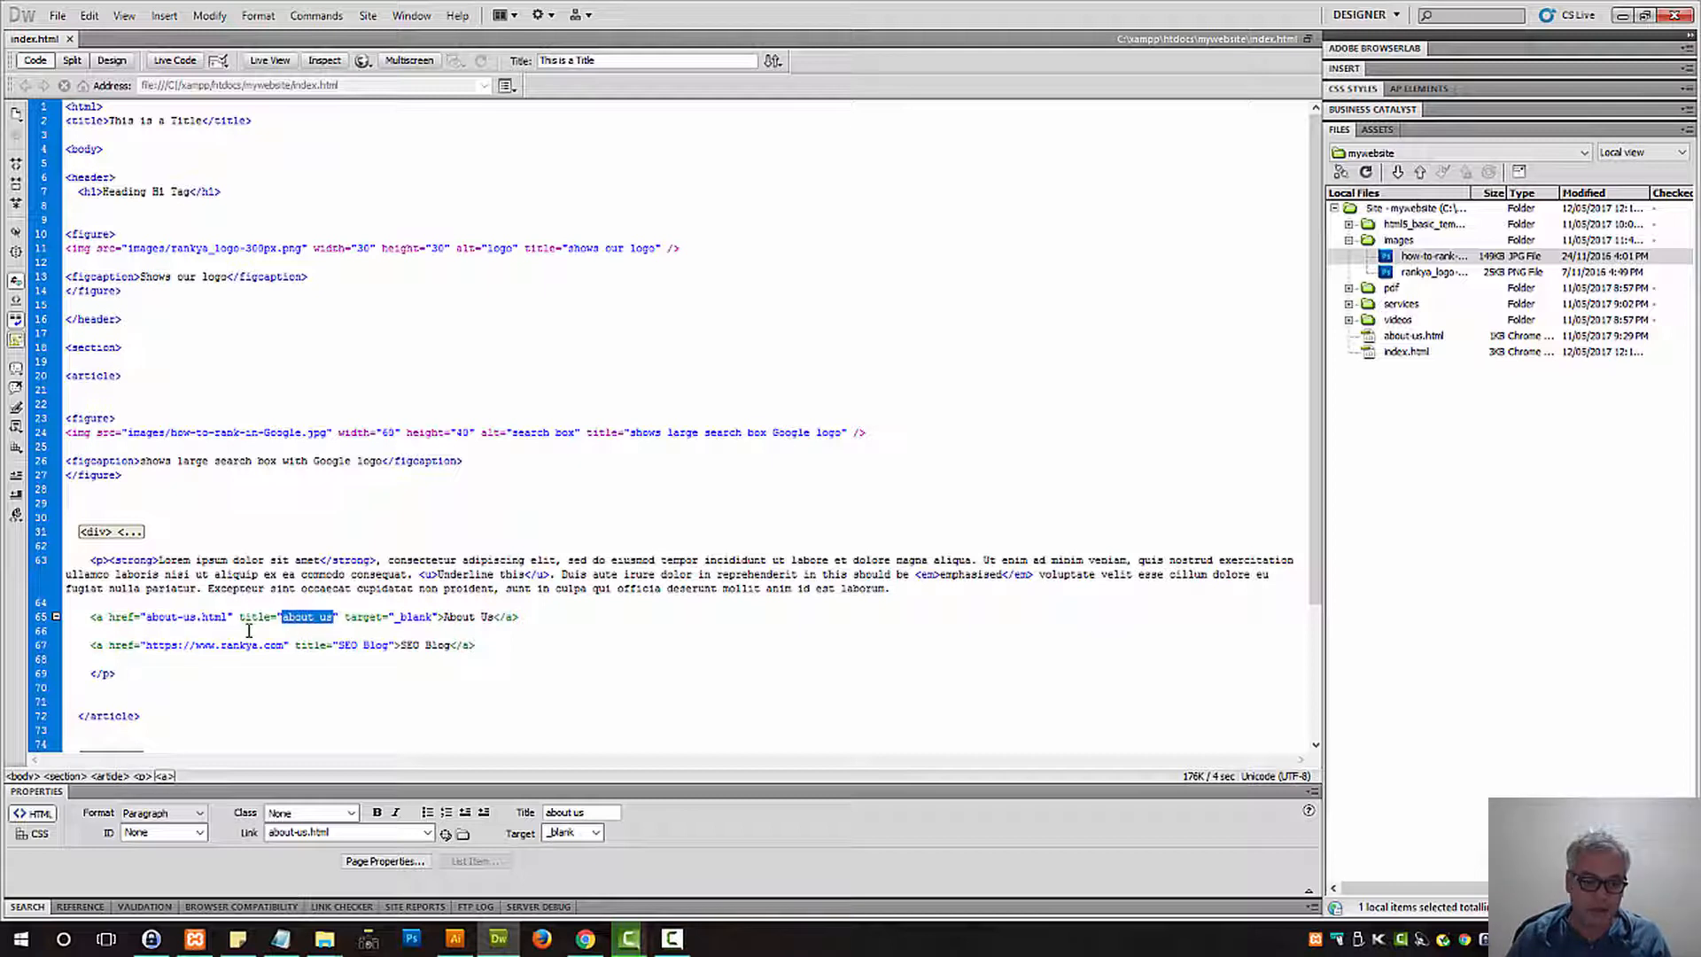
mouse_move(331, 629)
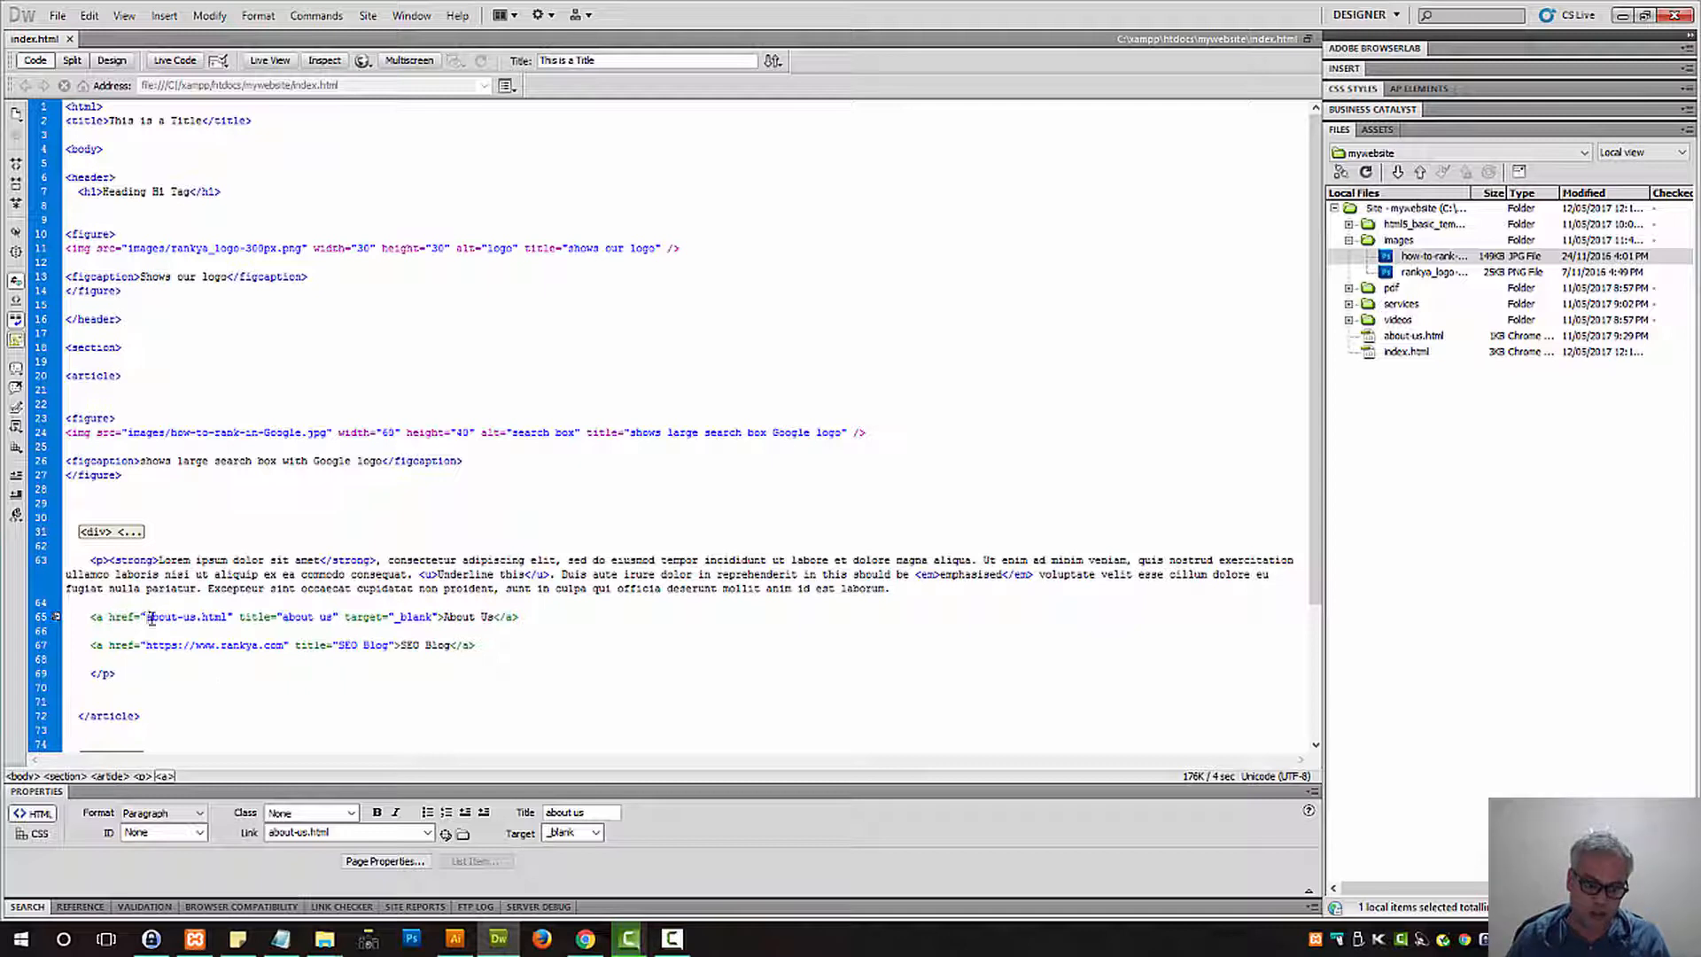
double_click(185, 617)
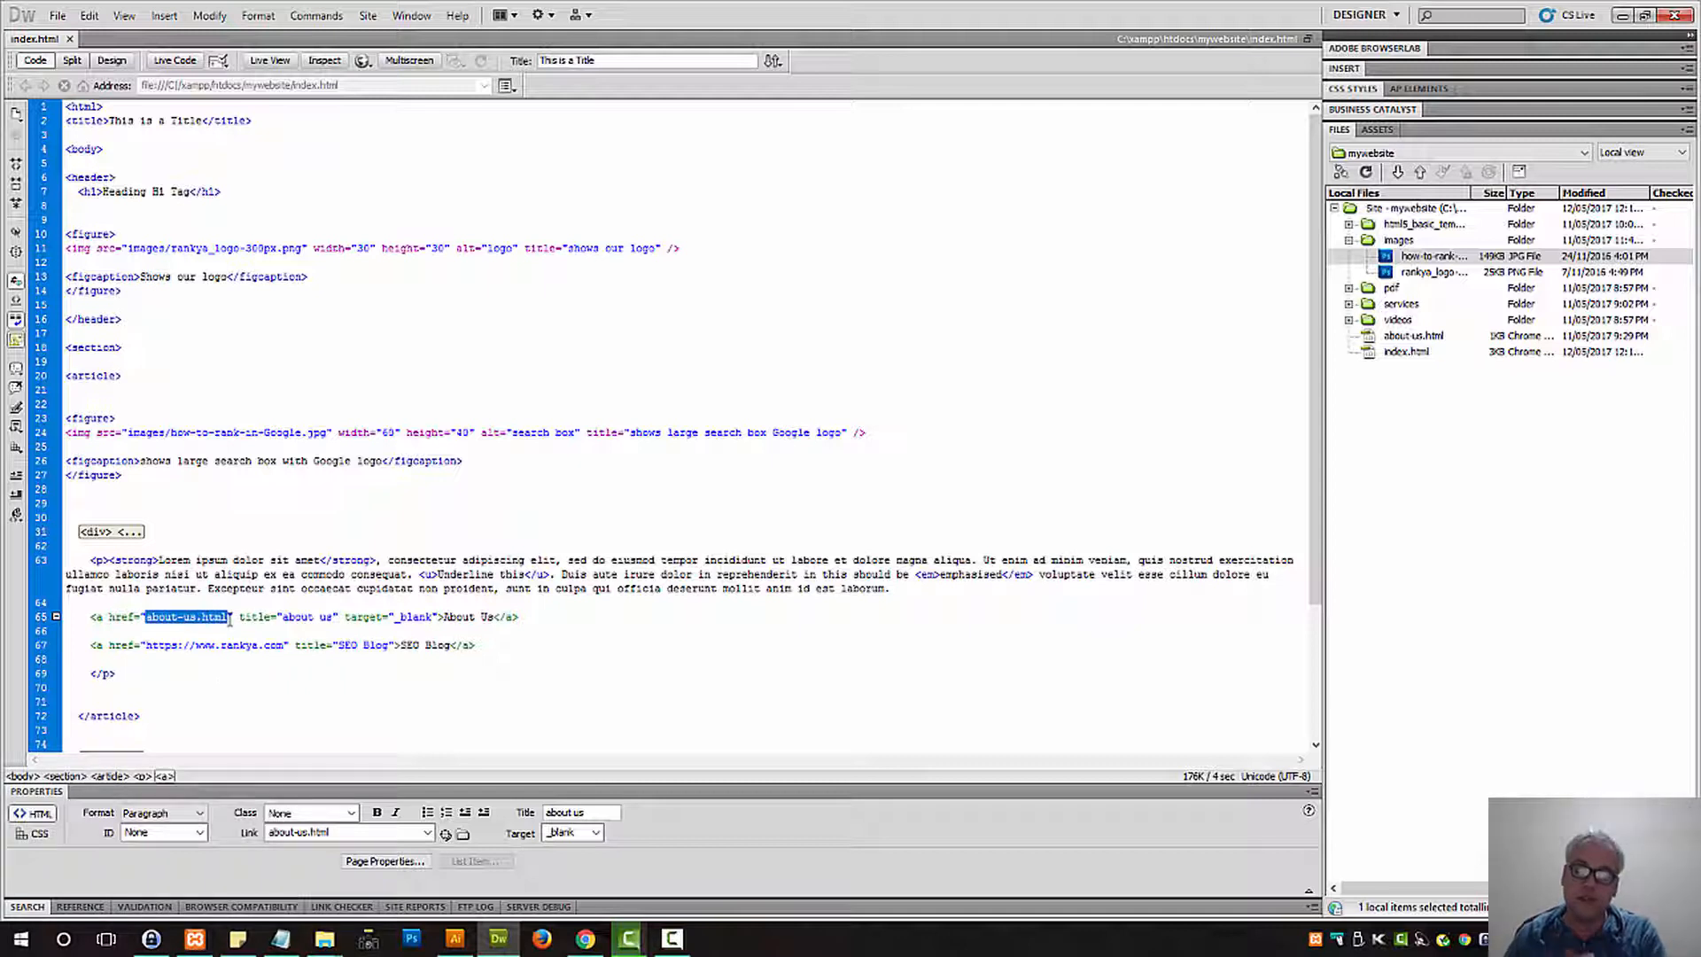
left_click(261, 644)
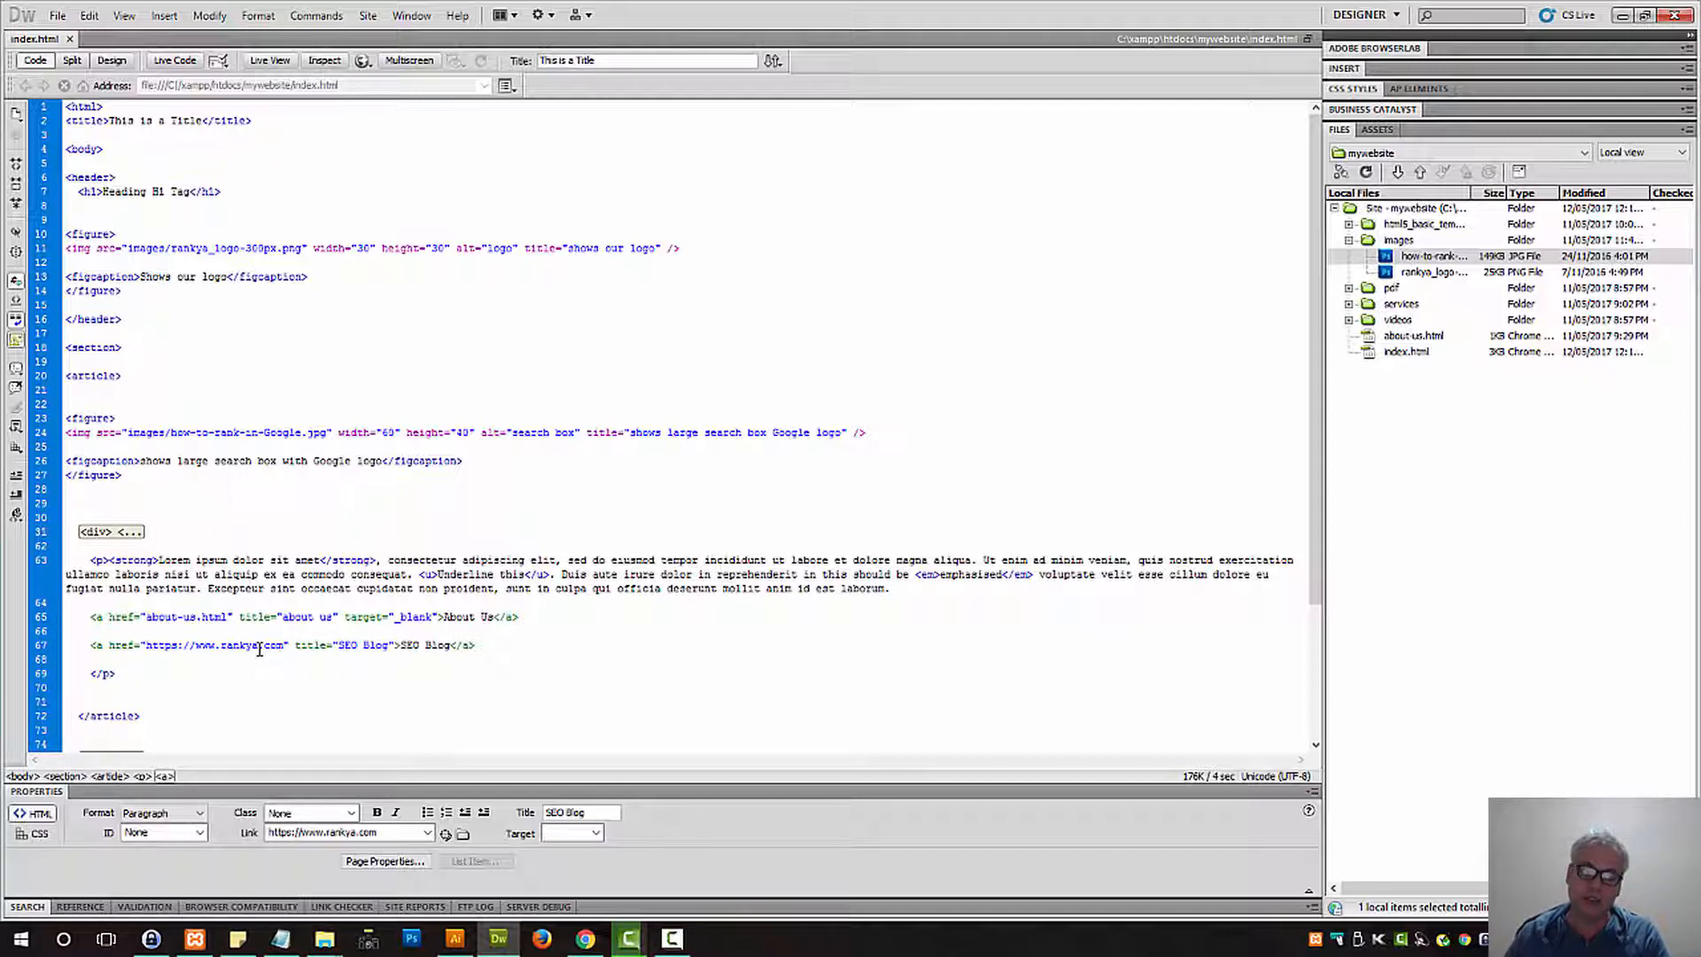